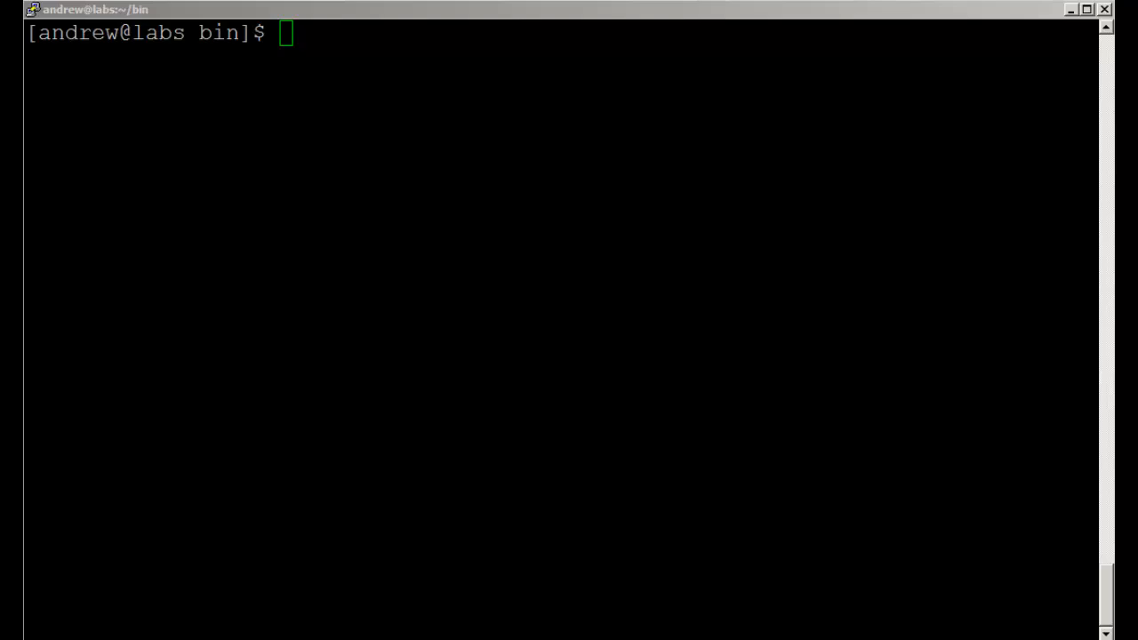
# Change into ../snippets, list its files and cat the if snippet template
pyautogui.click(715, 445)
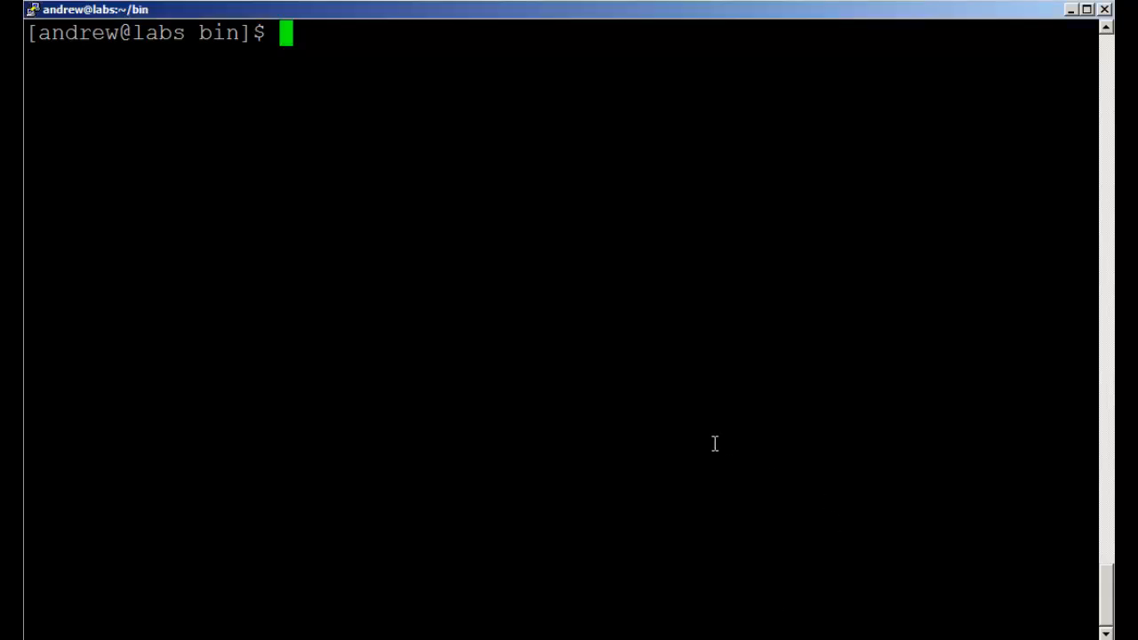
pyautogui.write('cd ../snippets/')
pyautogui.write('ls')
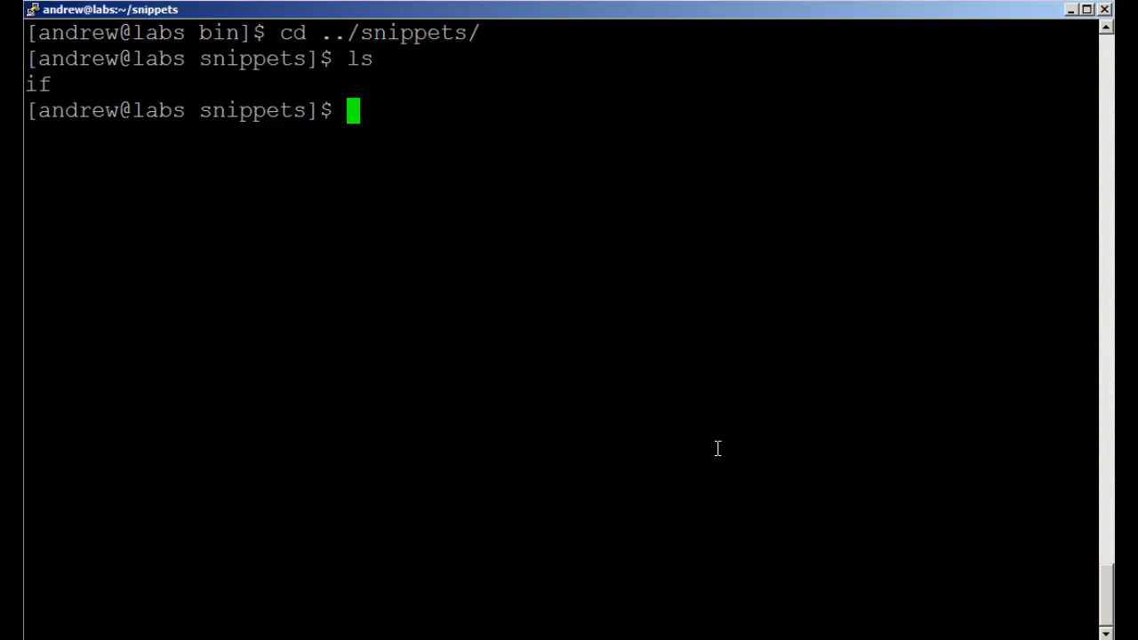
pyautogui.write('cat if')
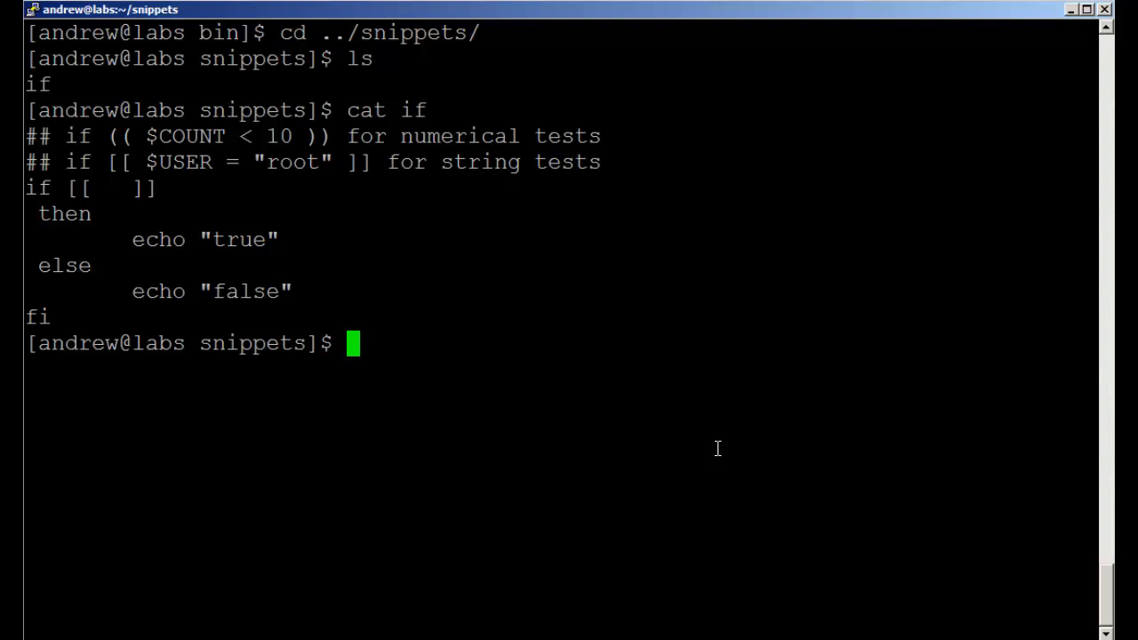
pyautogui.write('cd')
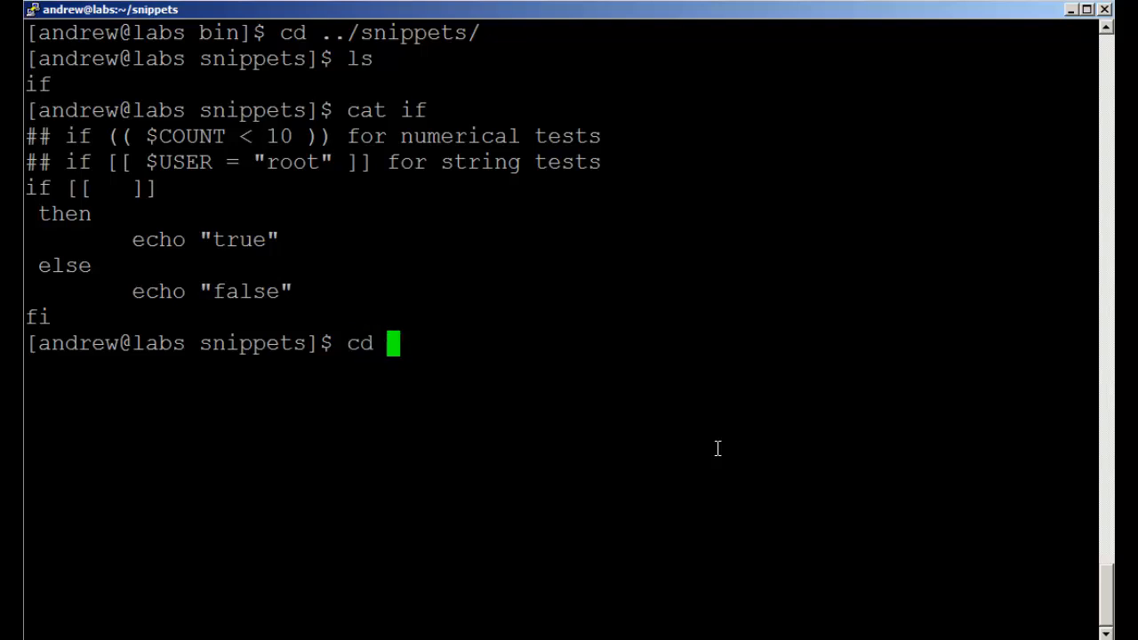
# Return to ~/bin with cd - and start a new empty bash02.sh in vi
pyautogui.press('Return')
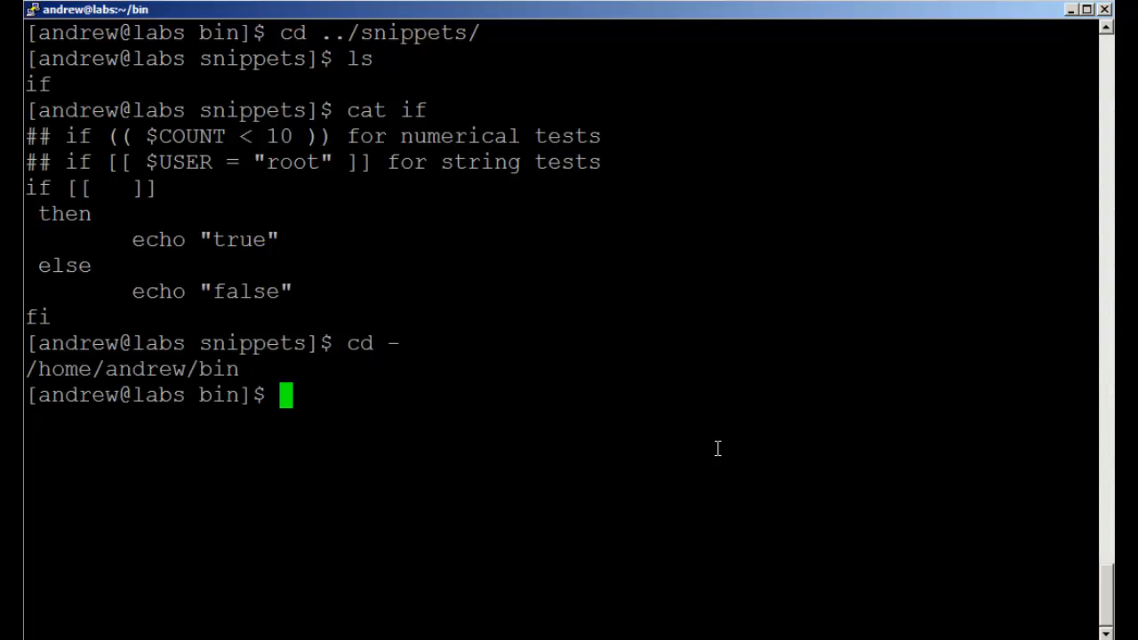
pyautogui.write('v')
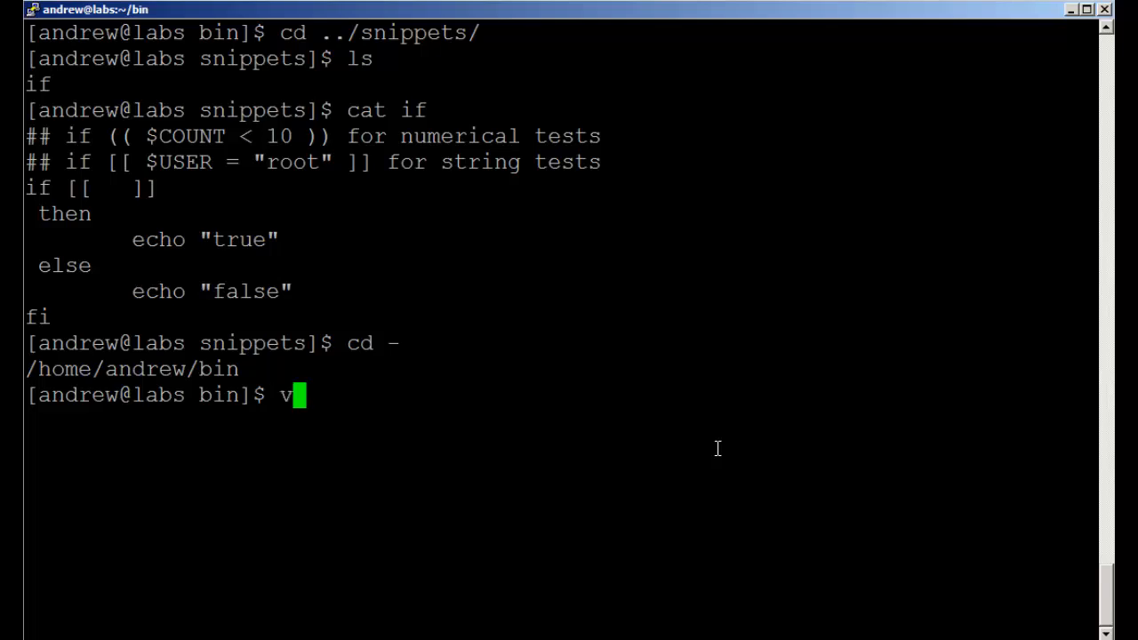
pyautogui.write('i bash0')
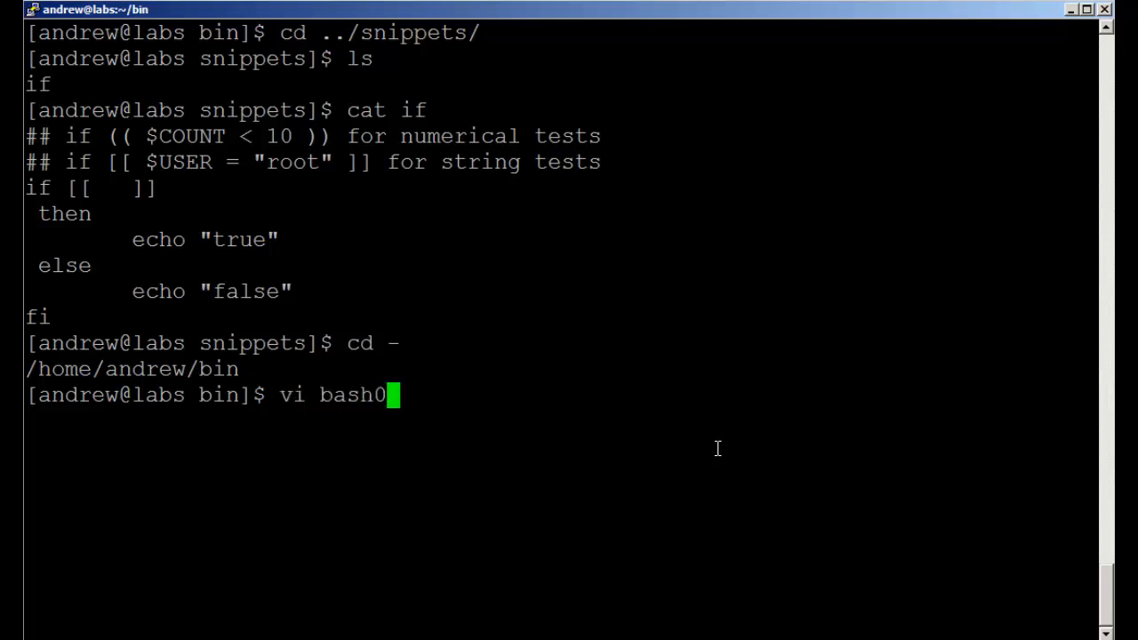
pyautogui.write('2.sh')
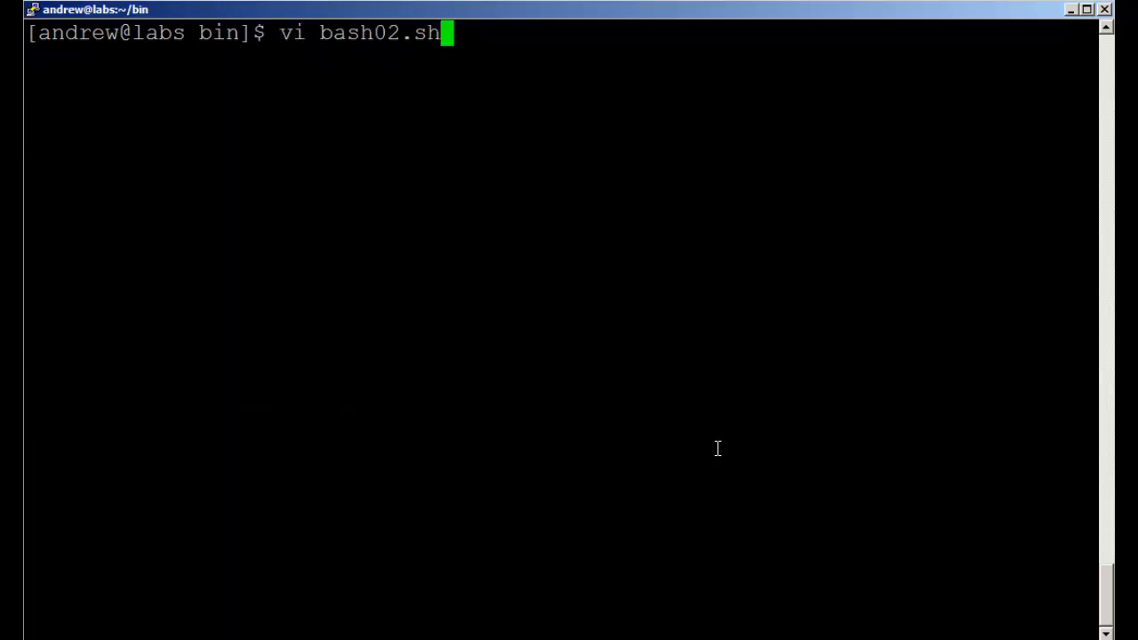
pyautogui.press('Return')
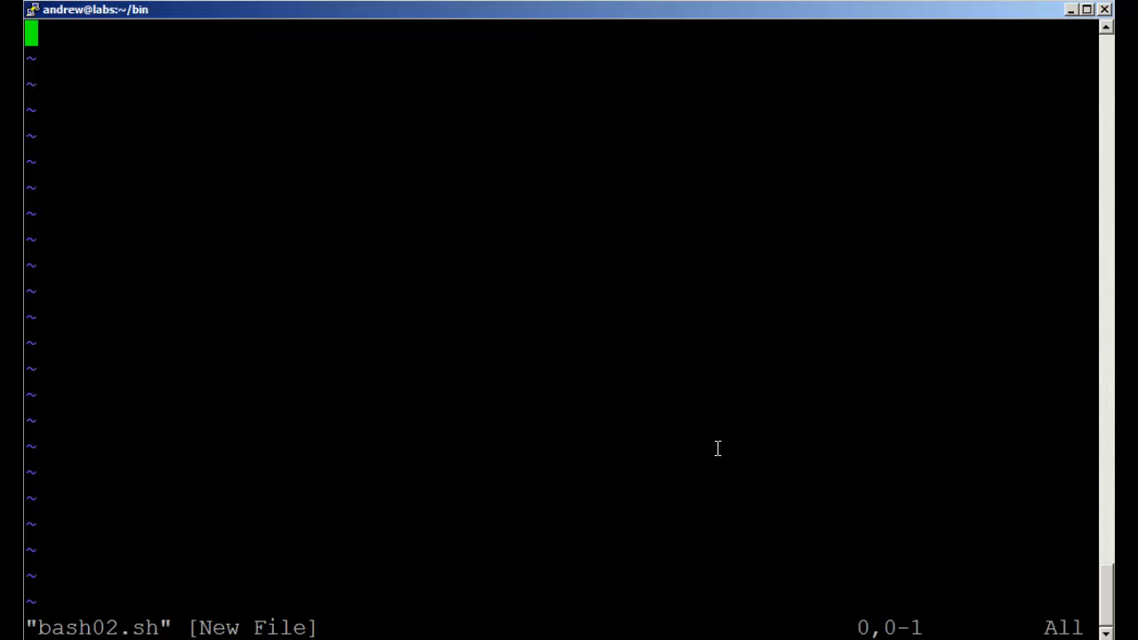
# Insert the #!/bin/bash shebang as the first line of bash02.sh
pyautogui.press('i')
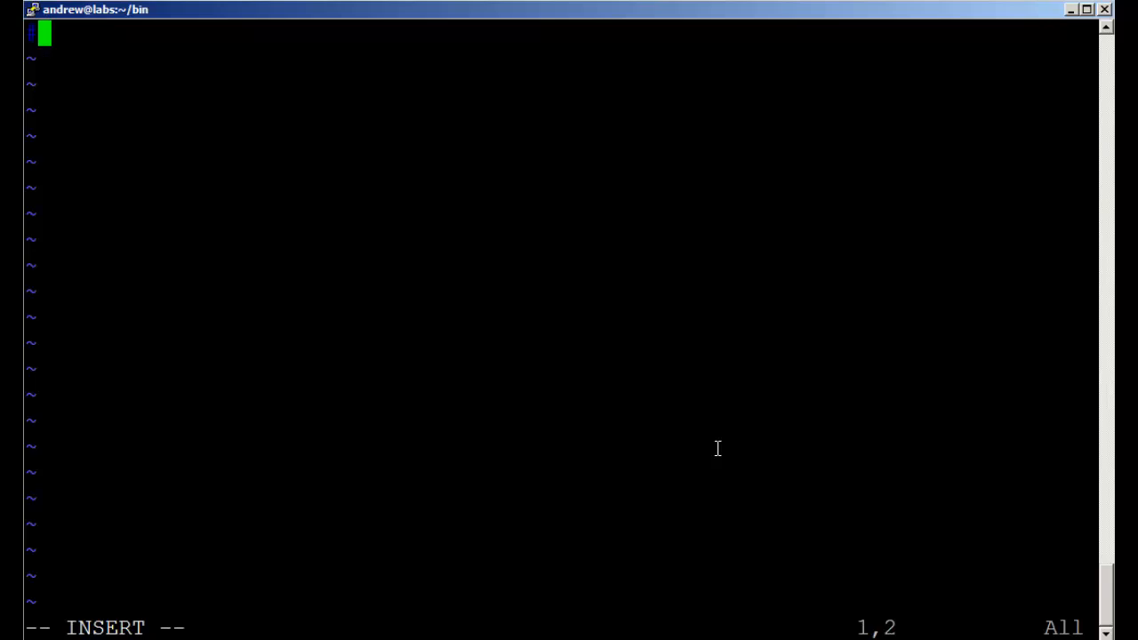
pyautogui.write('#/')
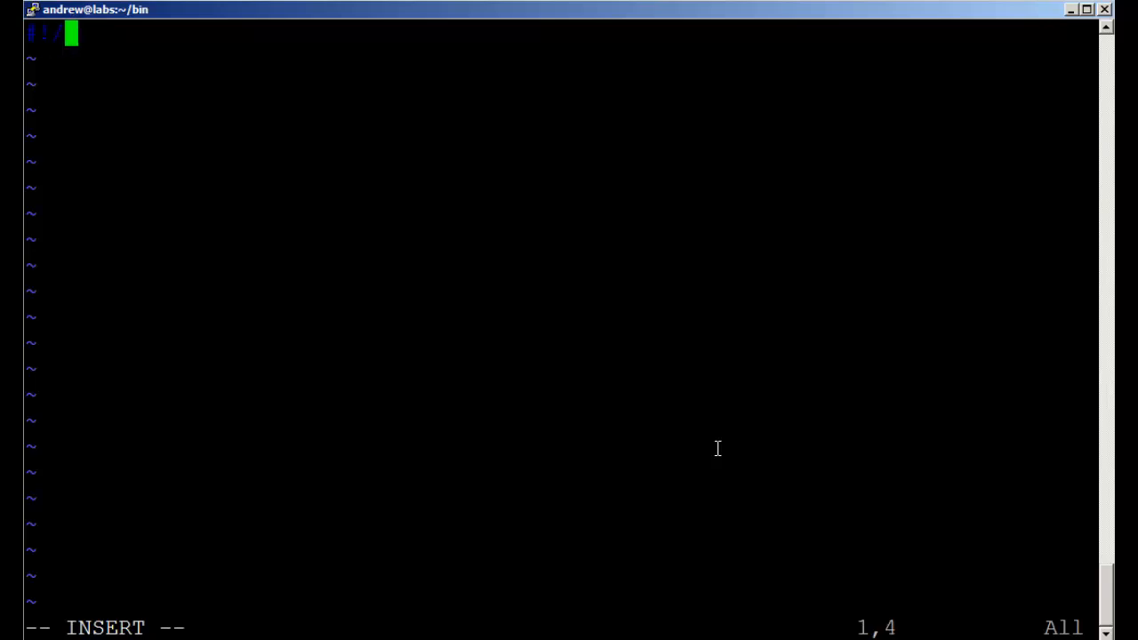
pyautogui.write('bin/bash')
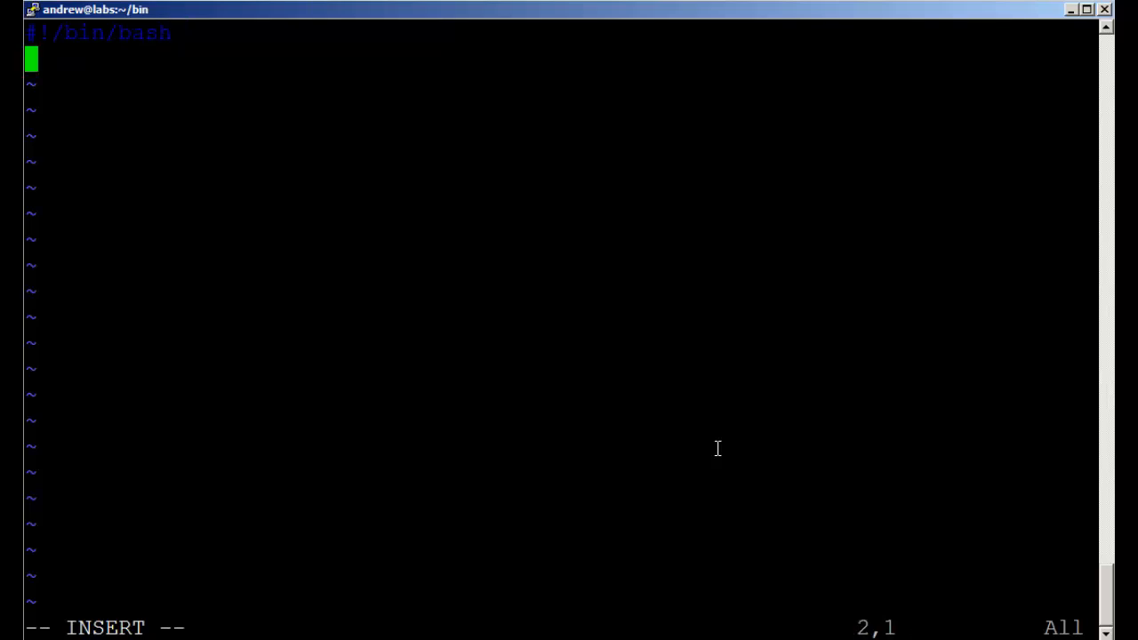
pyautogui.press('Escape')
pyautogui.write(':')
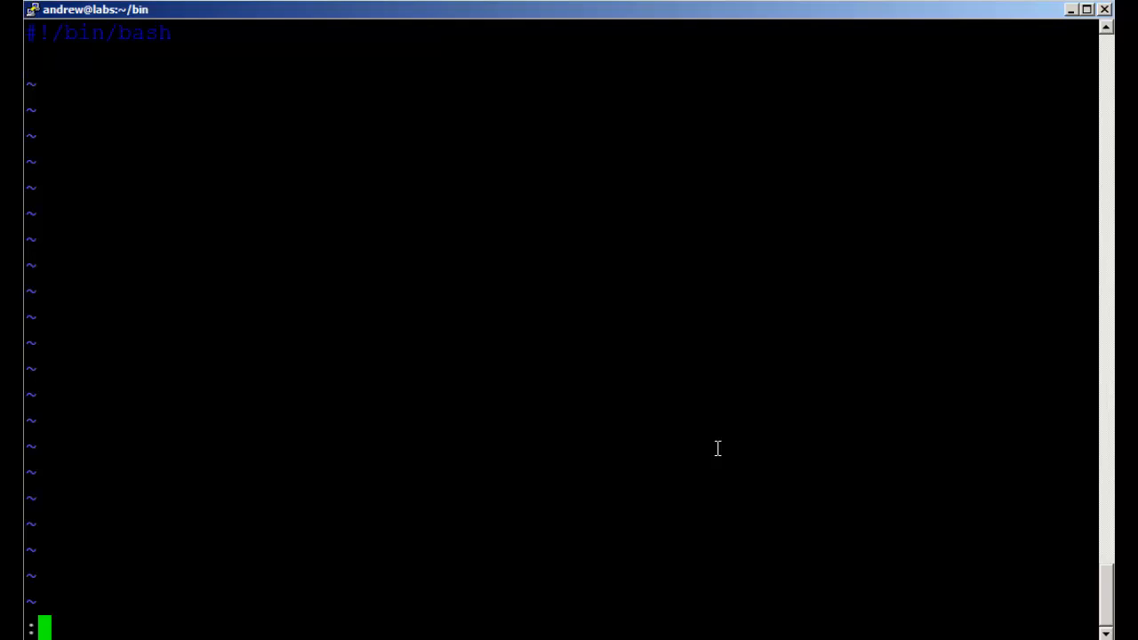
# Read ~/snippets/if into the buffer with :r, adding the if/then/else template
pyautogui.write('r')
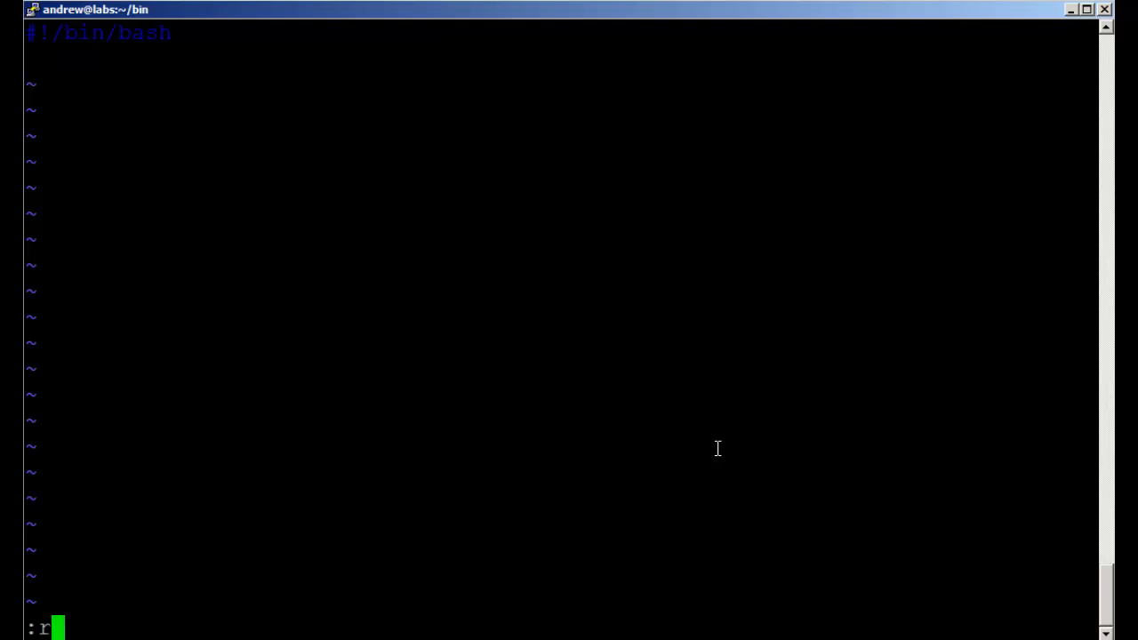
pyautogui.write('~/s')
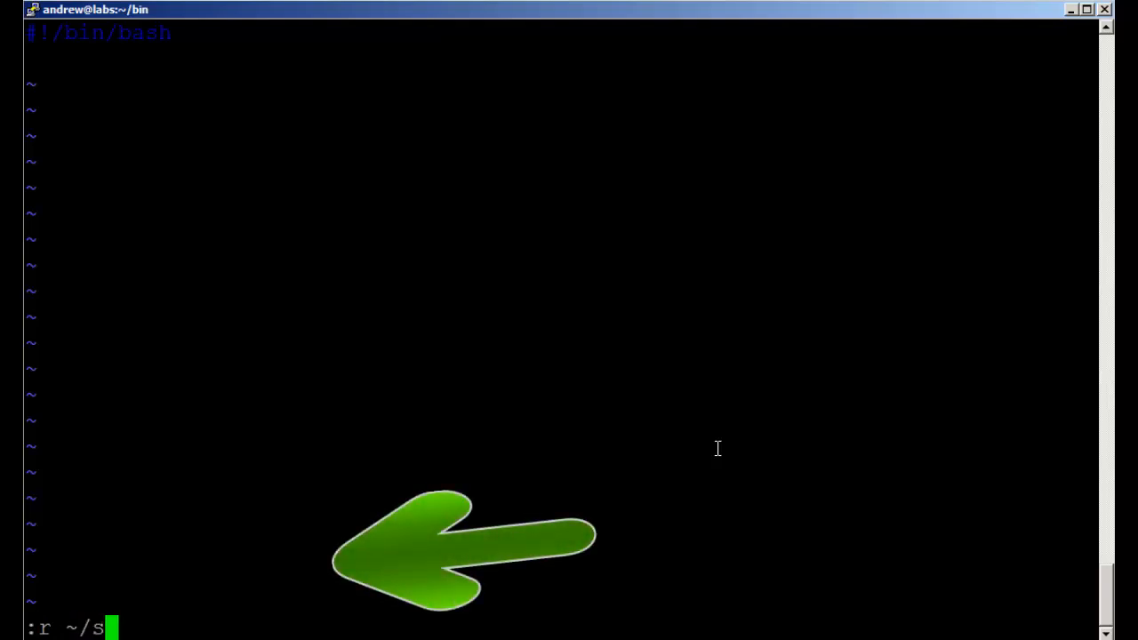
pyautogui.write('nippets/')
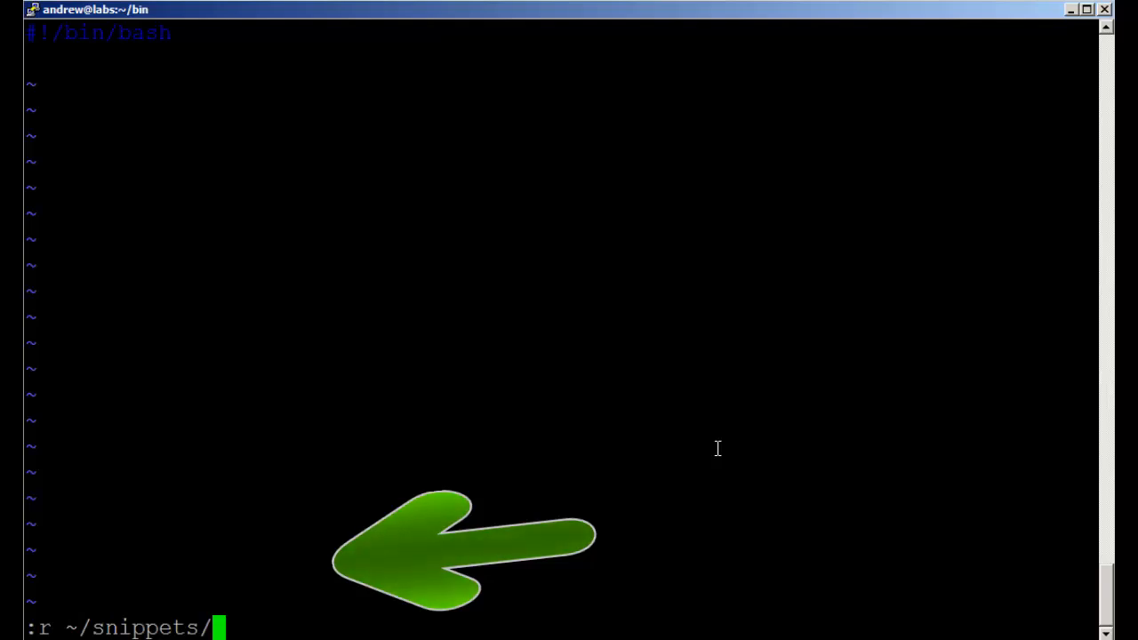
pyautogui.write('if')
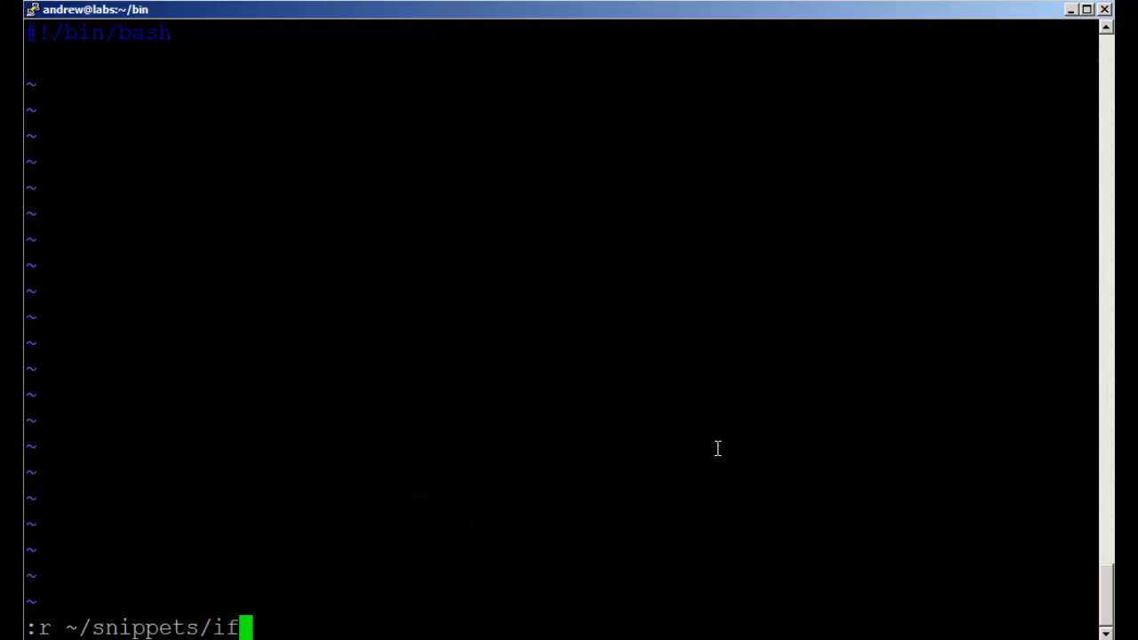
pyautogui.press('Return')
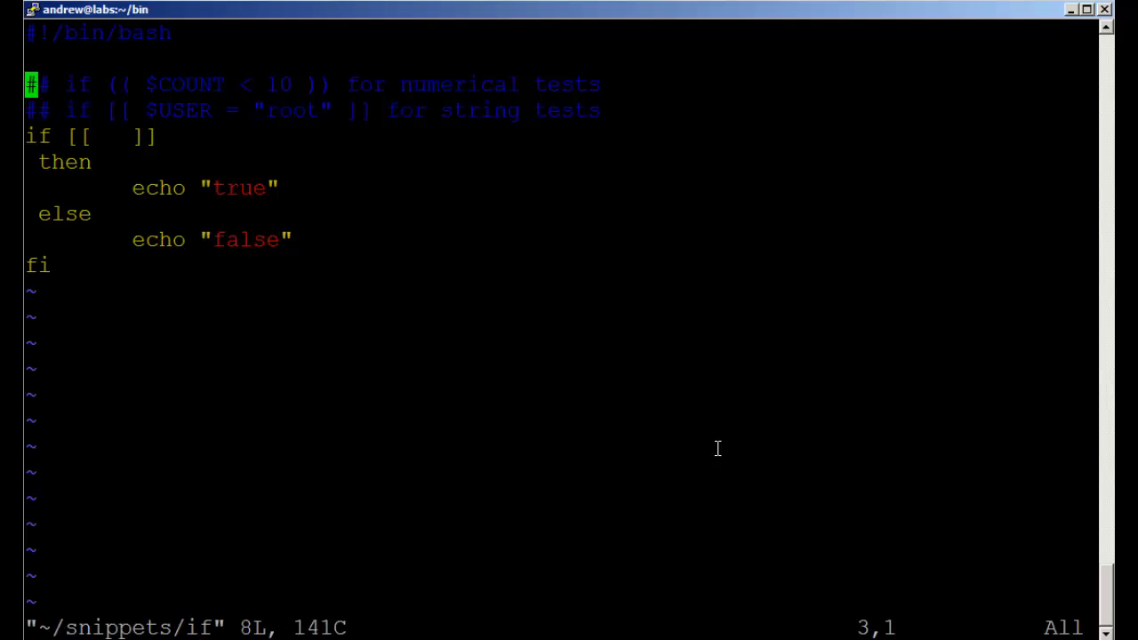
pyautogui.moveTo(580, 457)
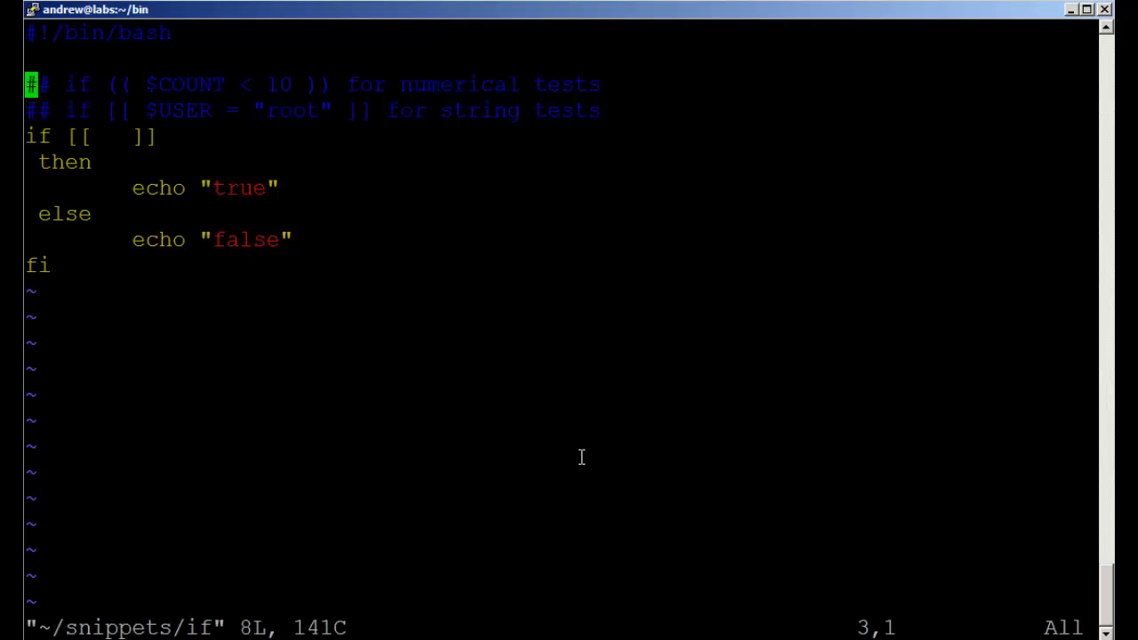
# Add a '#Created on' comment line and insert today's date below it with :r!date
pyautogui.press('Up')
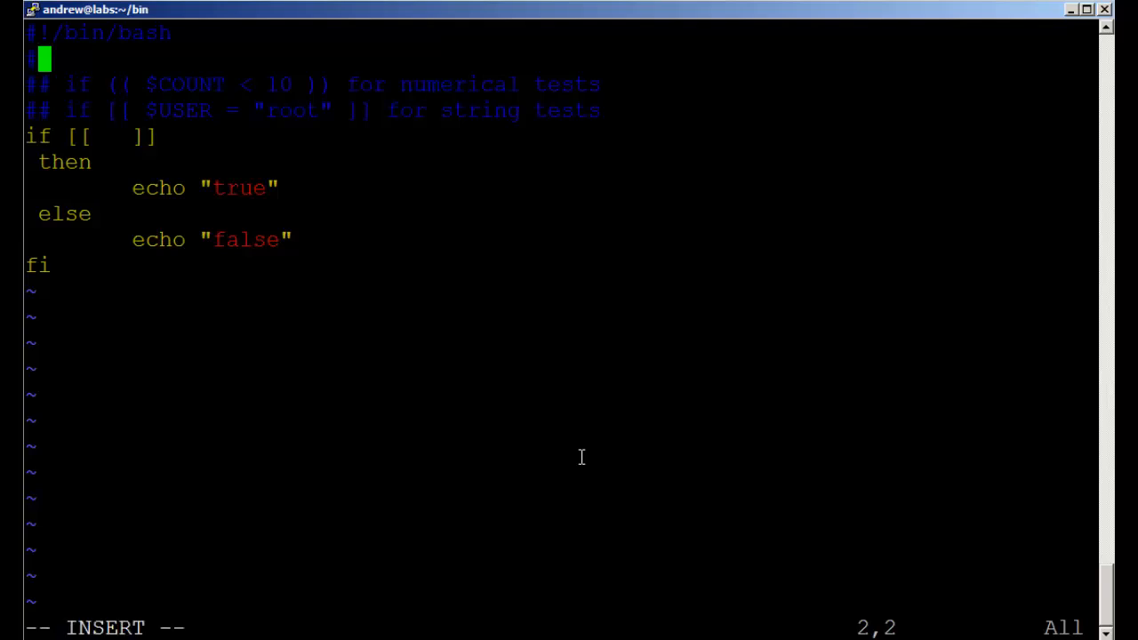
pyautogui.write('C')
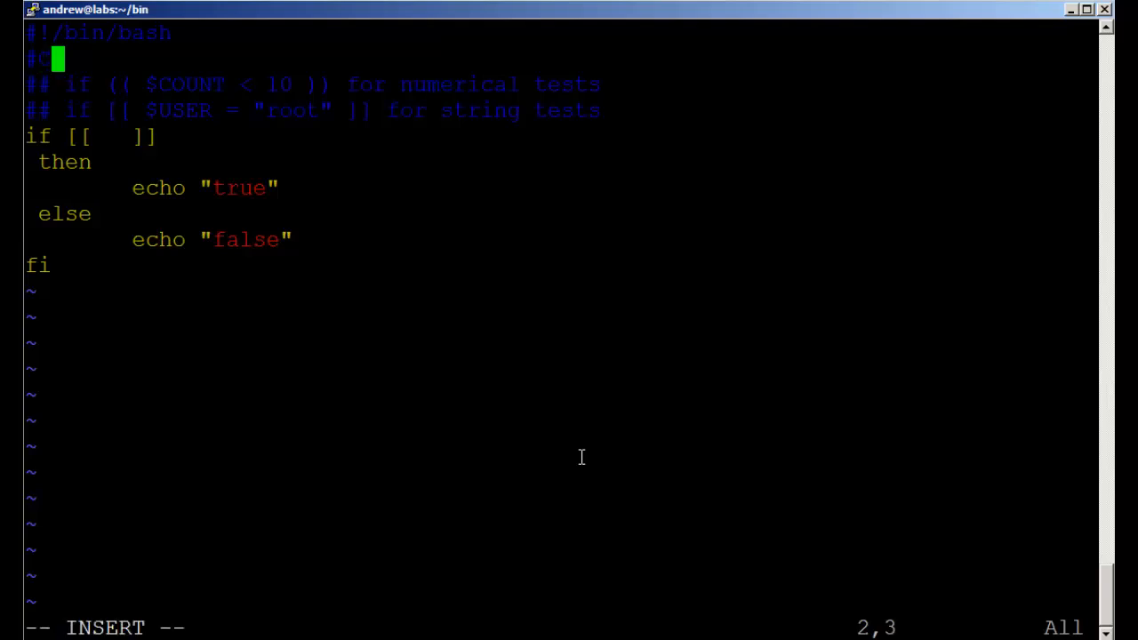
pyautogui.write('reated on')
pyautogui.click(551, 627)
pyautogui.write(':r')
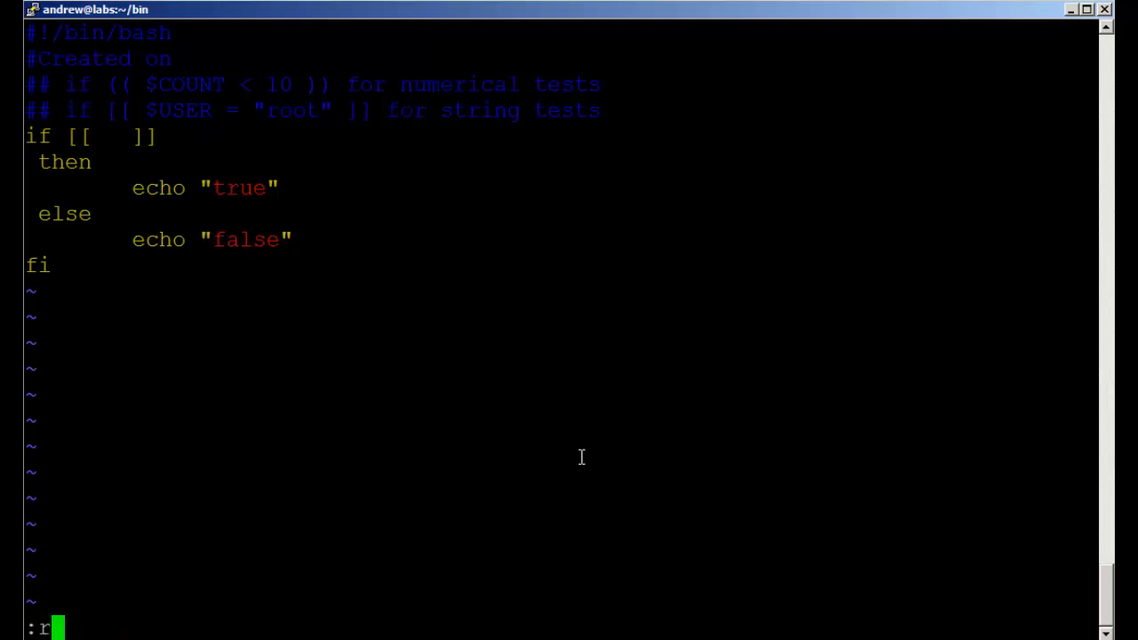
pyautogui.write('!')
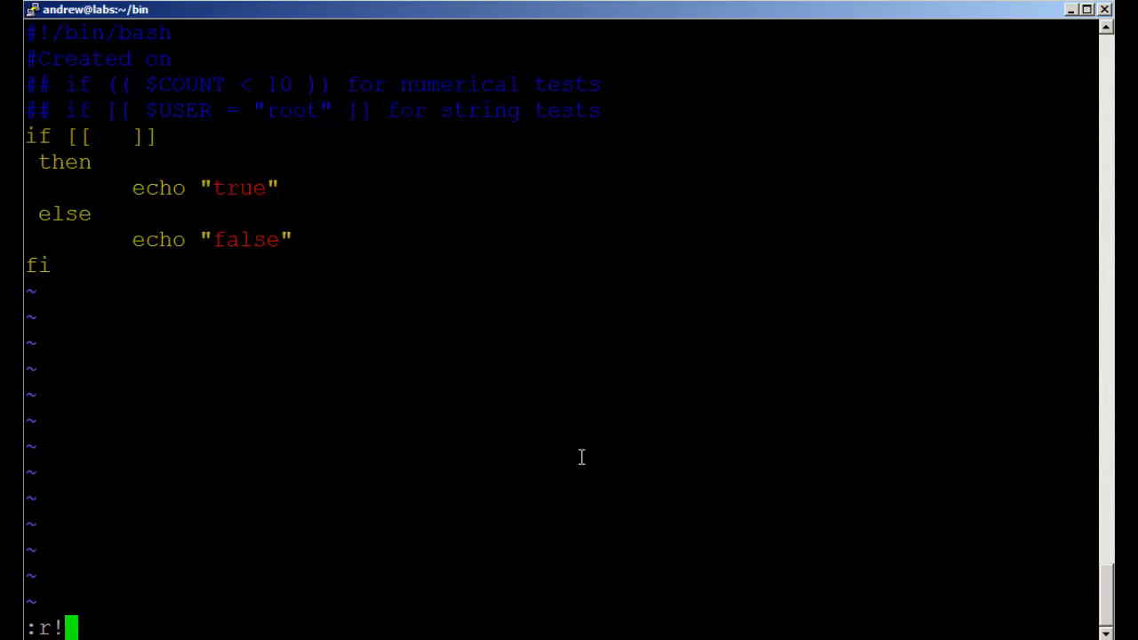
pyautogui.write('date')
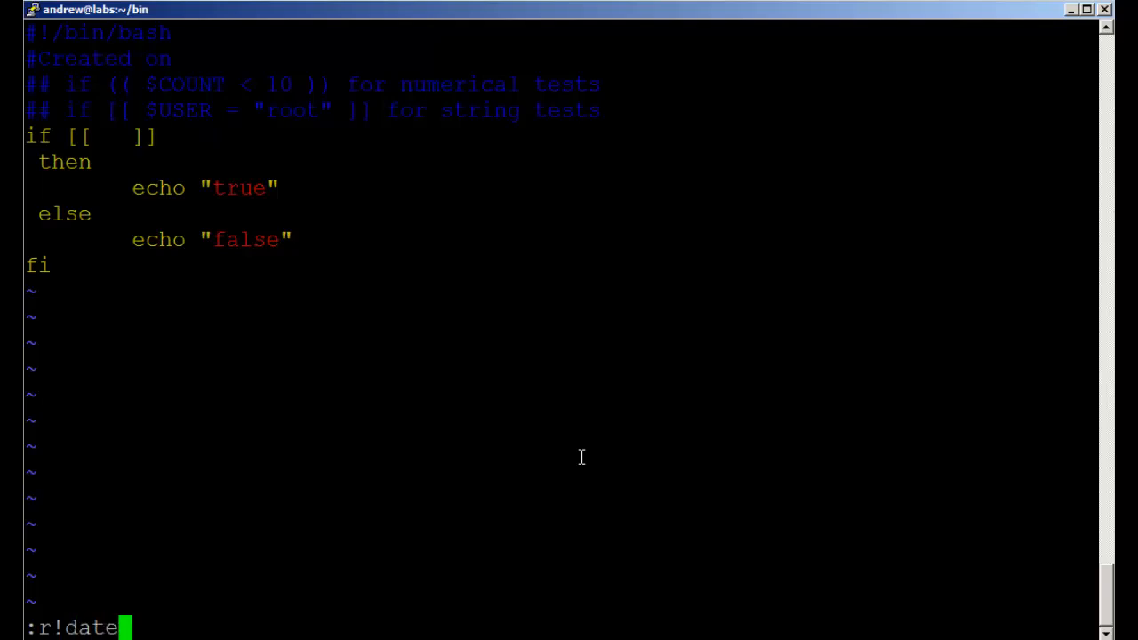
pyautogui.press('Return')
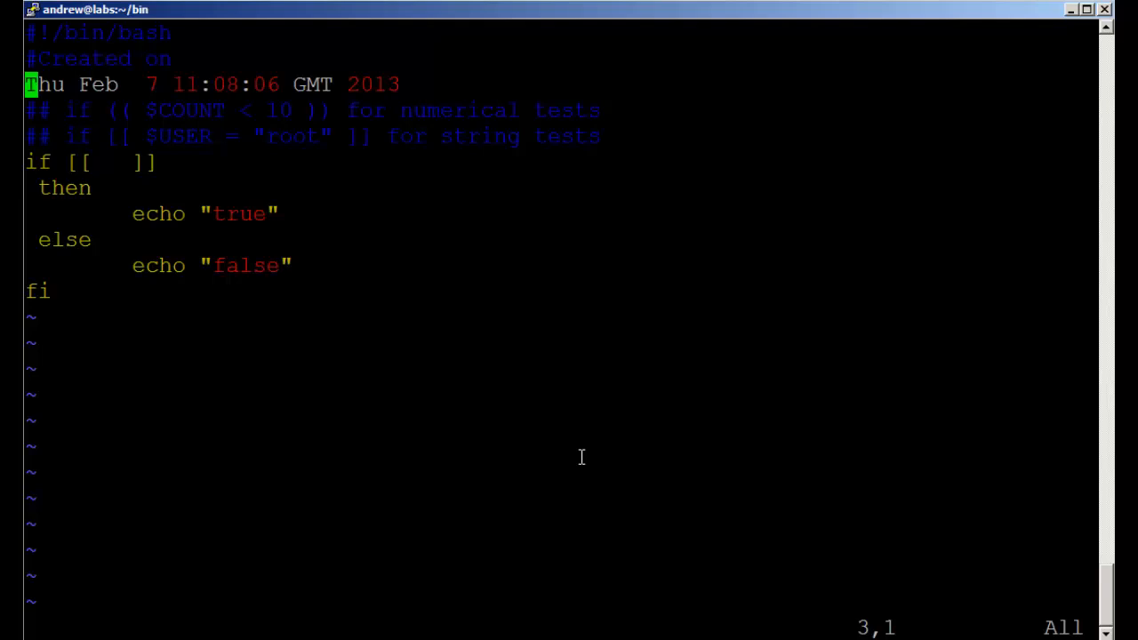
# Join the date onto the '#Created on' line and leave vi for the bash prompt
pyautogui.press('Up')
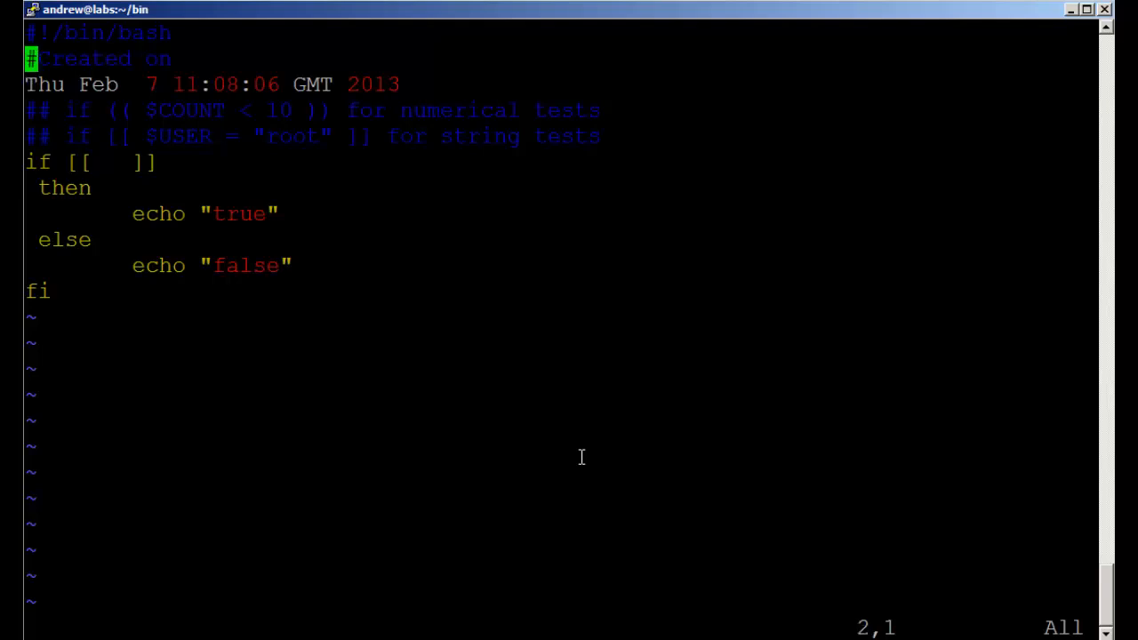
pyautogui.press('J')
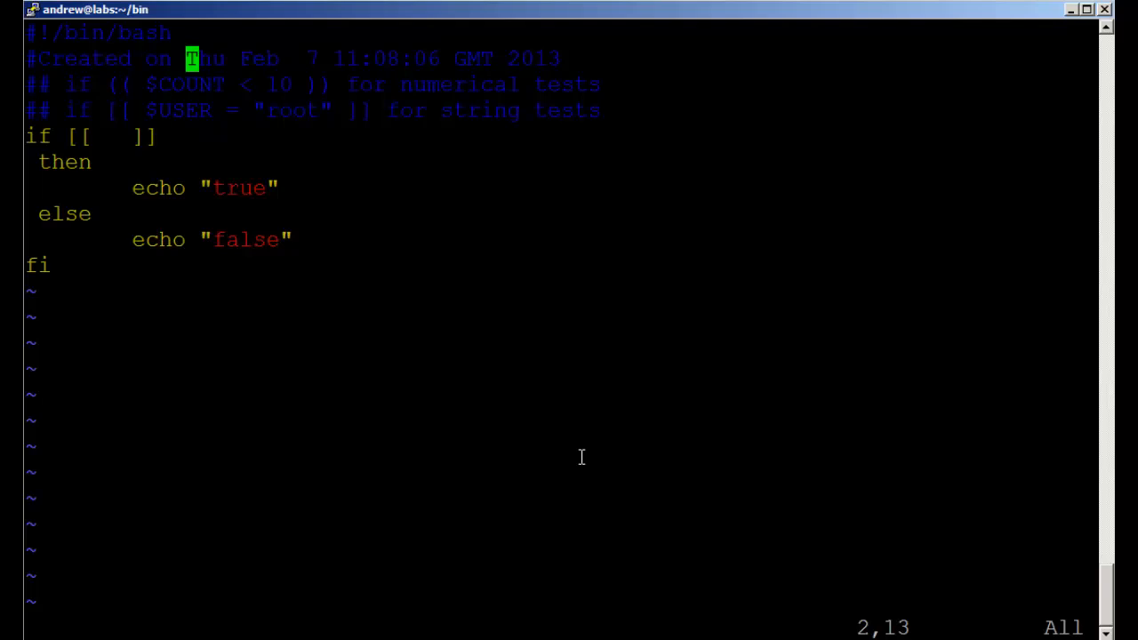
pyautogui.press('dd')
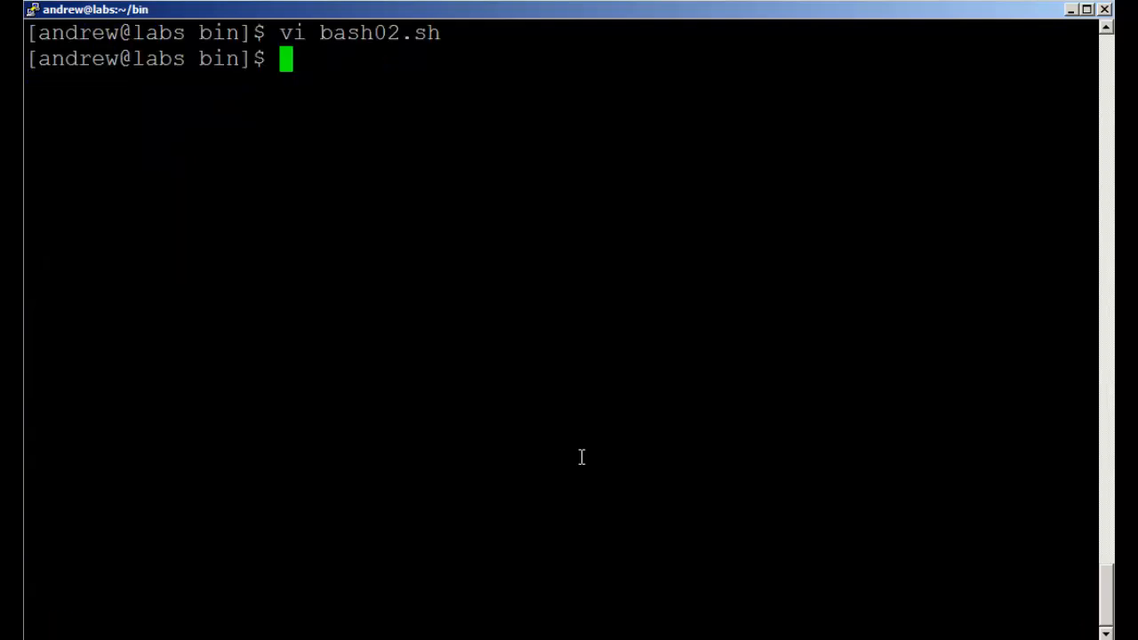
# Show the full date, then the short locale date 07/02/13 with date +%x
pyautogui.write('d')
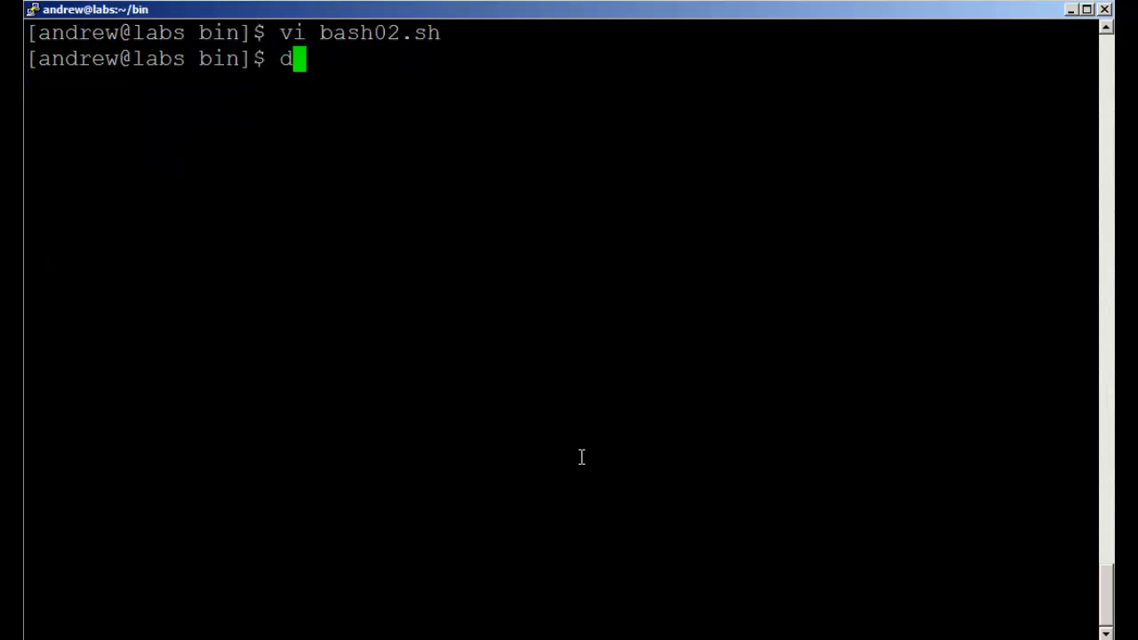
pyautogui.press('Return')
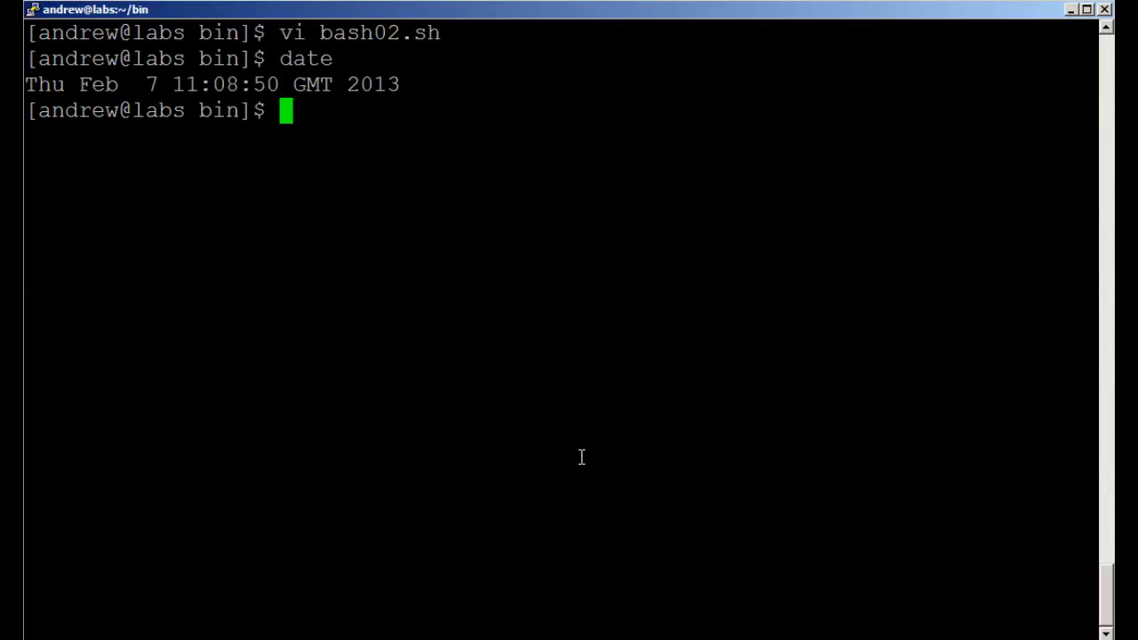
pyautogui.write('date')
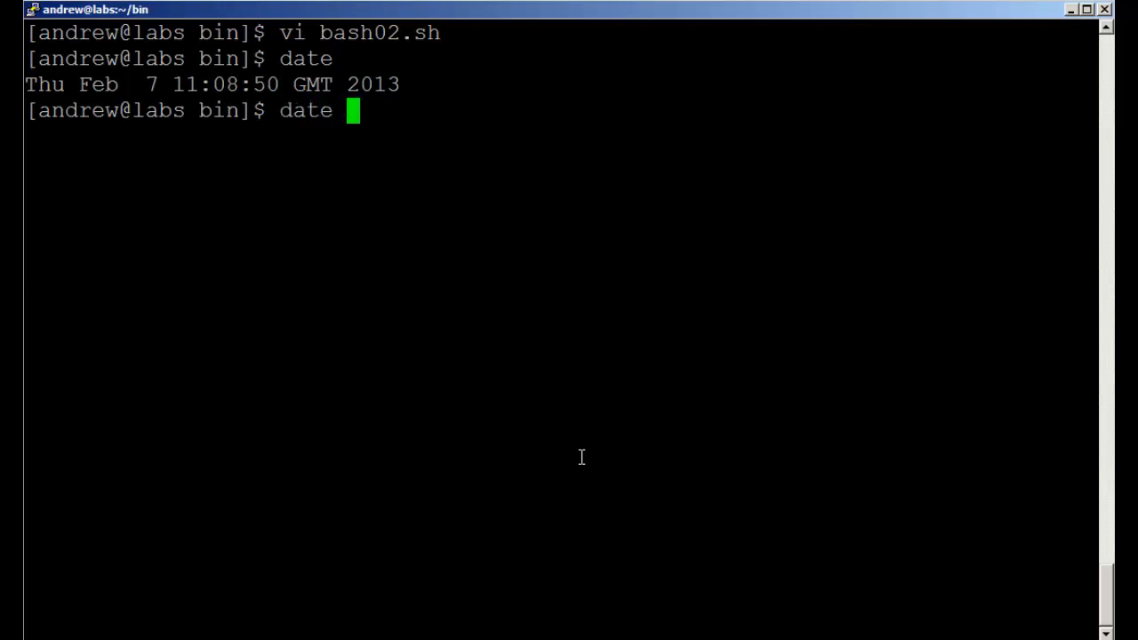
pyautogui.write('+')
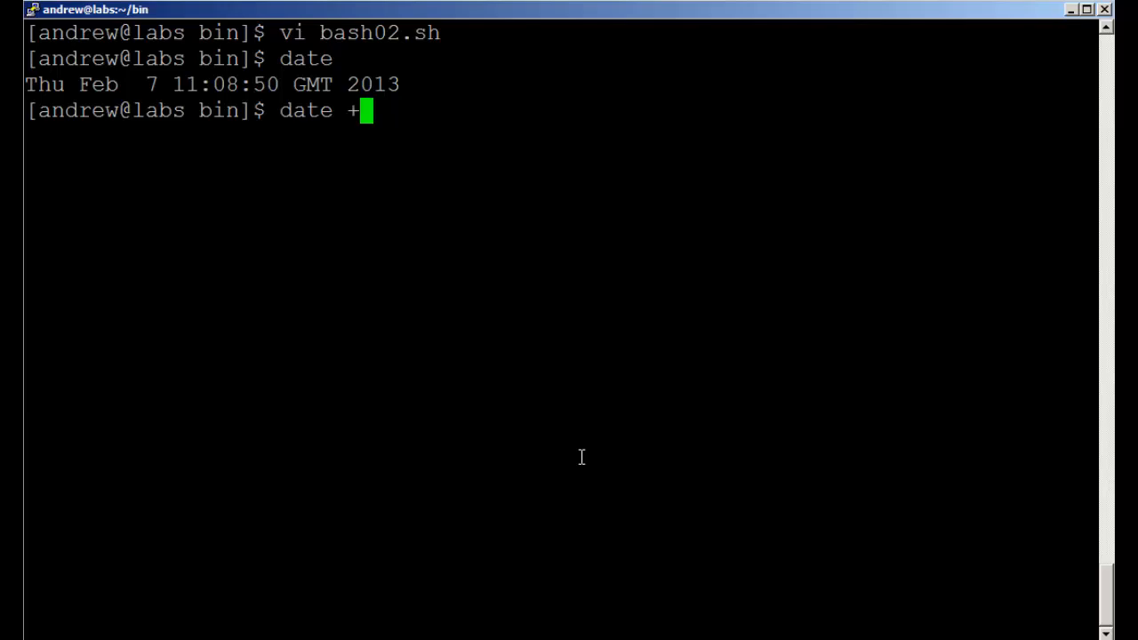
pyautogui.write('%x')
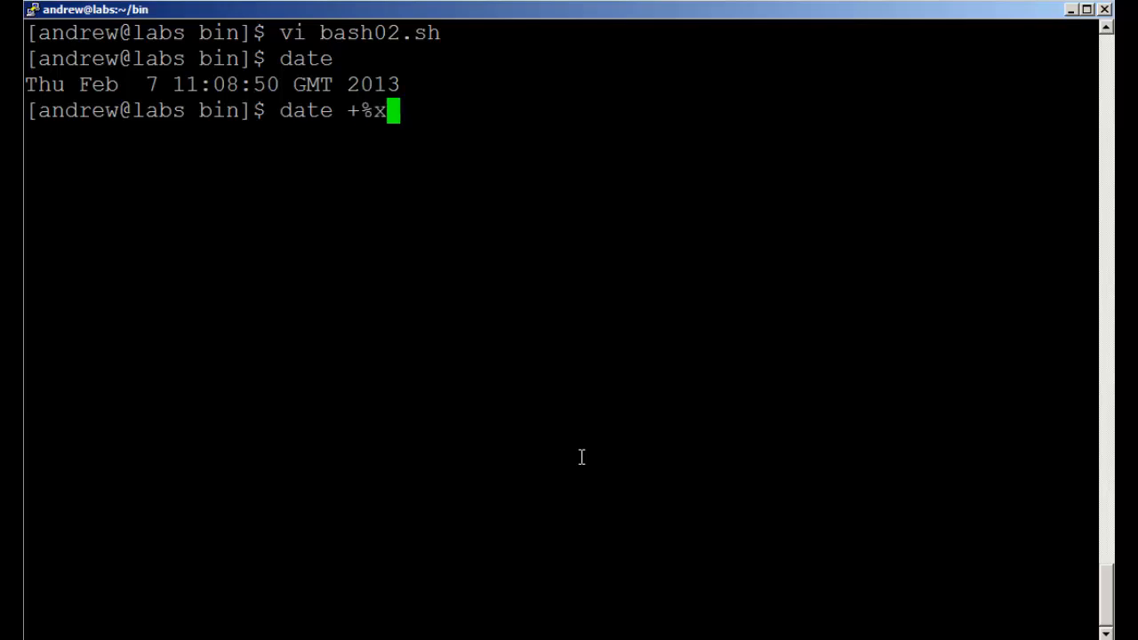
pyautogui.press('Return')
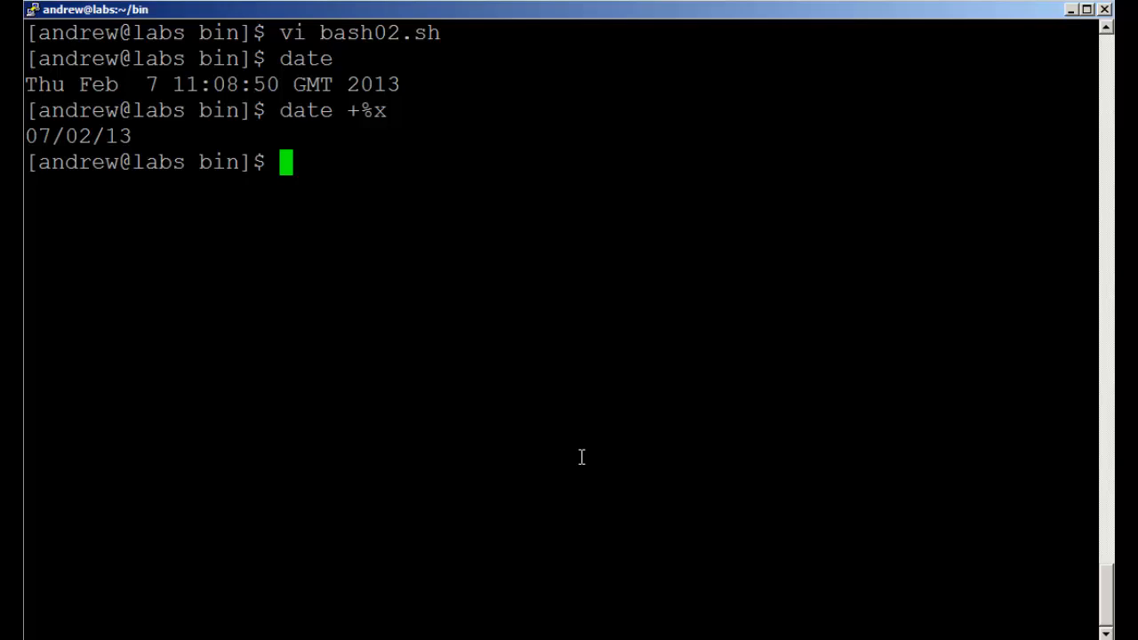
# Confirm LANG is en_GB, then switch the session language to en_US
pyautogui.write('ech')
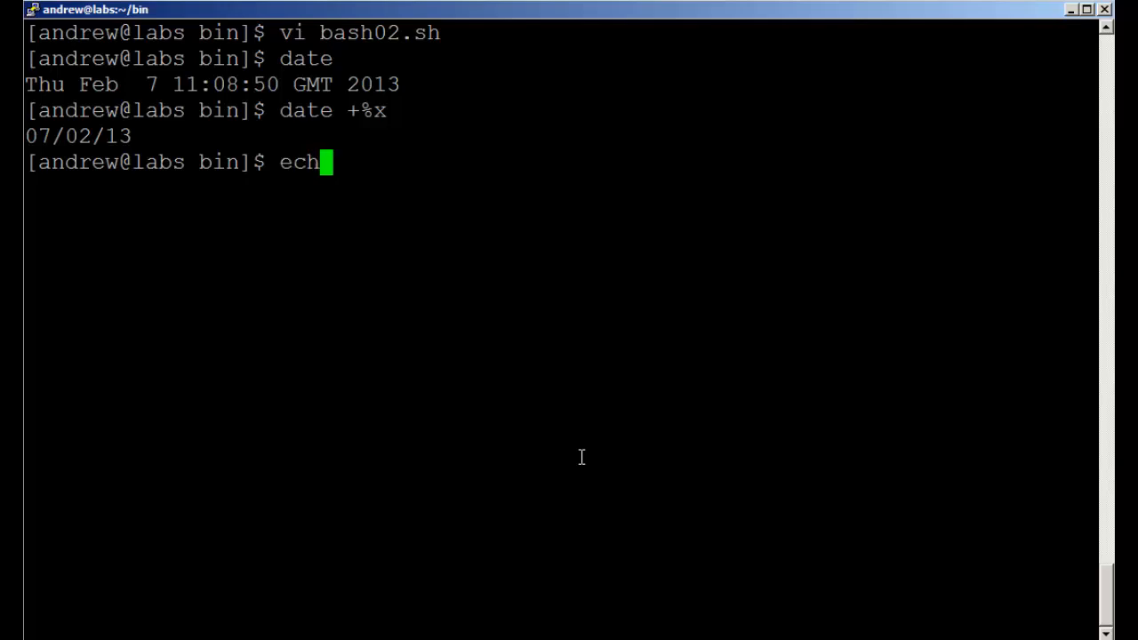
pyautogui.write('o $LAN')
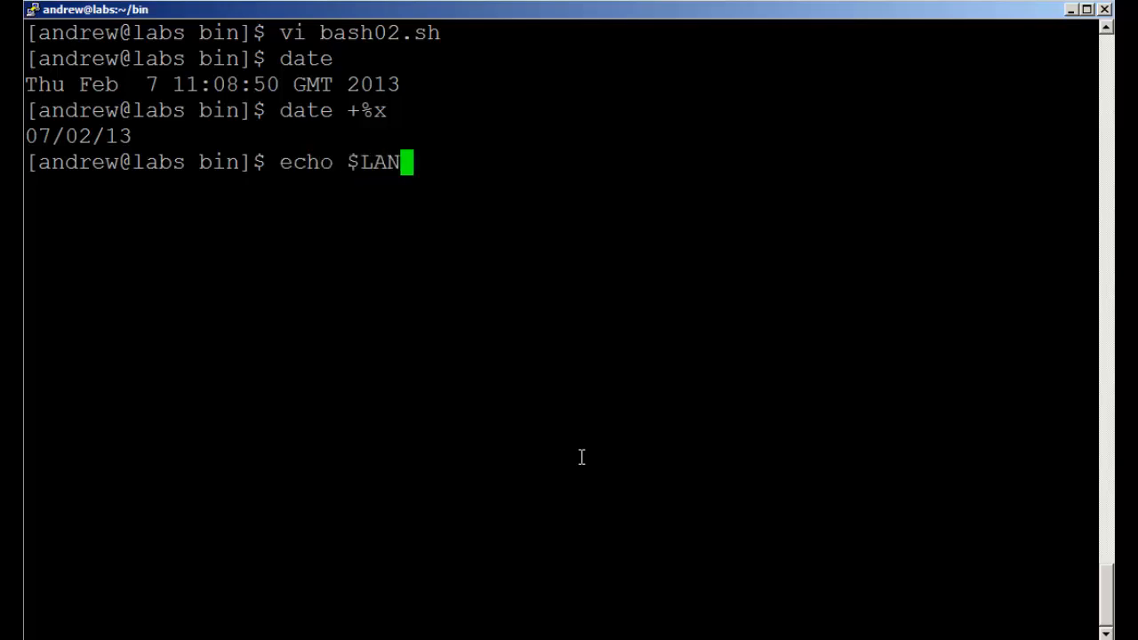
pyautogui.press('Return')
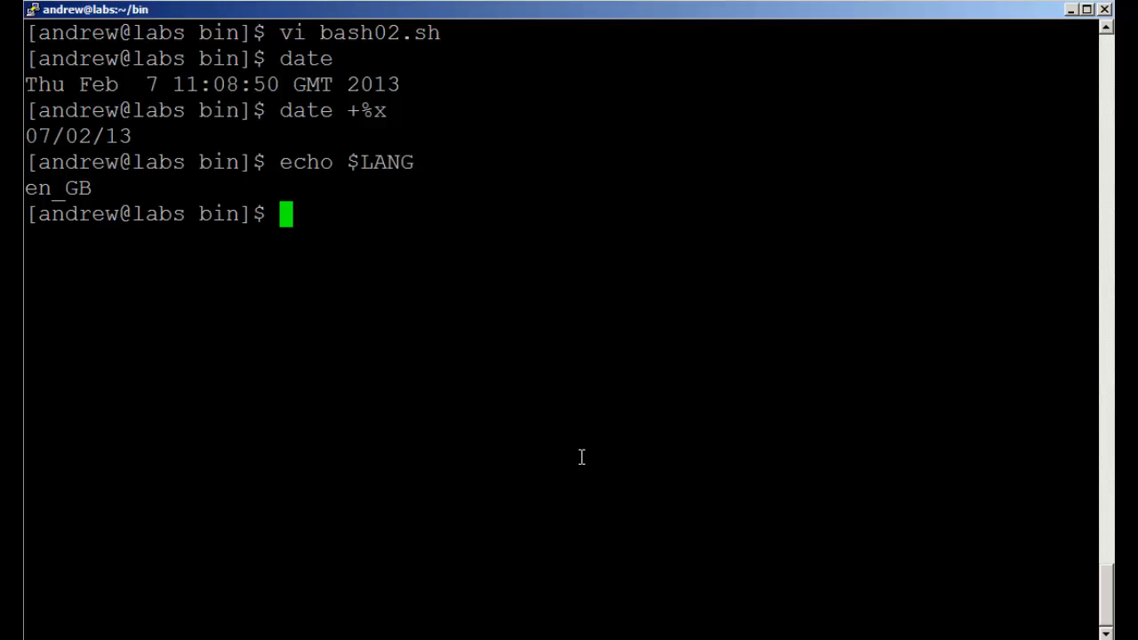
pyautogui.write('LANG')
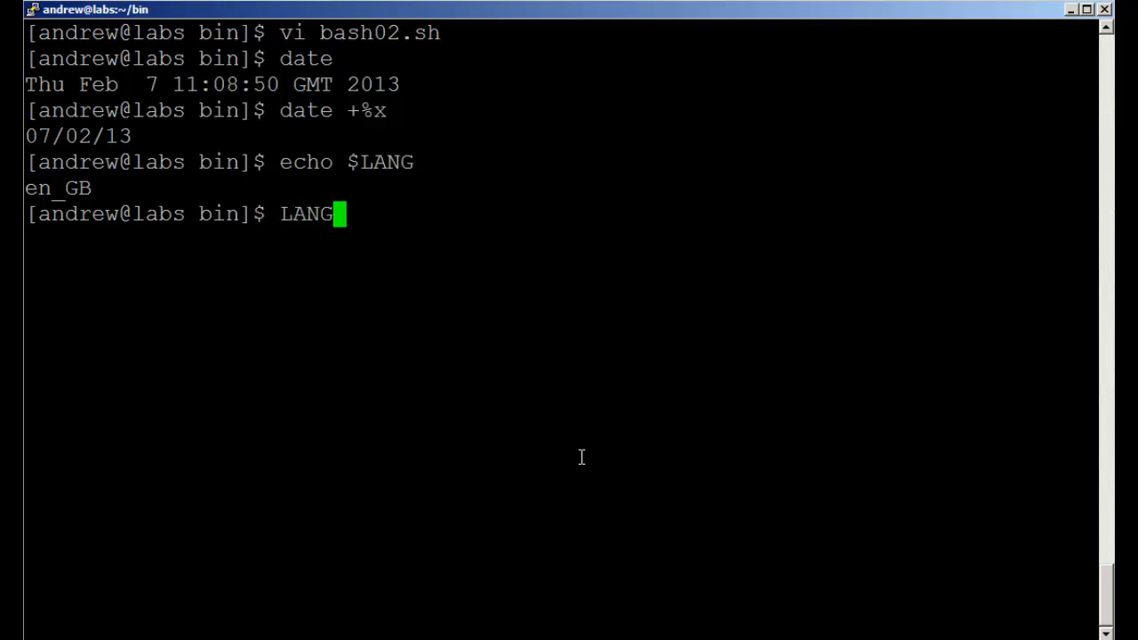
pyautogui.write('=e')
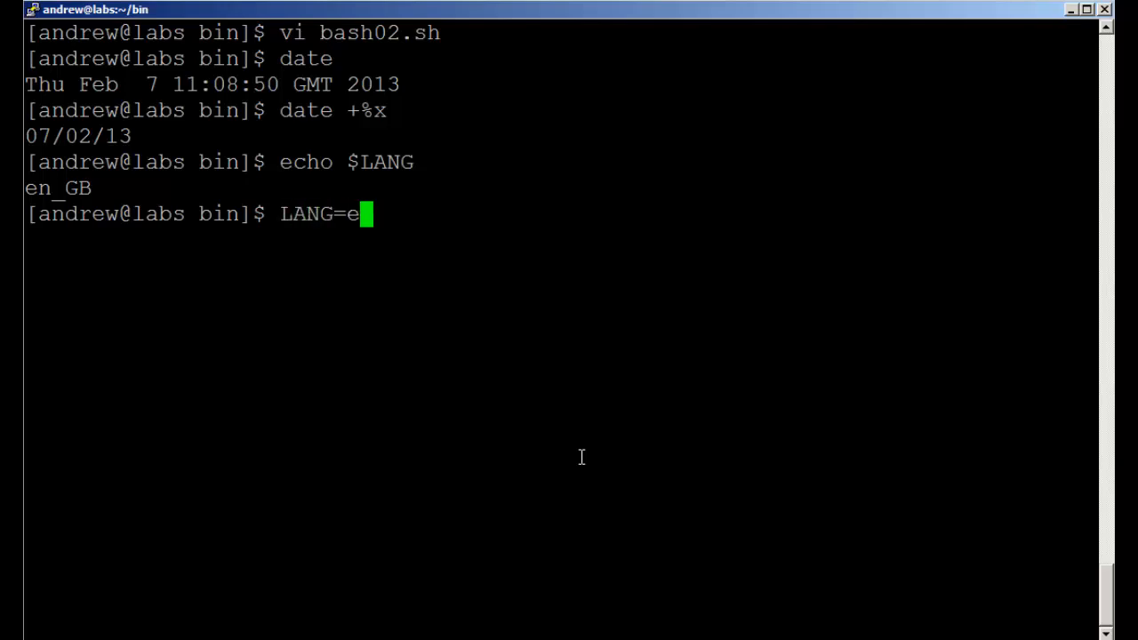
pyautogui.write('n_US')
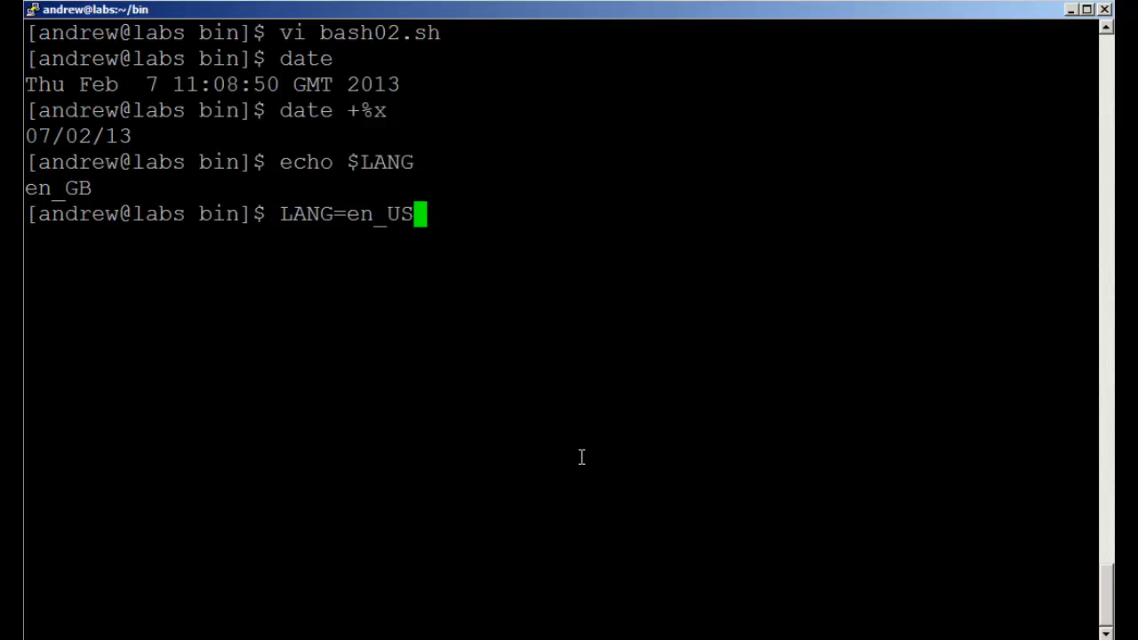
pyautogui.press('Return')
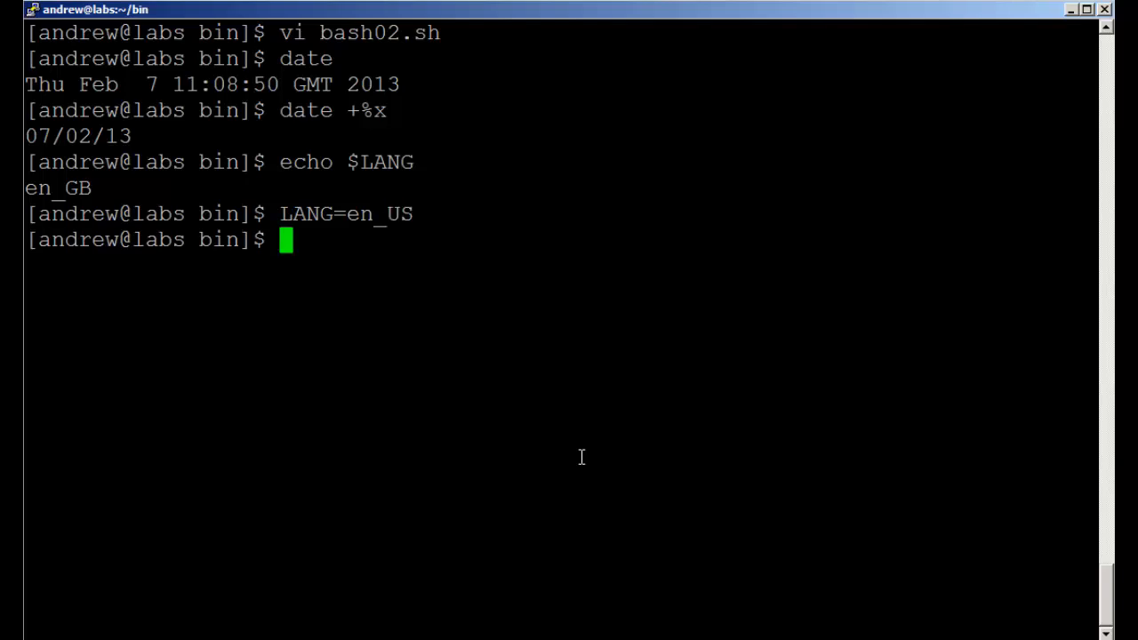
# Show the en_US short date 02/07/2013, then restore LANG=en_GB
pyautogui.write('echo $LANG')
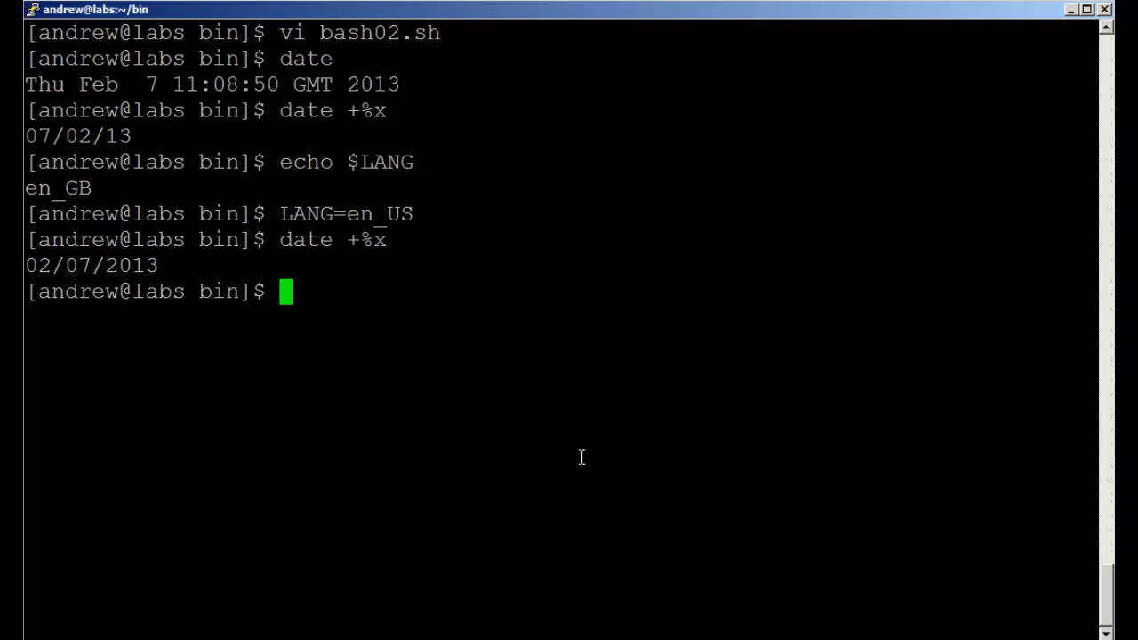
pyautogui.write('date +%x')
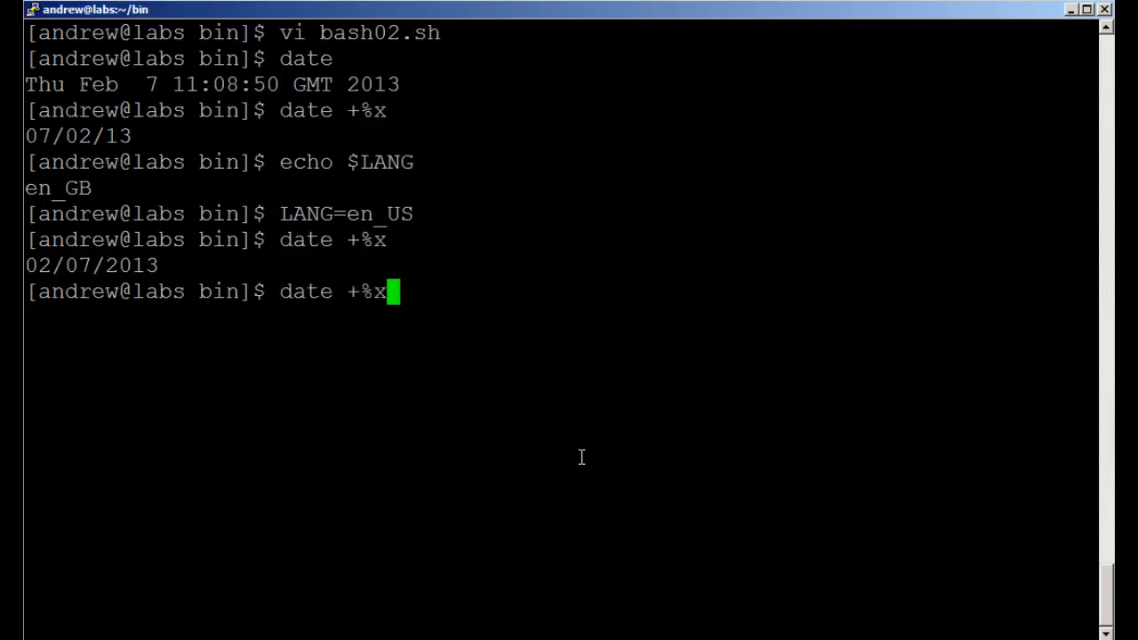
pyautogui.write('LANG=en_GB')
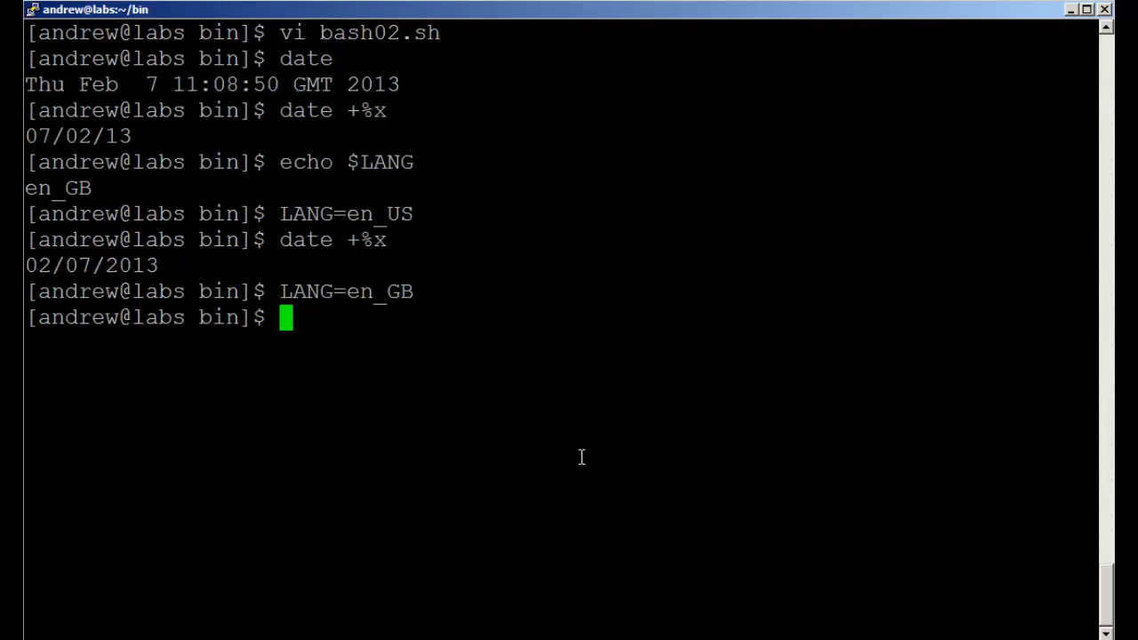
pyautogui.write('LANG=en_GB')
pyautogui.write('date +%x')
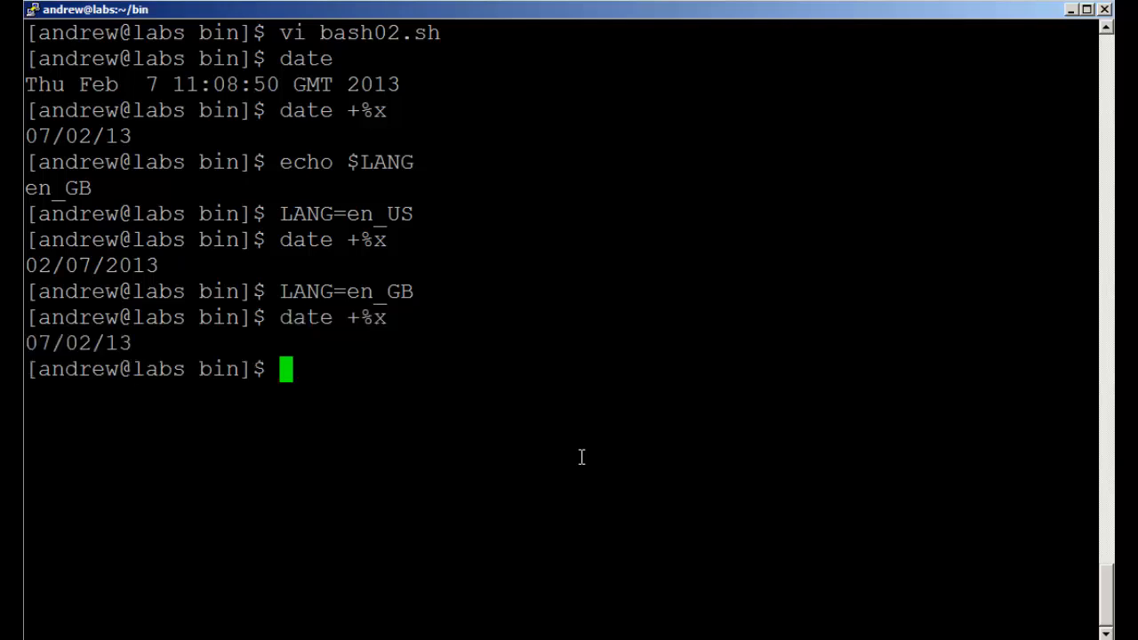
pyautogui.moveTo(374, 311)
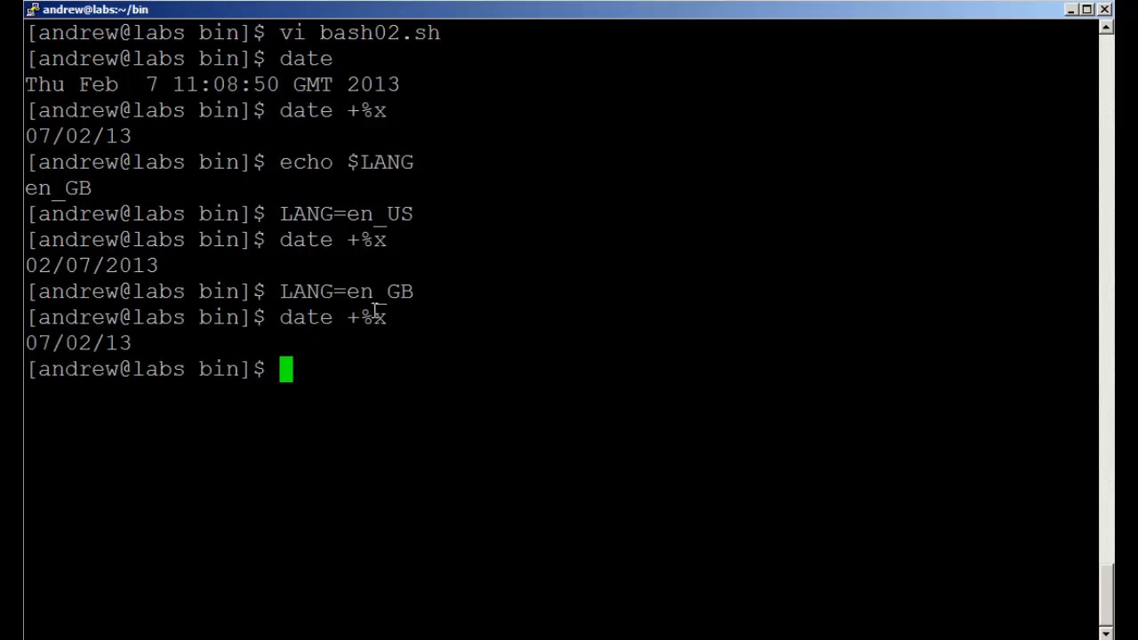
pyautogui.moveTo(370, 335)
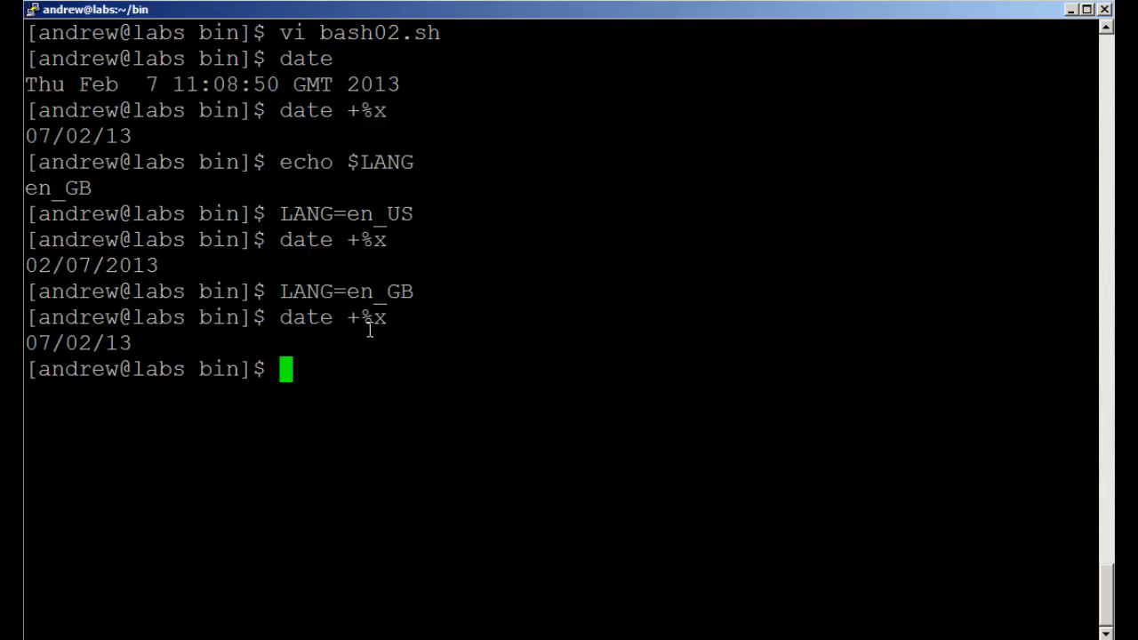
pyautogui.moveTo(381, 339)
pyautogui.write('vi bash02.sh')
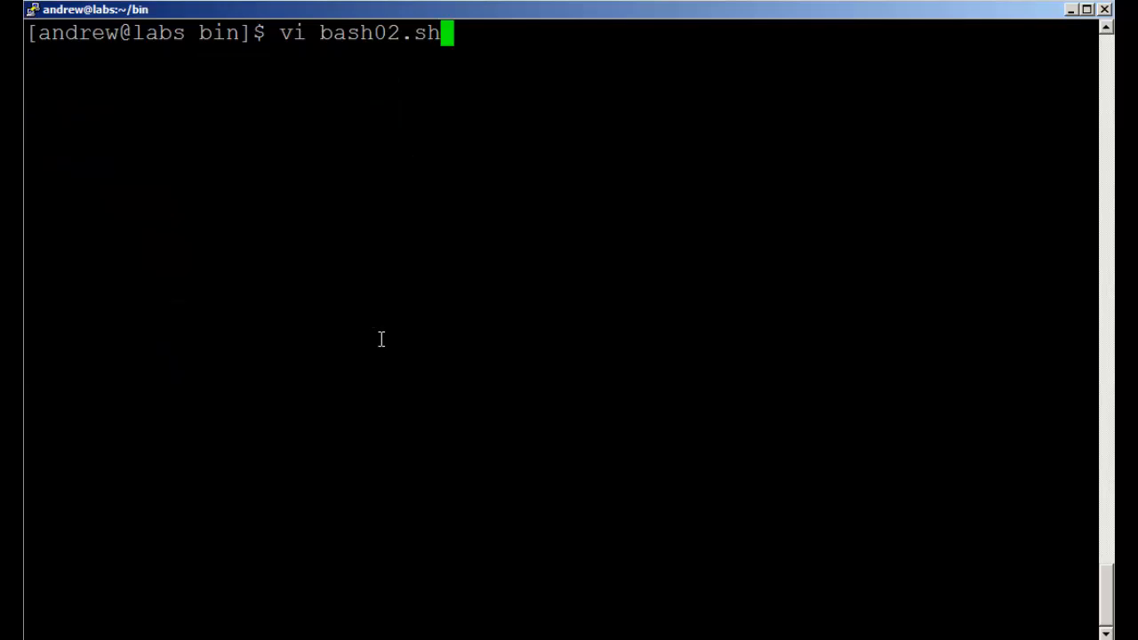
# Reopen bash02.sh, read in the short date with :r!date "+\%x", then delete that line again
pyautogui.press('Return')
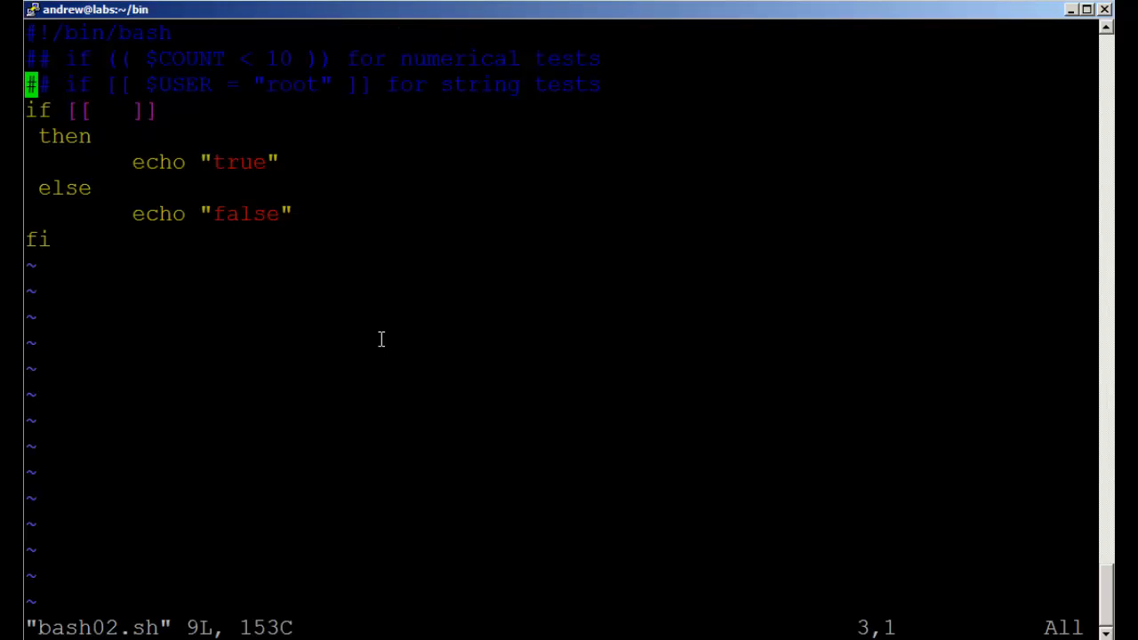
pyautogui.write(':r')
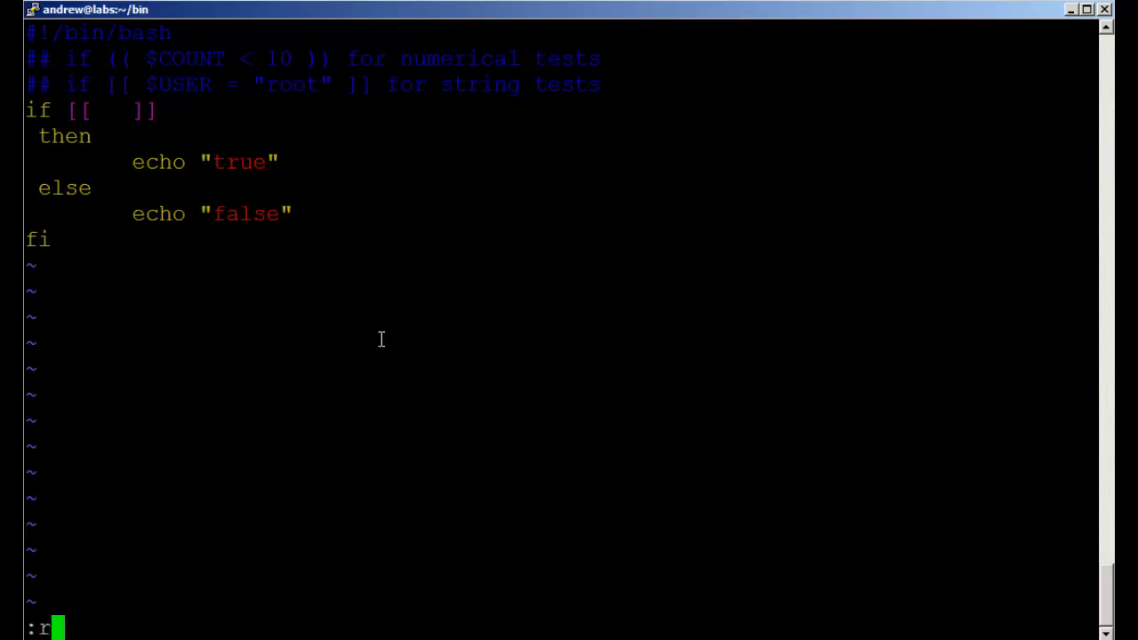
pyautogui.write('!date')
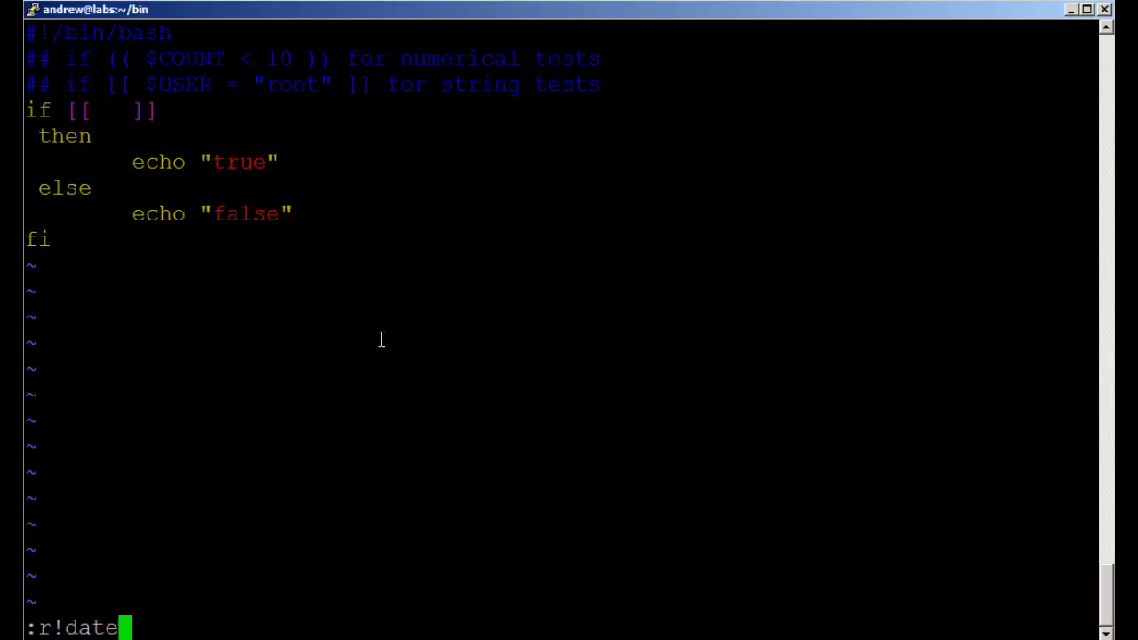
pyautogui.write('"')
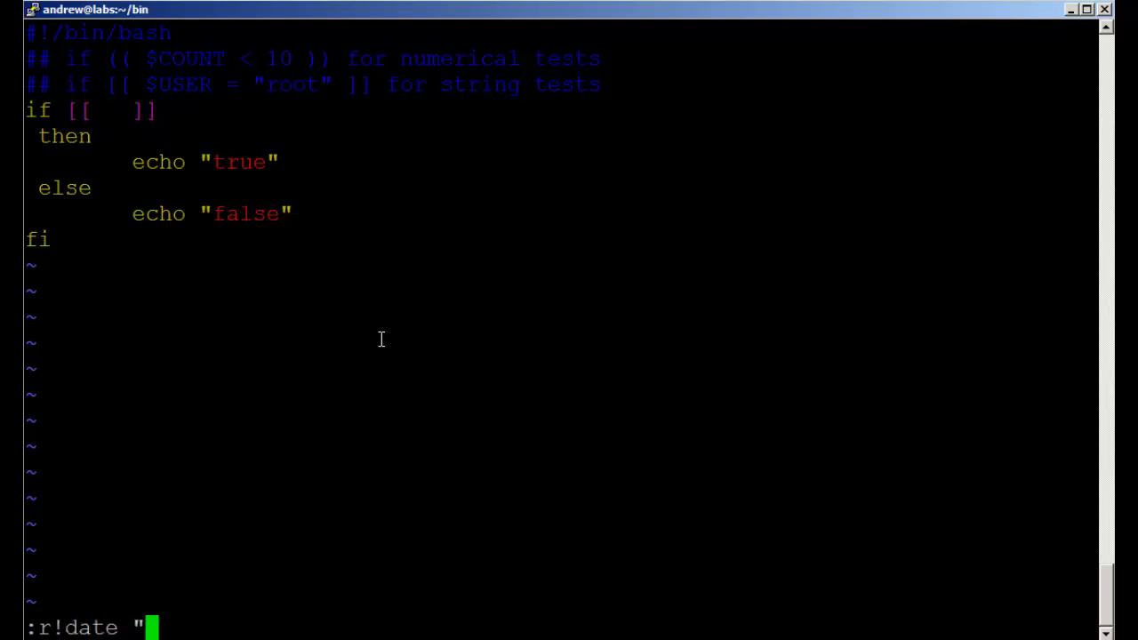
pyautogui.write('+\\%')
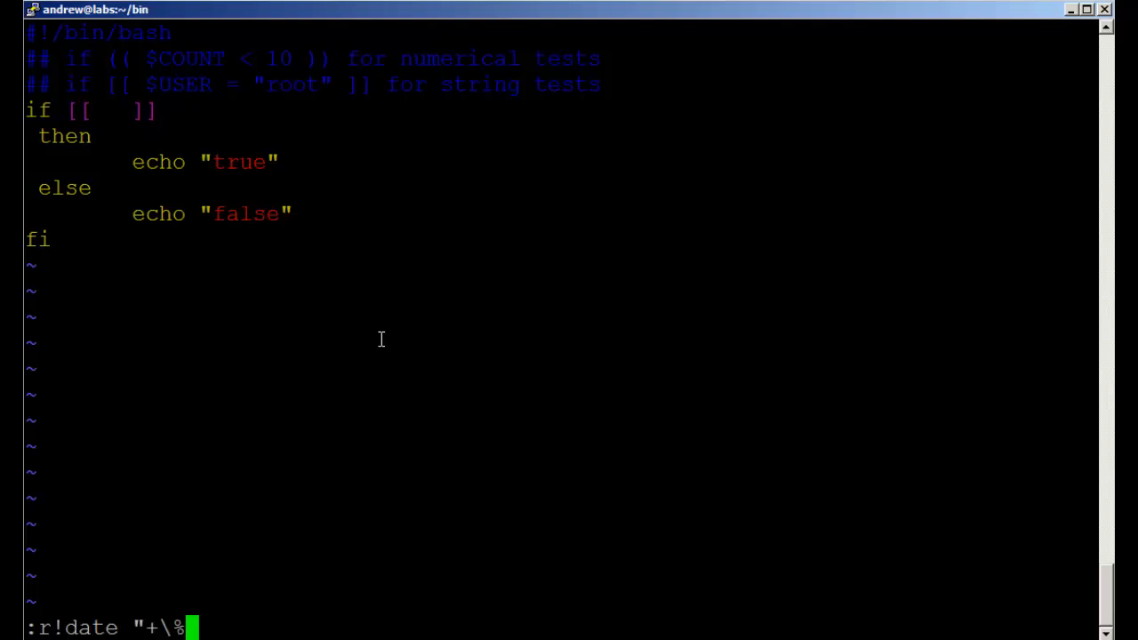
pyautogui.write('x')
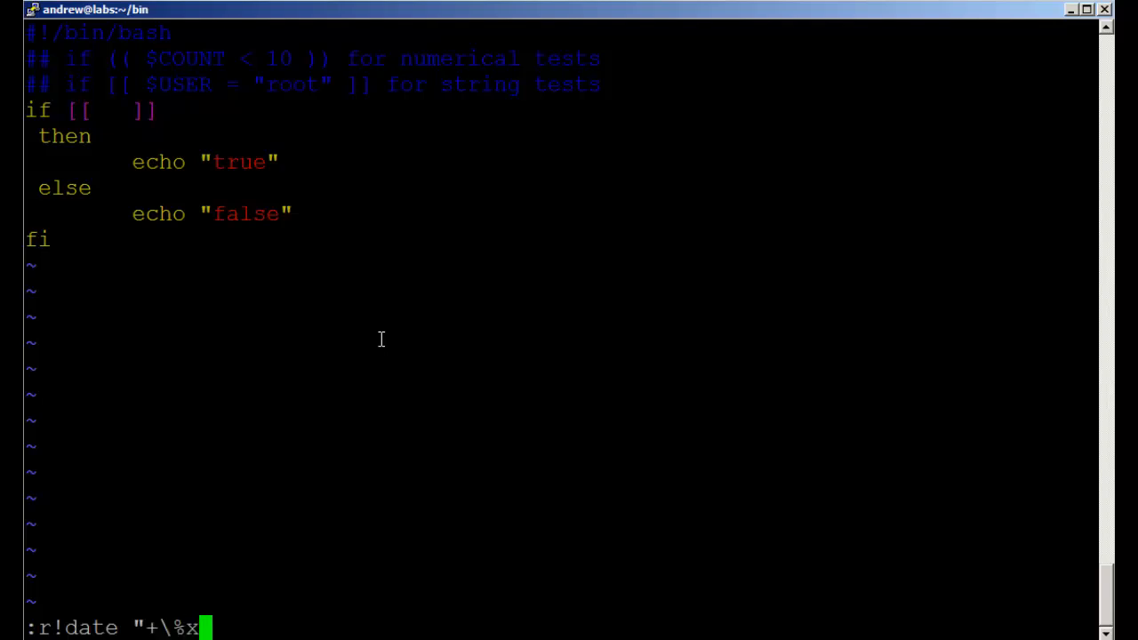
pyautogui.press('Return')
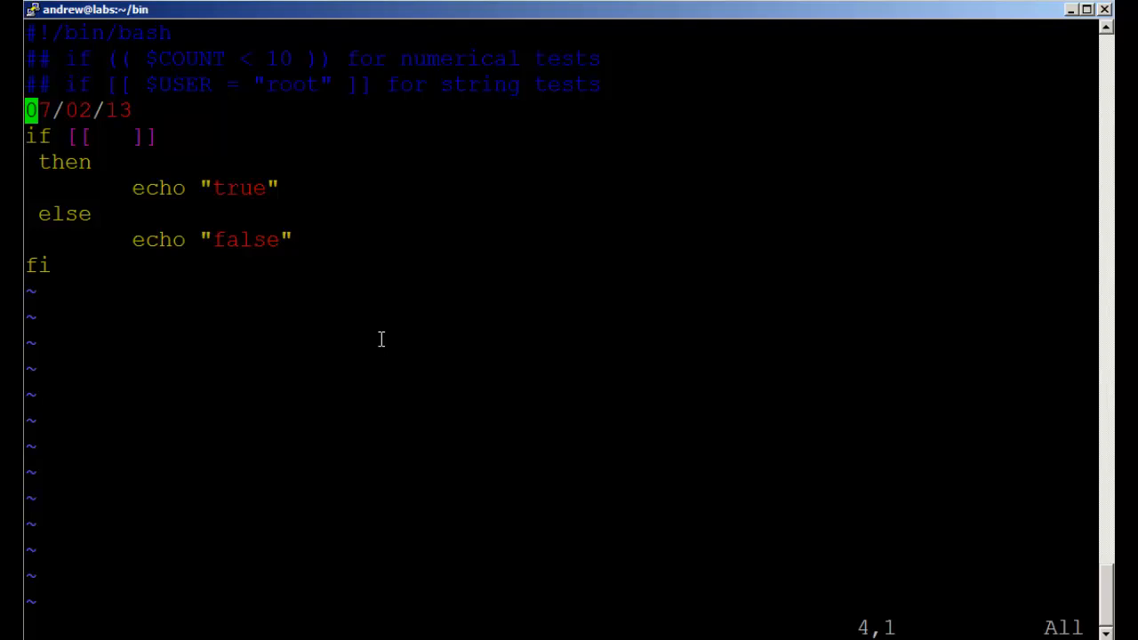
pyautogui.press('dd')
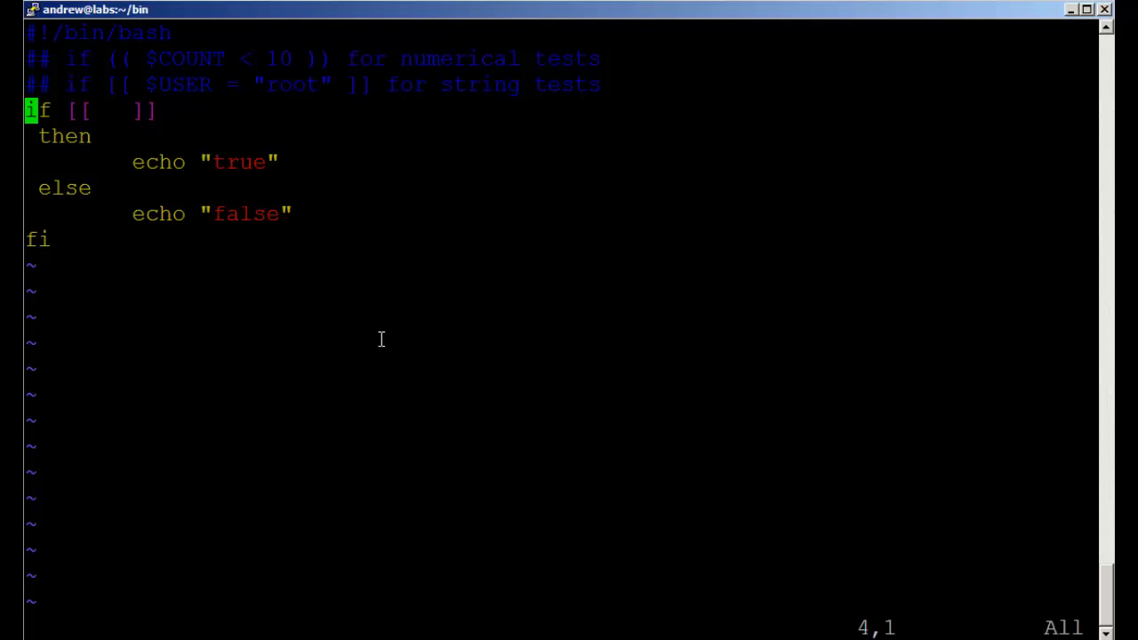
# Add a '#This was created on' comment line above the if statement
pyautogui.press('O')
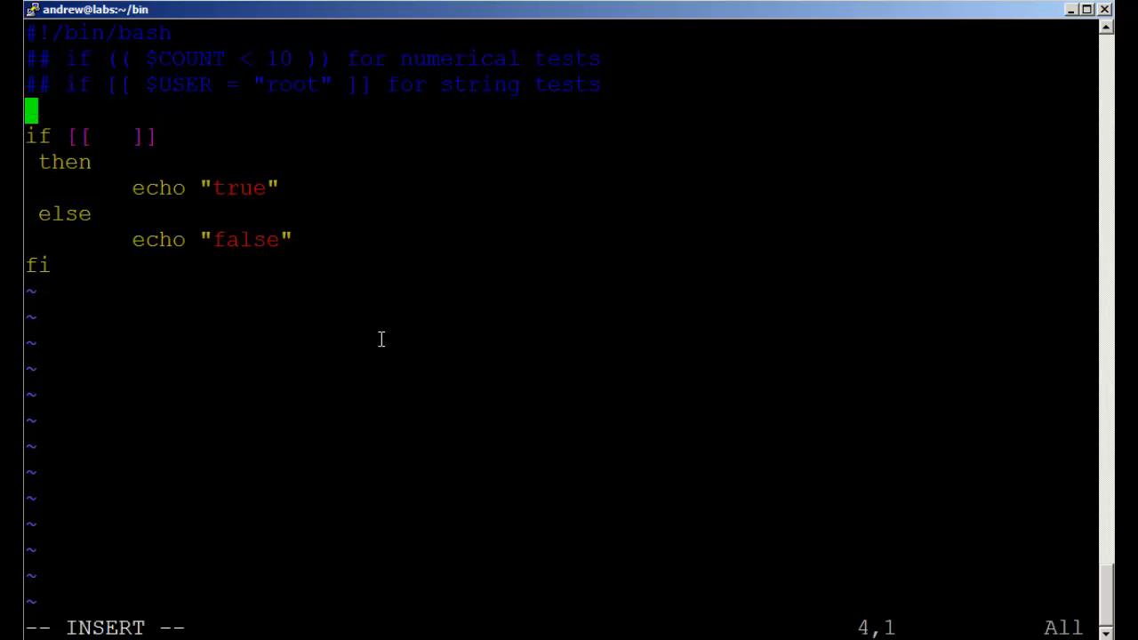
pyautogui.write('#')
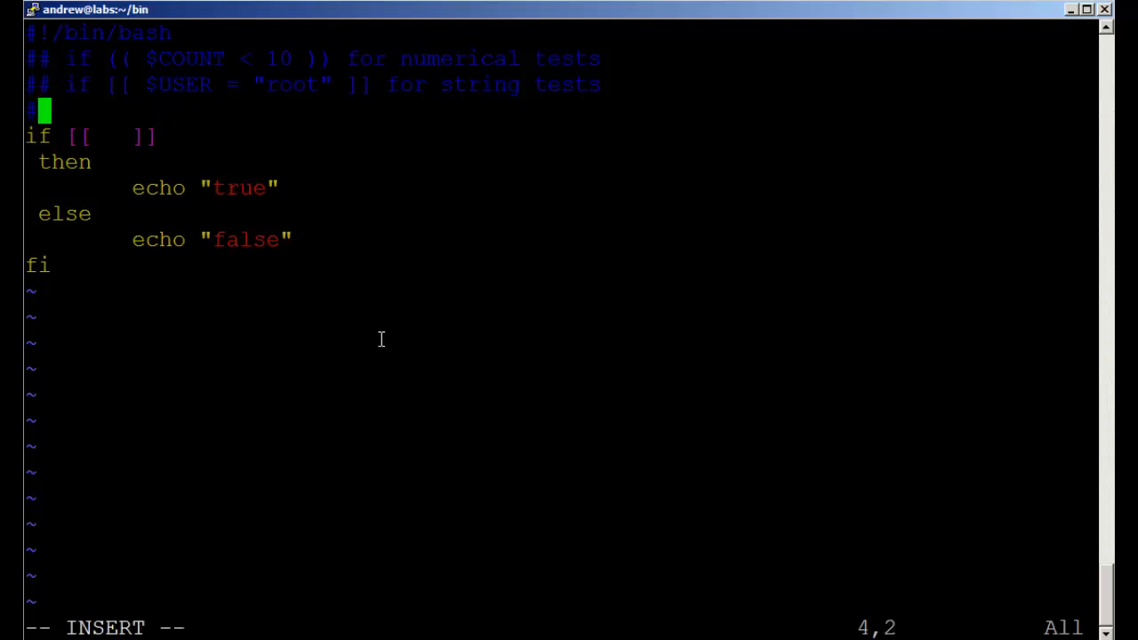
pyautogui.write('This')
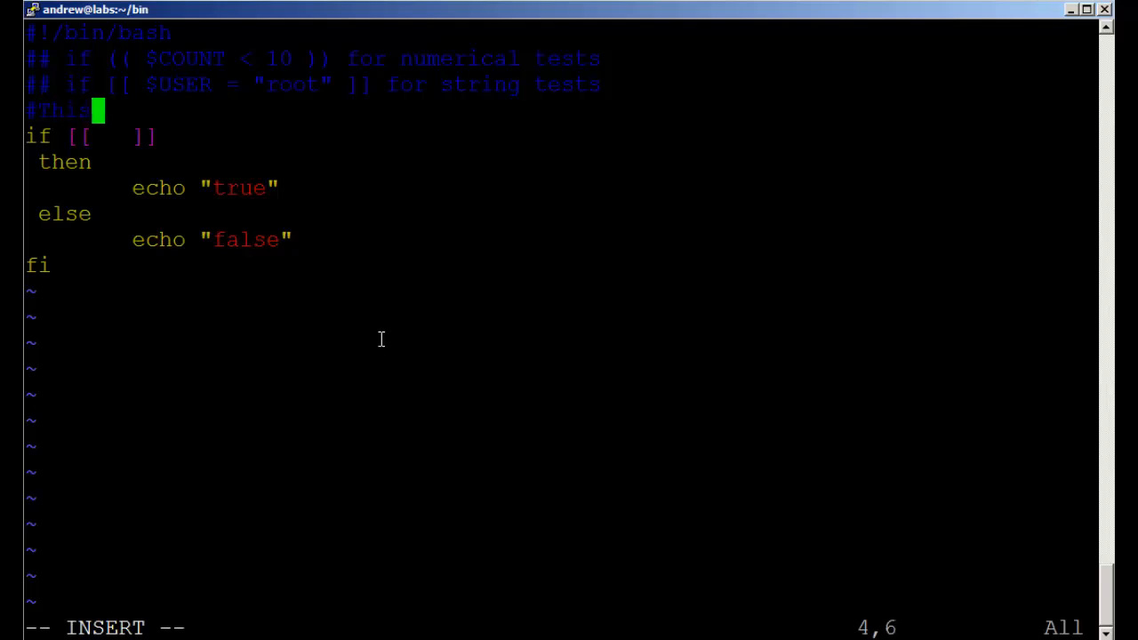
pyautogui.write('was created o')
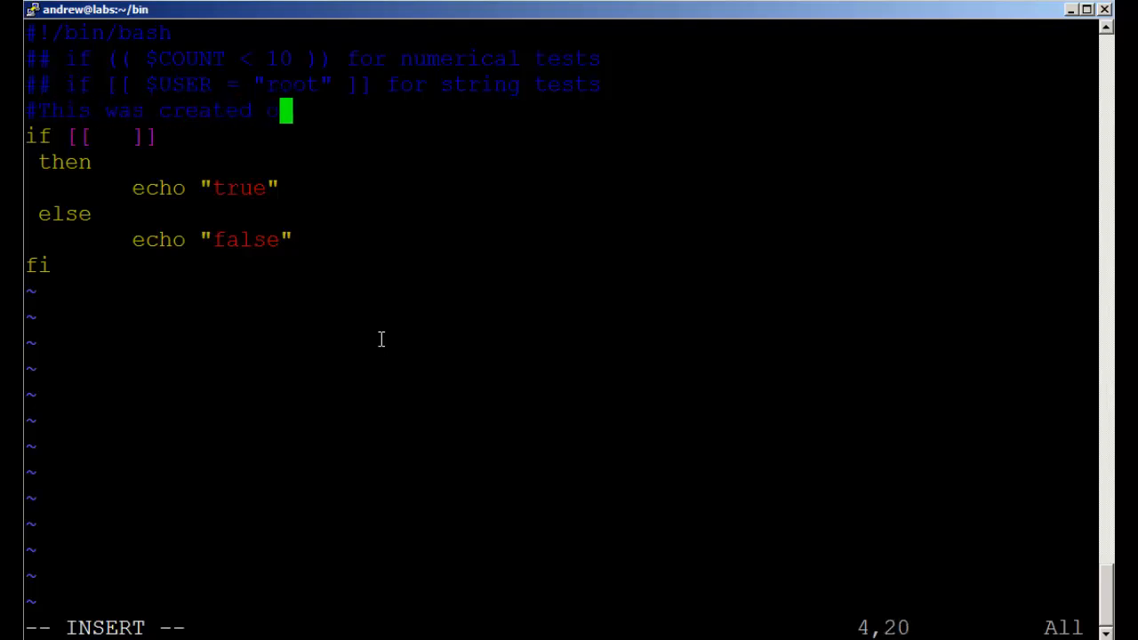
pyautogui.write('on')
pyautogui.click(563, 627)
pyautogui.write(':')
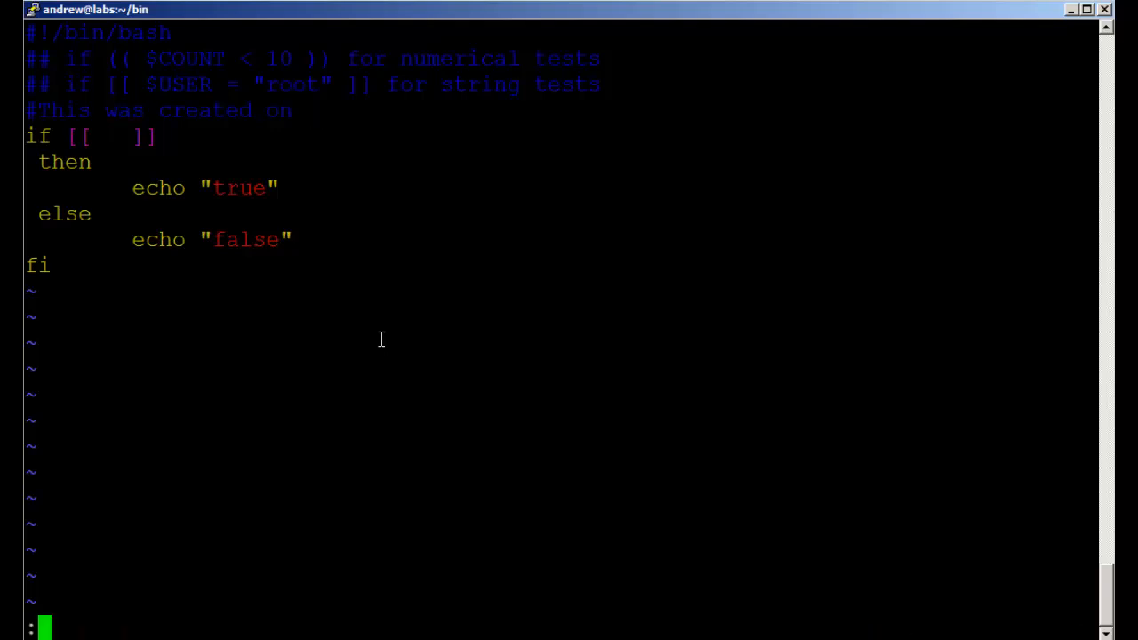
# Insert the ISO date 2013-02-07 with :r!date "+\%F" and join it onto the comment line
pyautogui.write('r')
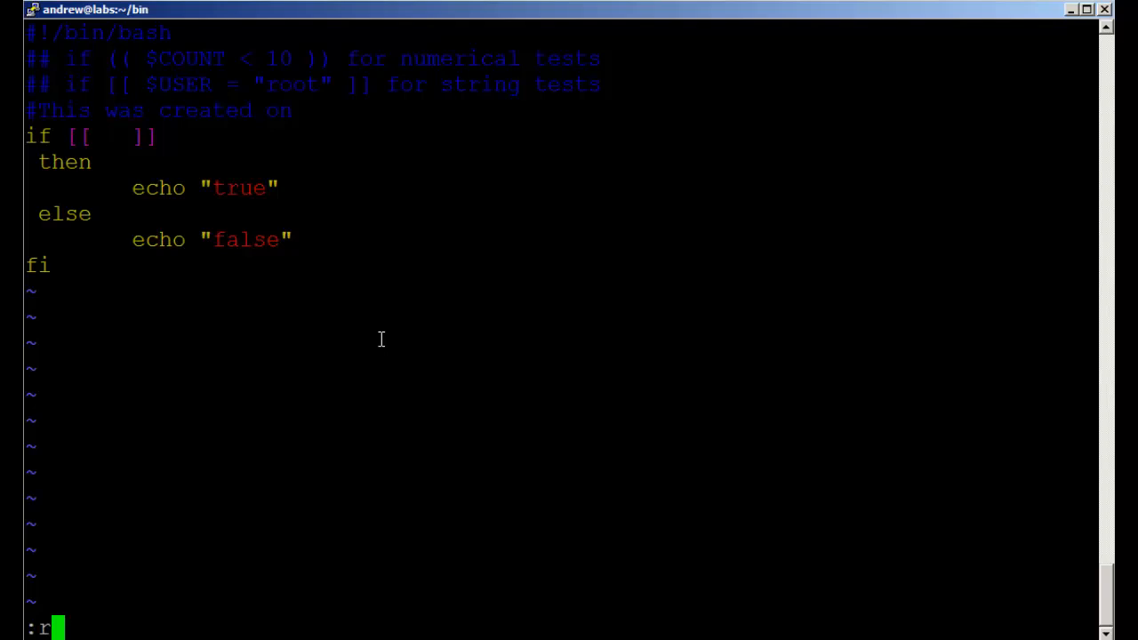
pyautogui.write('!date')
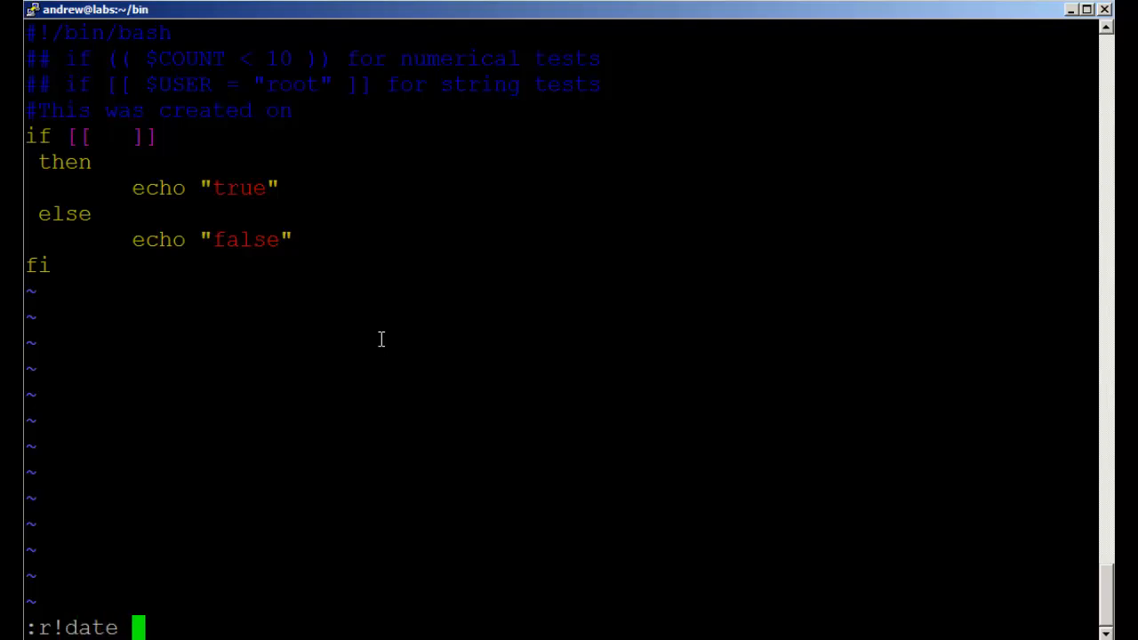
pyautogui.write('"+')
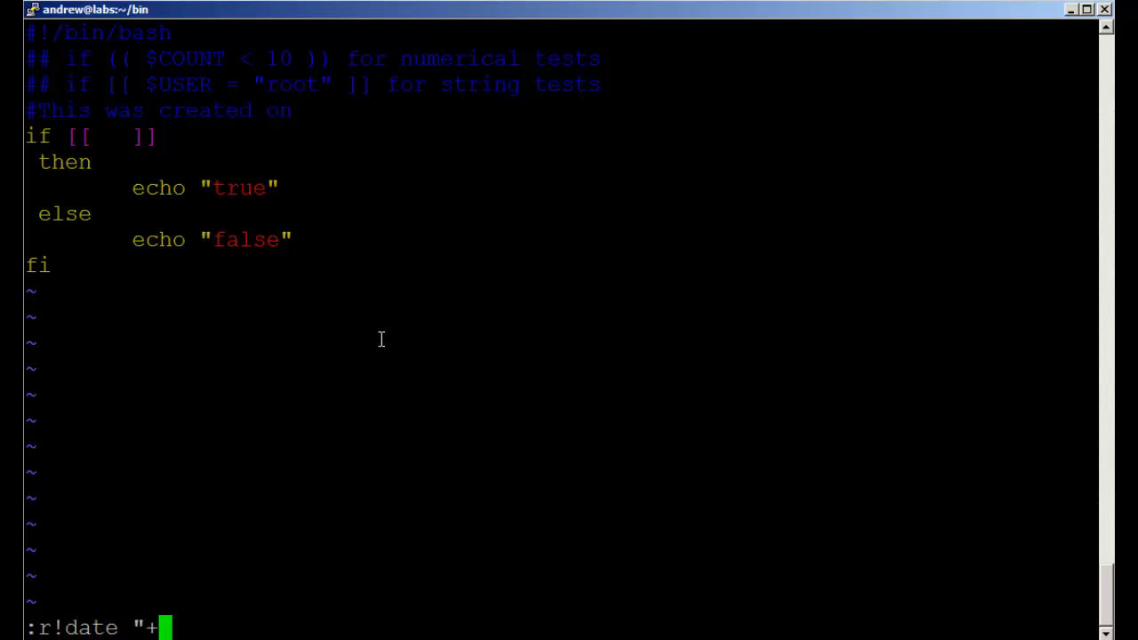
pyautogui.write('\\%')
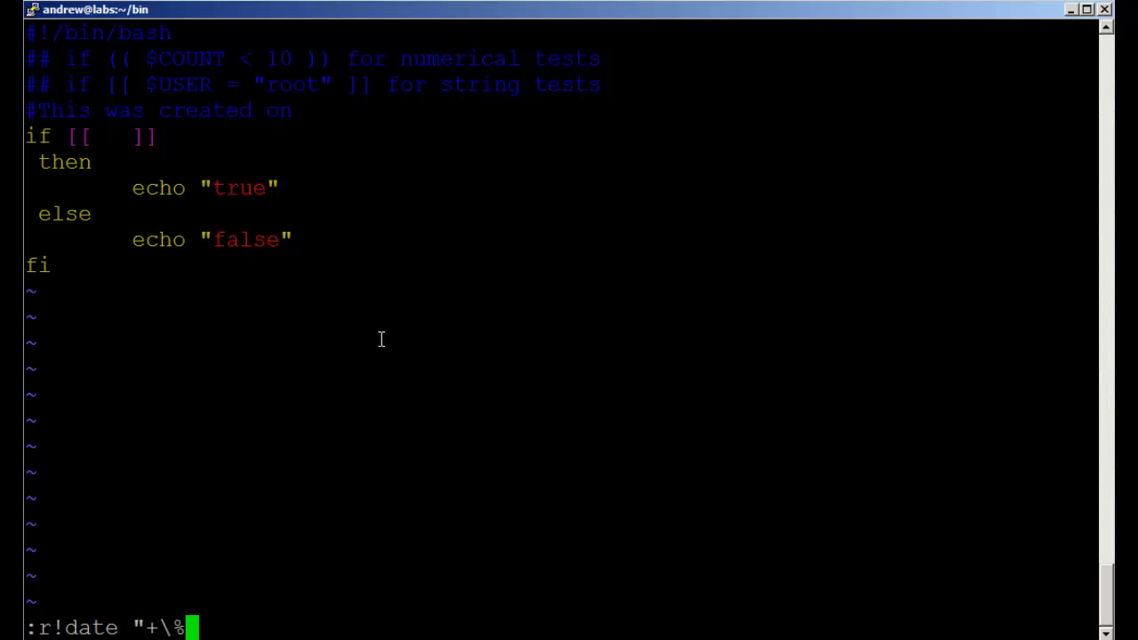
pyautogui.write('F"')
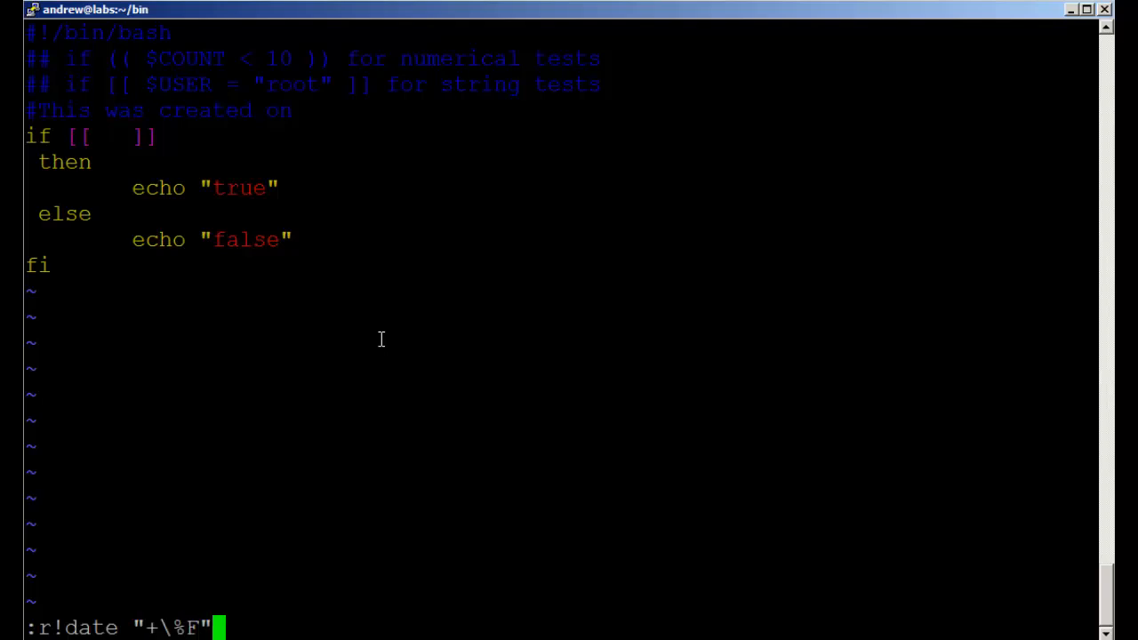
pyautogui.press('Return')
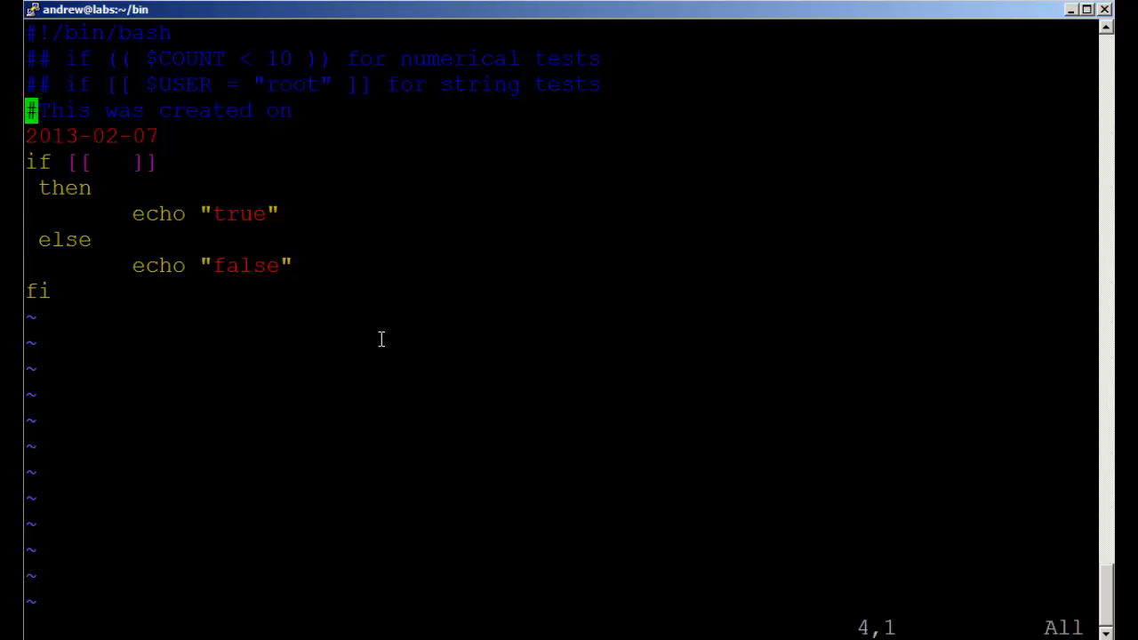
pyautogui.press('J')
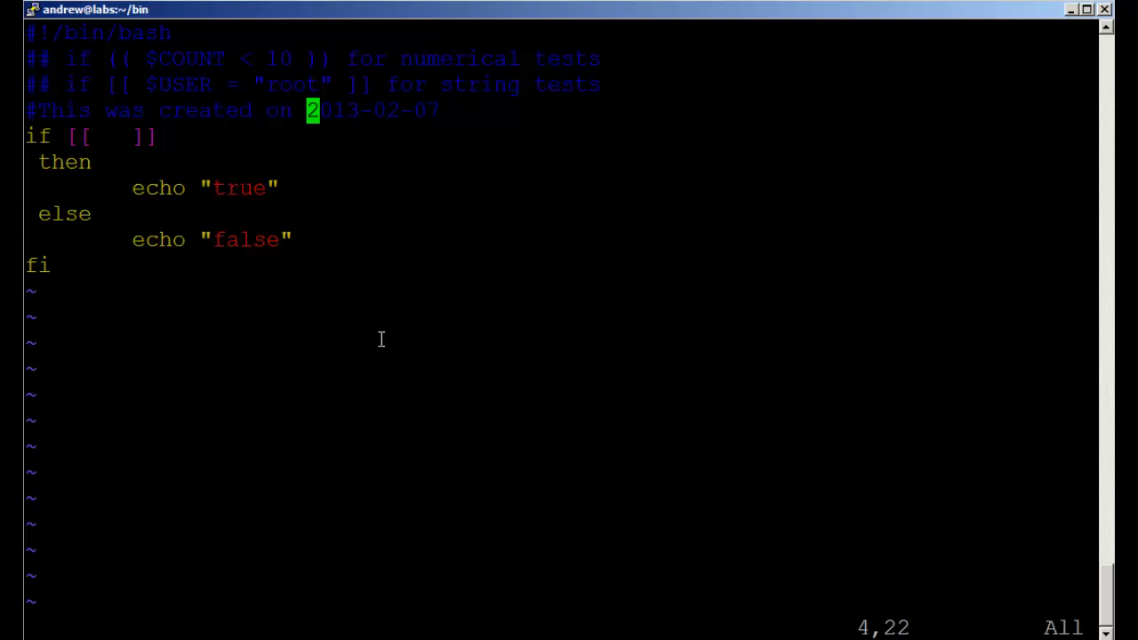
pyautogui.press(':')
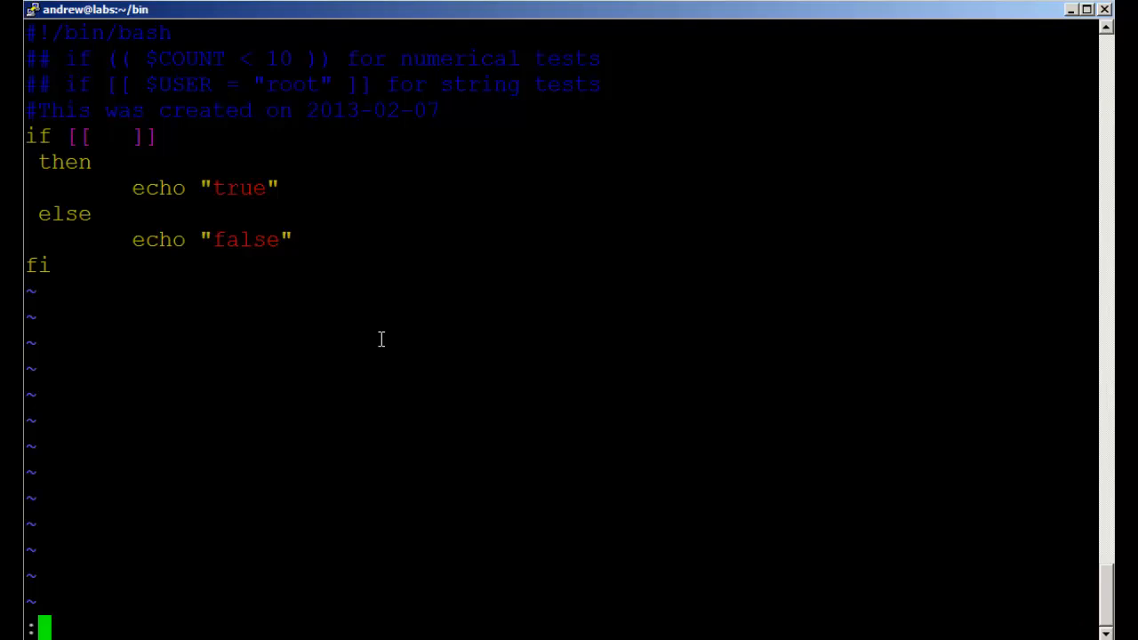
# Start the F2 mapping so it inserts '#This file was created on' and escapes to command mode
pyautogui.write('map')
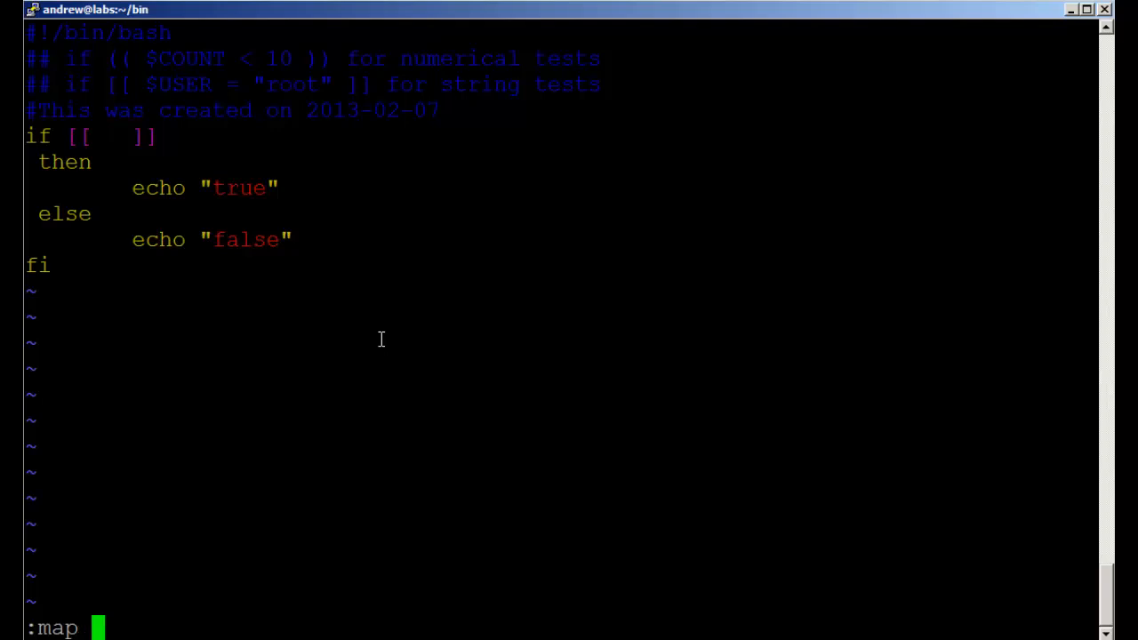
pyautogui.write('<')
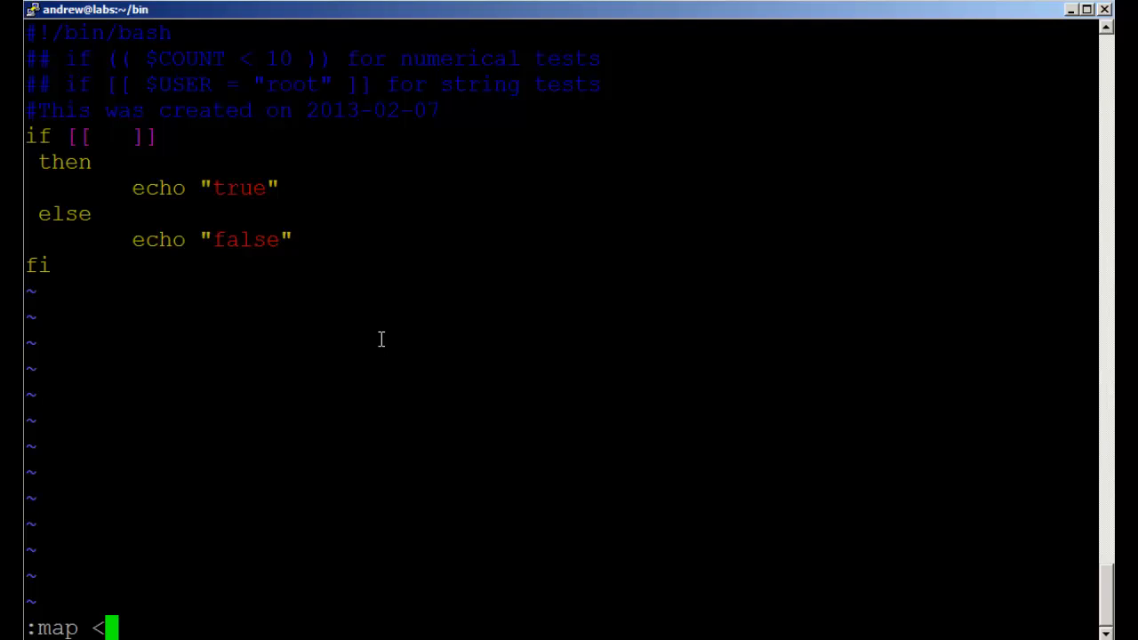
pyautogui.write('F2')
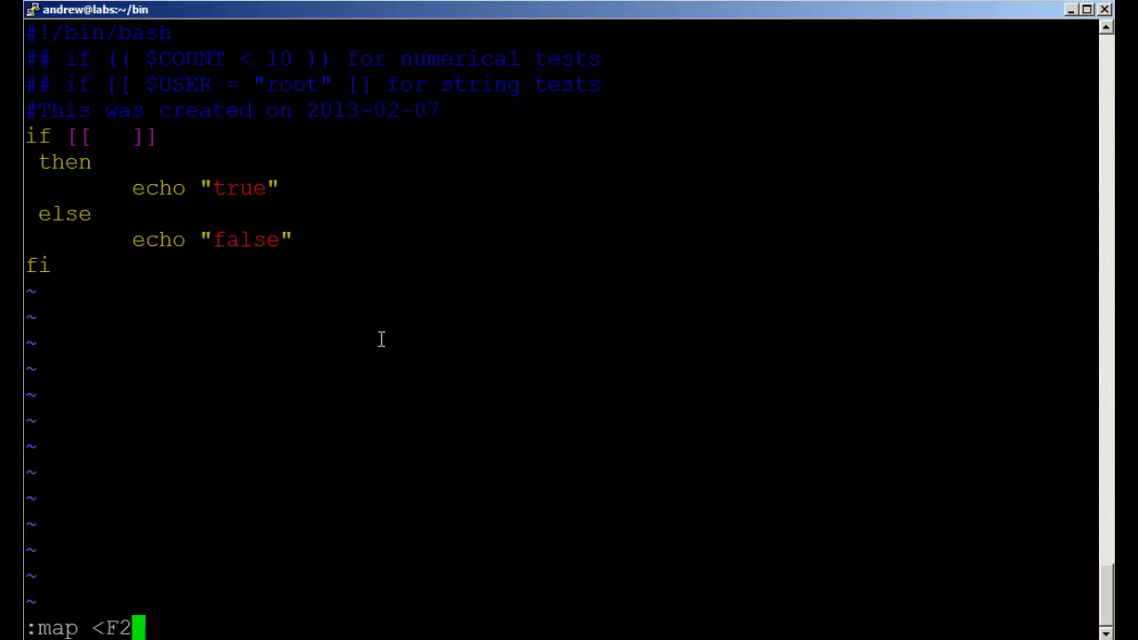
pyautogui.write('>')
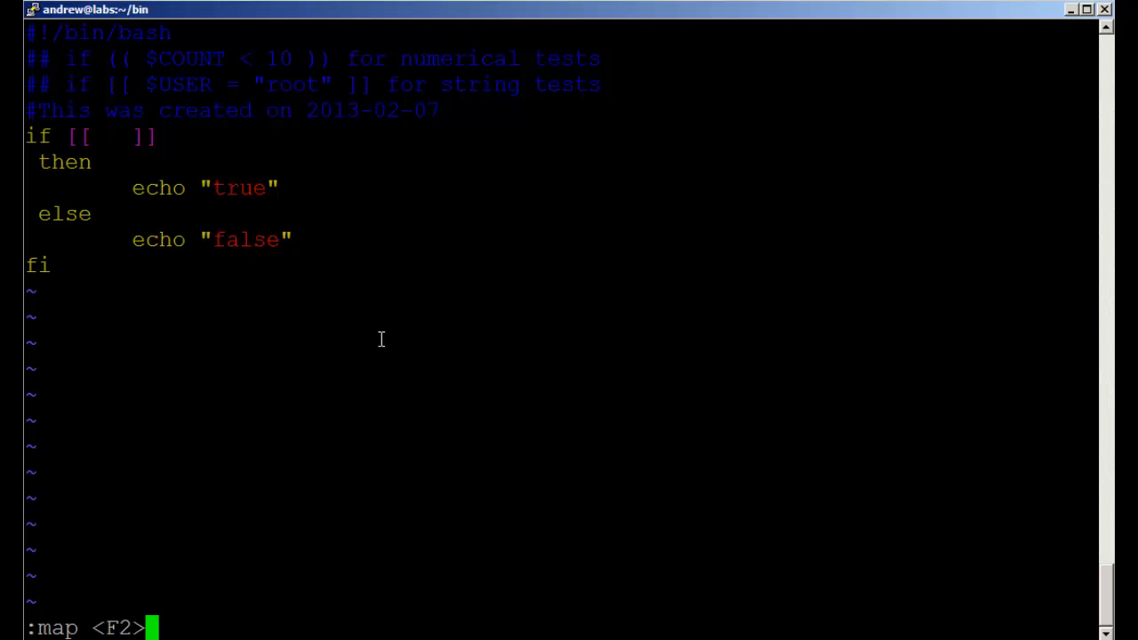
pyautogui.write('i')
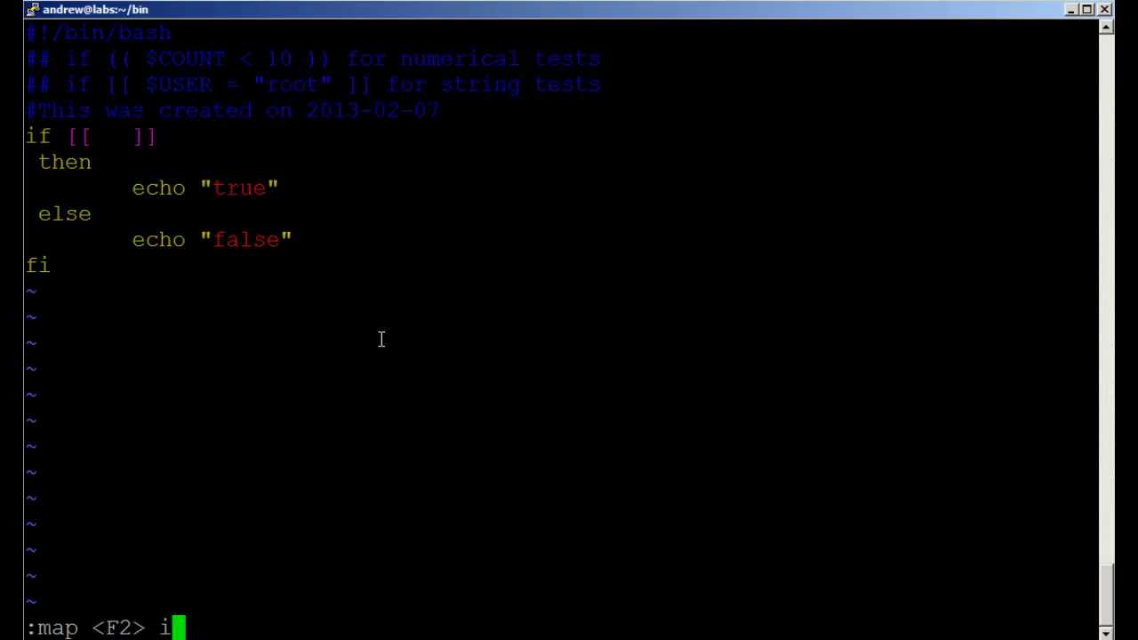
pyautogui.write('#')
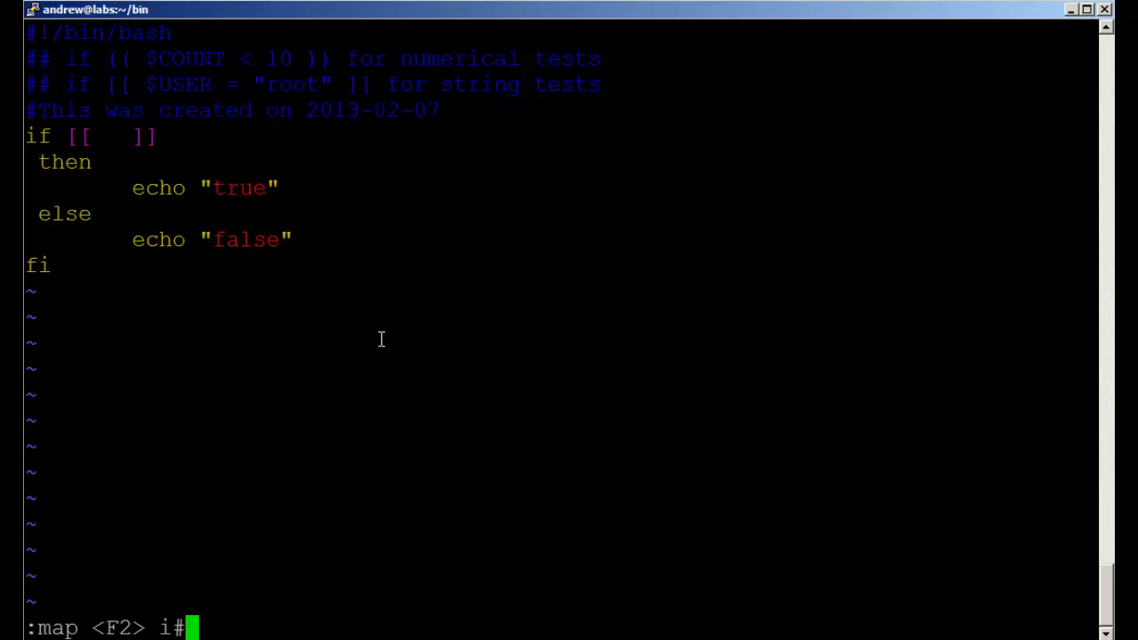
pyautogui.write('This')
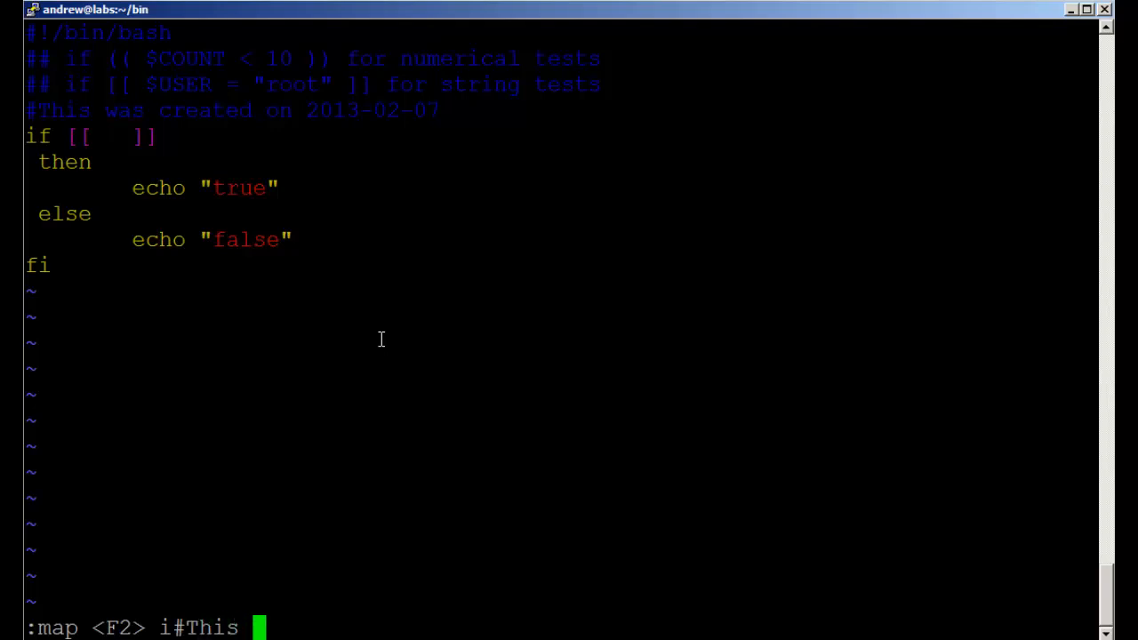
pyautogui.write('file was')
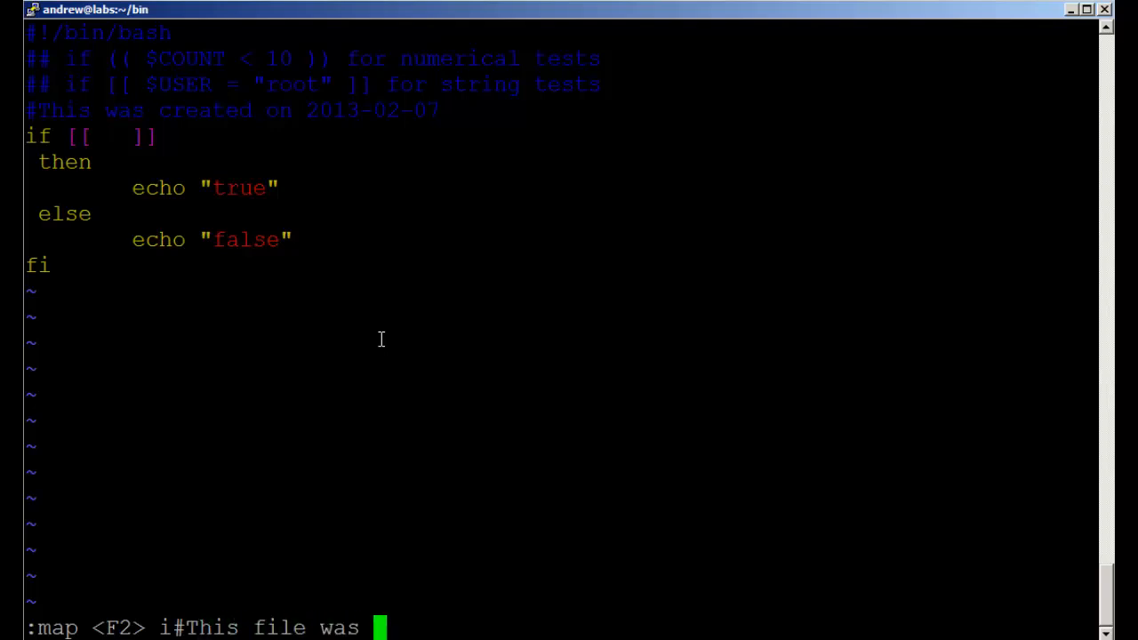
pyautogui.write('created on')
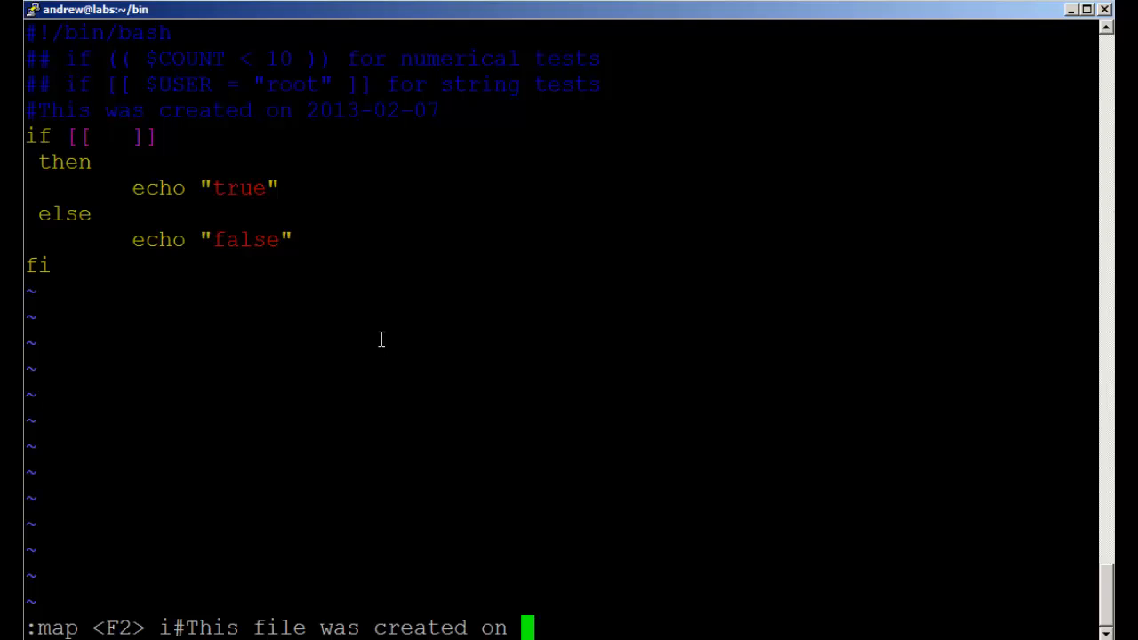
pyautogui.write('<ESC')
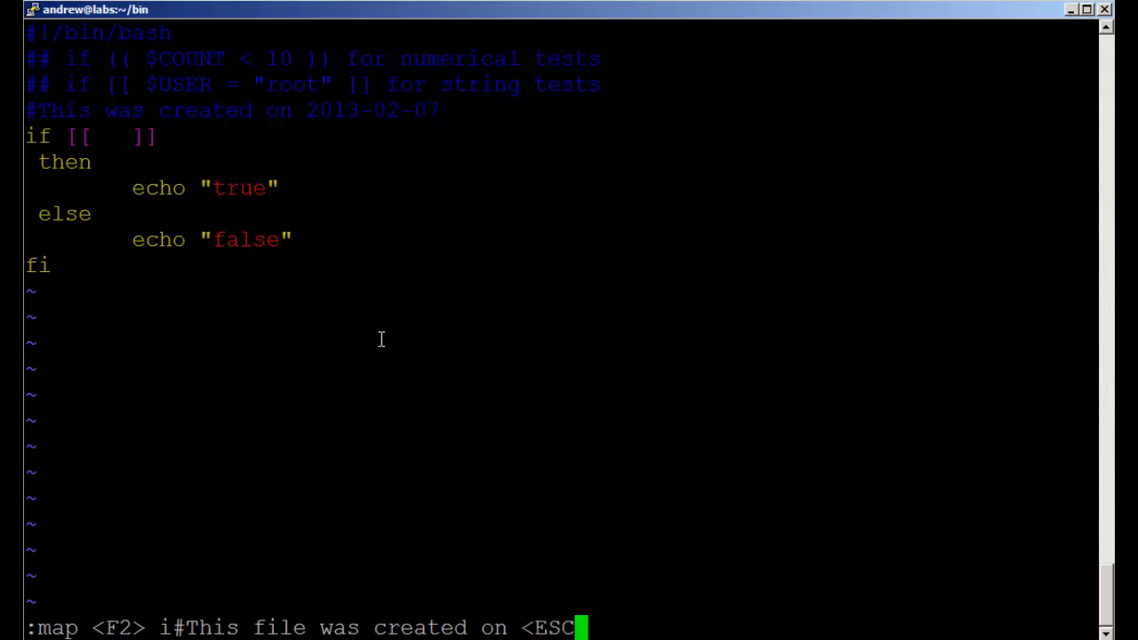
pyautogui.write('>')
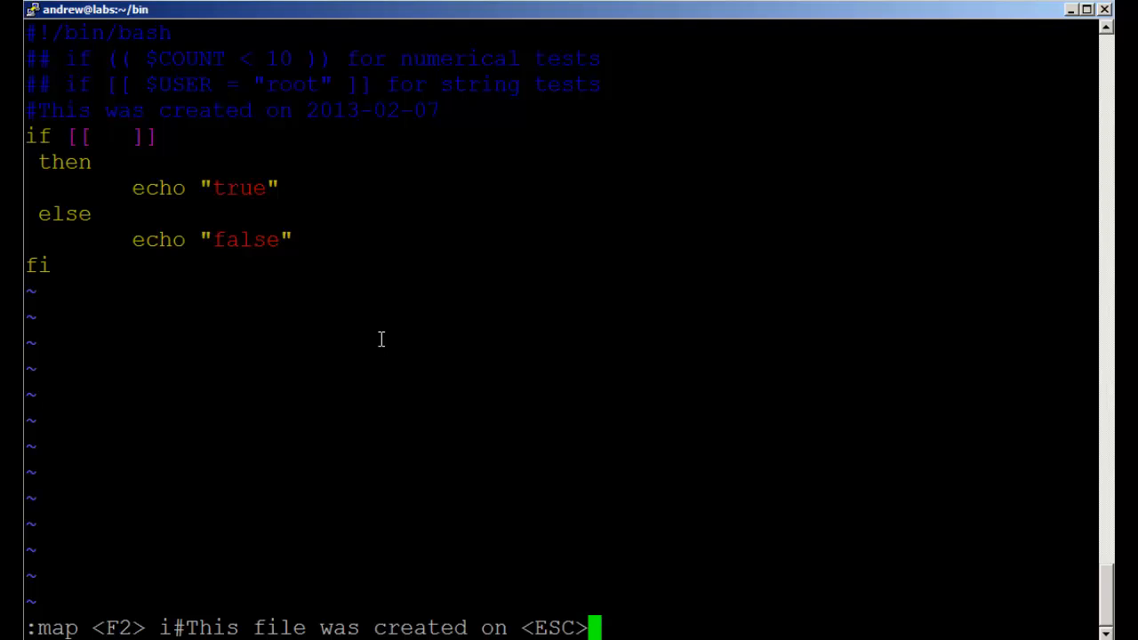
# Extend the mapping with :r!date "+\%x" to read in today's date, escape and move up a line
pyautogui.write(':')
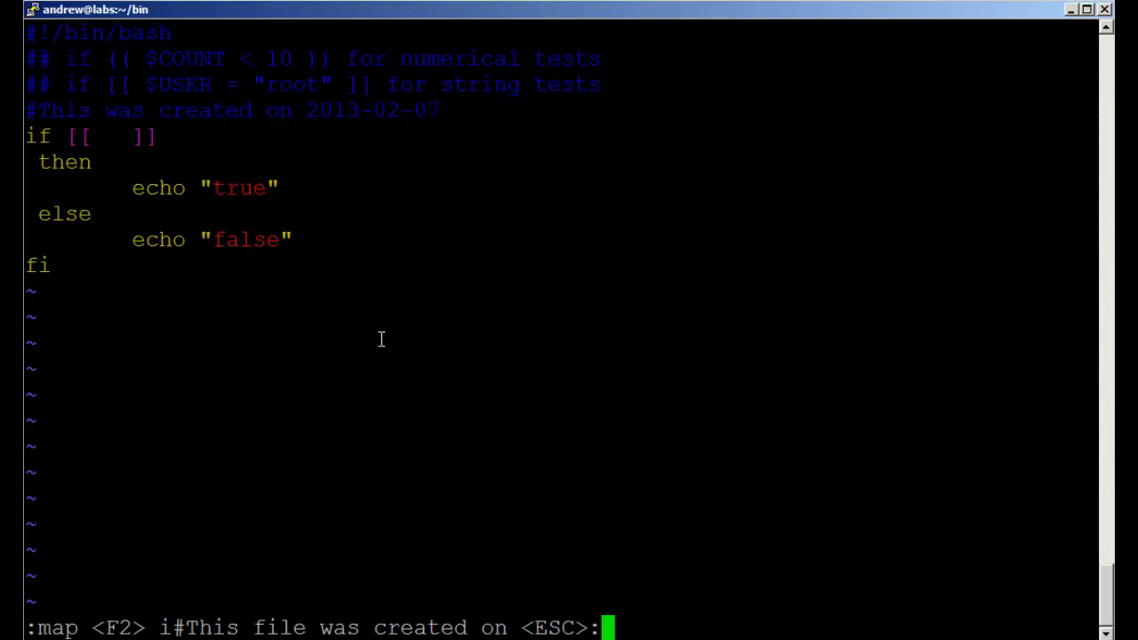
pyautogui.write('r!')
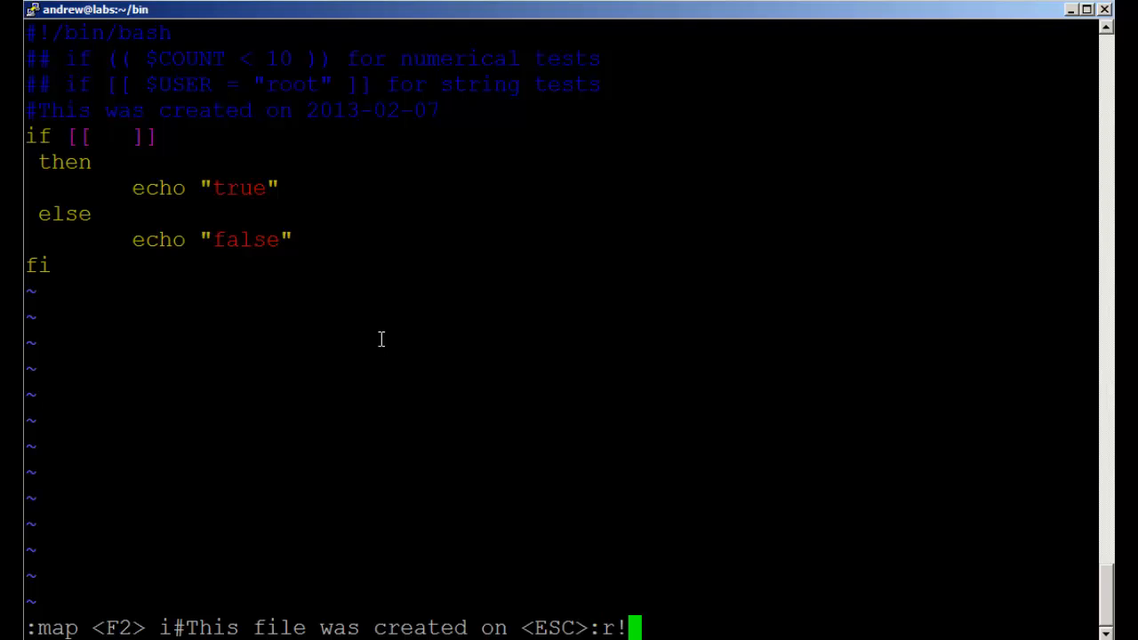
pyautogui.write('da')
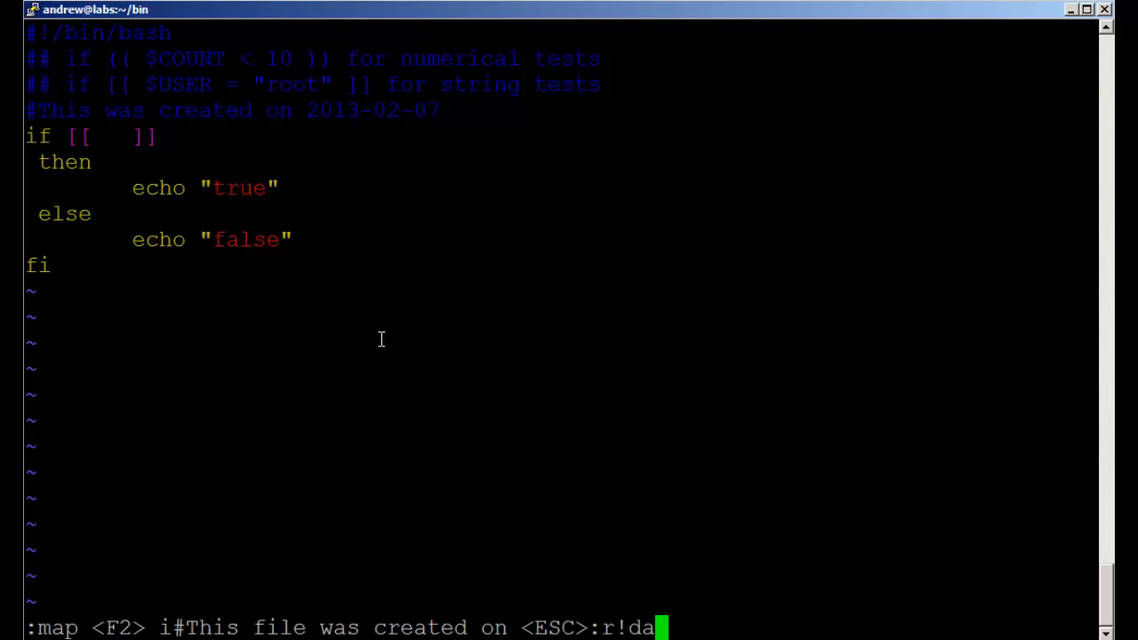
pyautogui.write('te')
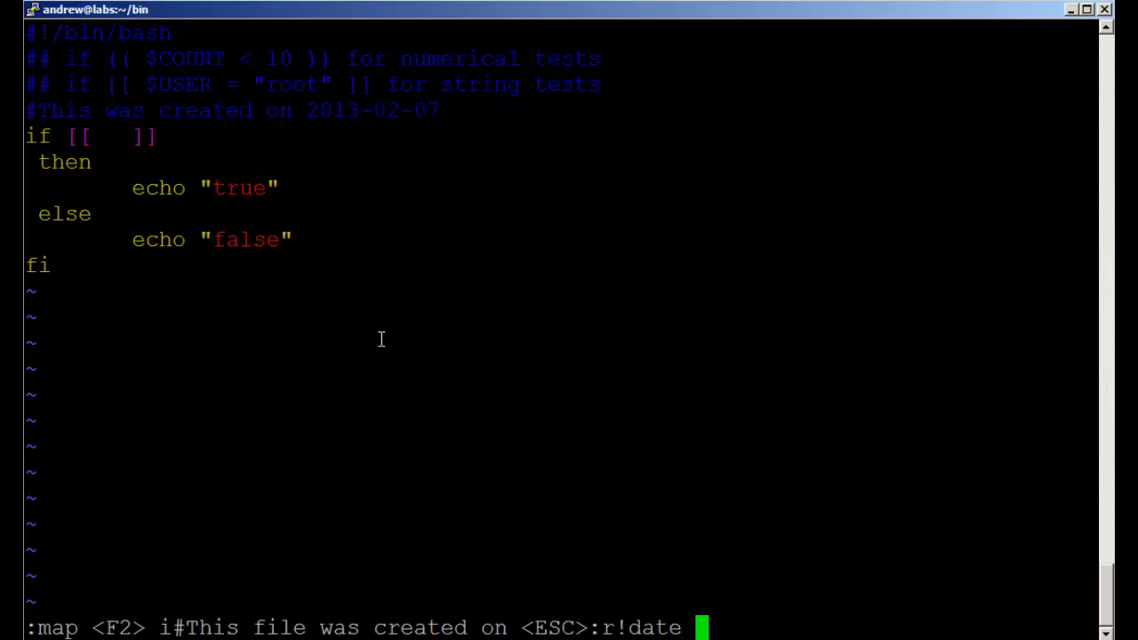
pyautogui.write('"+')
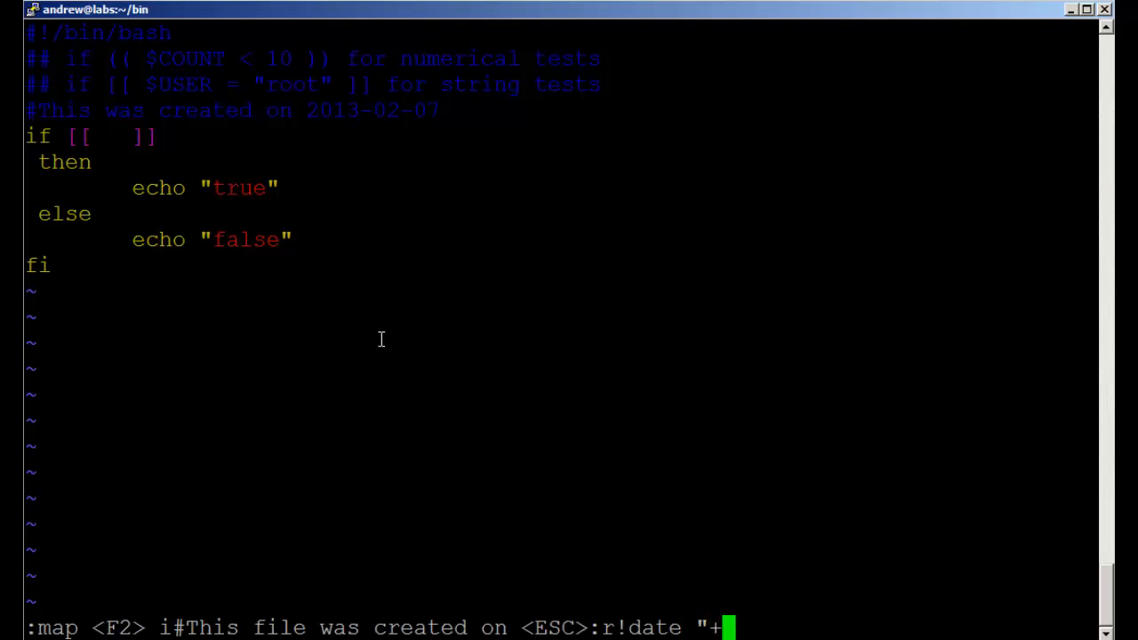
pyautogui.write('\\%x"')
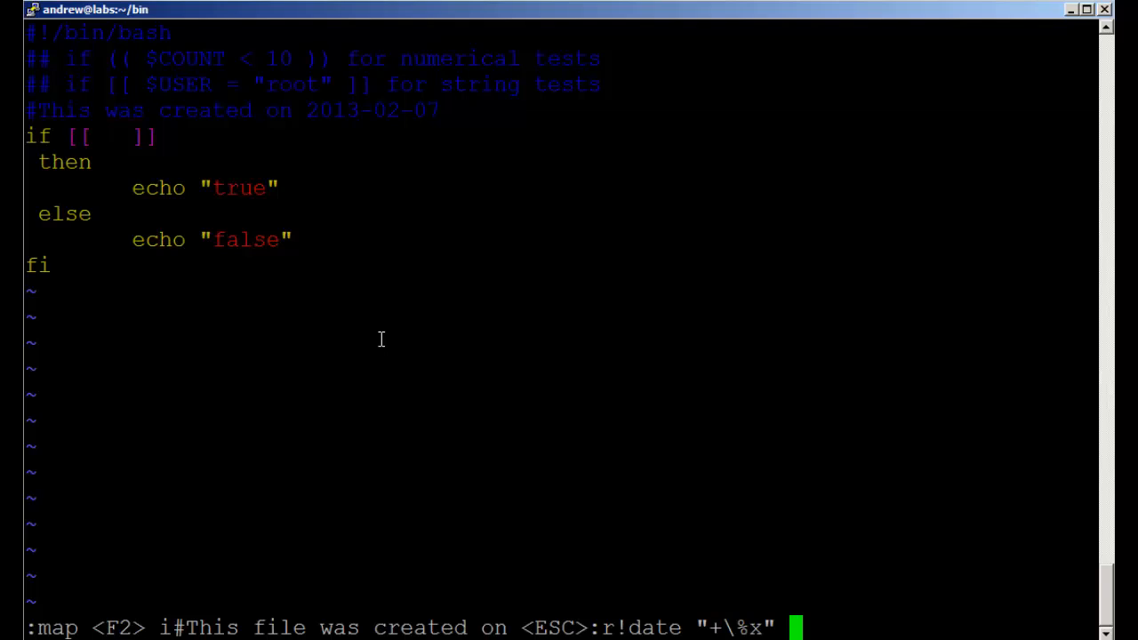
pyautogui.write('<ESC')
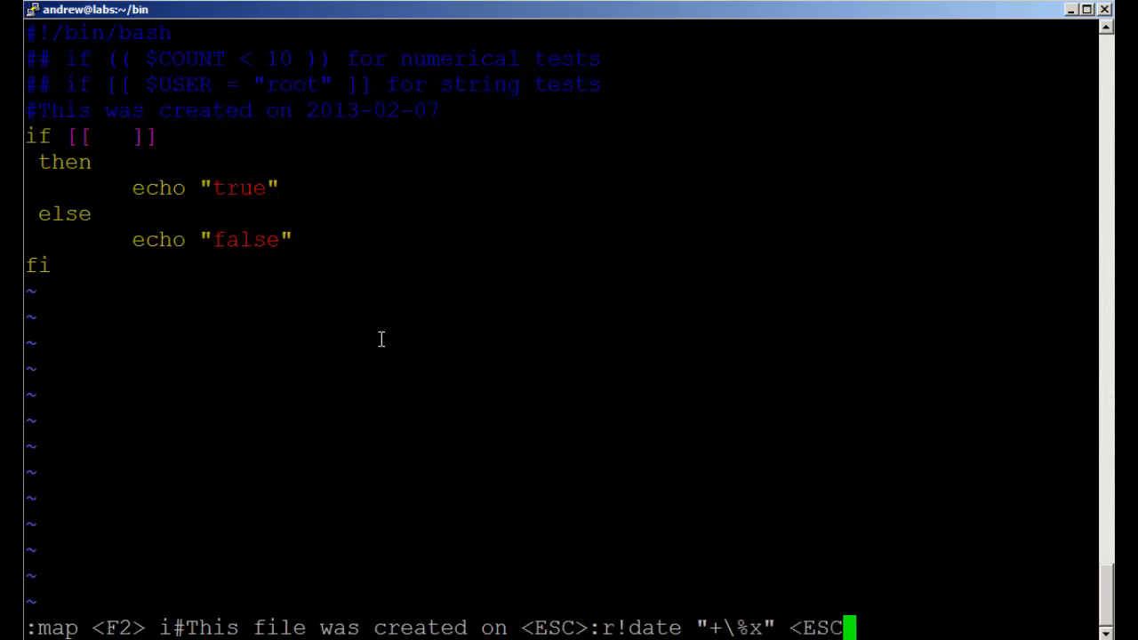
pyautogui.write('>')
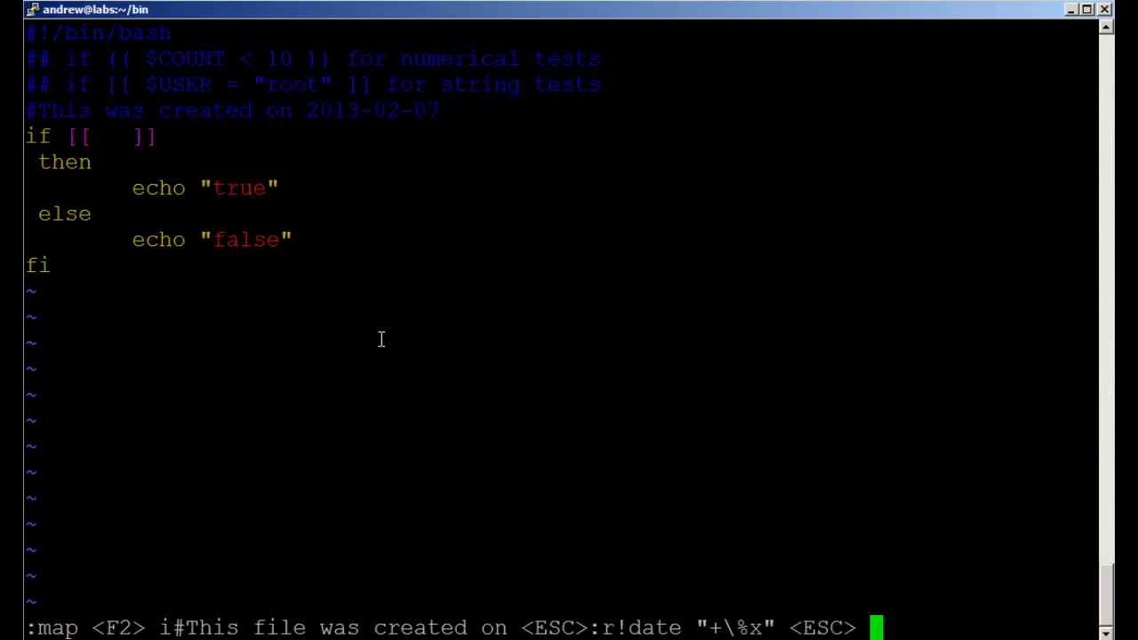
pyautogui.write('k')
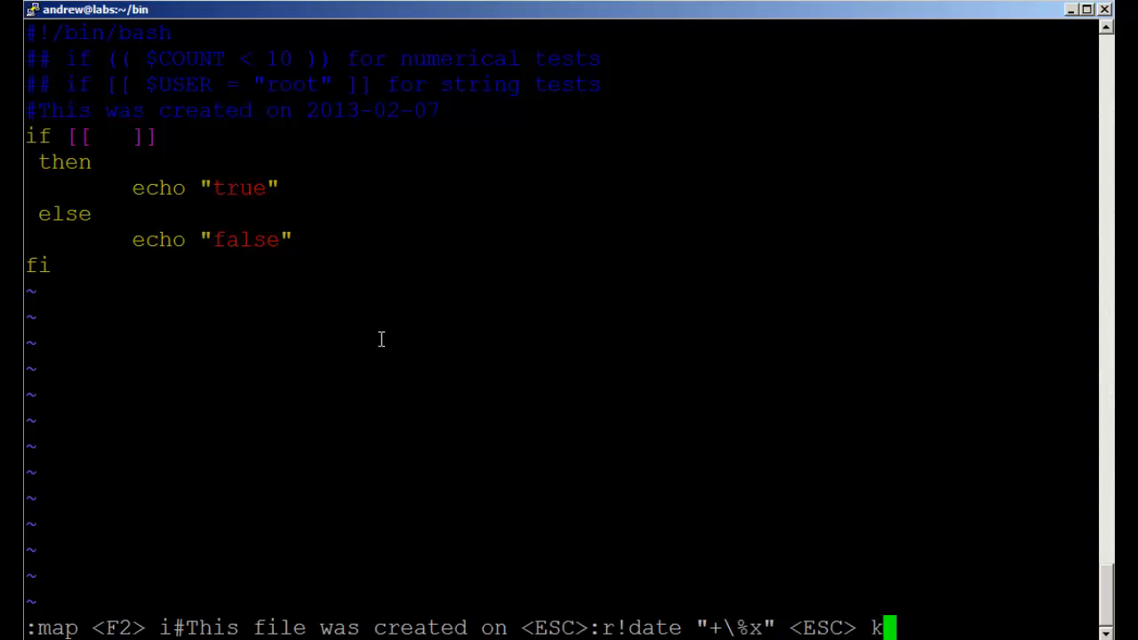
# Finish the mapping with J and run it, adding '#This file was created on 07/02/13' to the script
pyautogui.write('J')
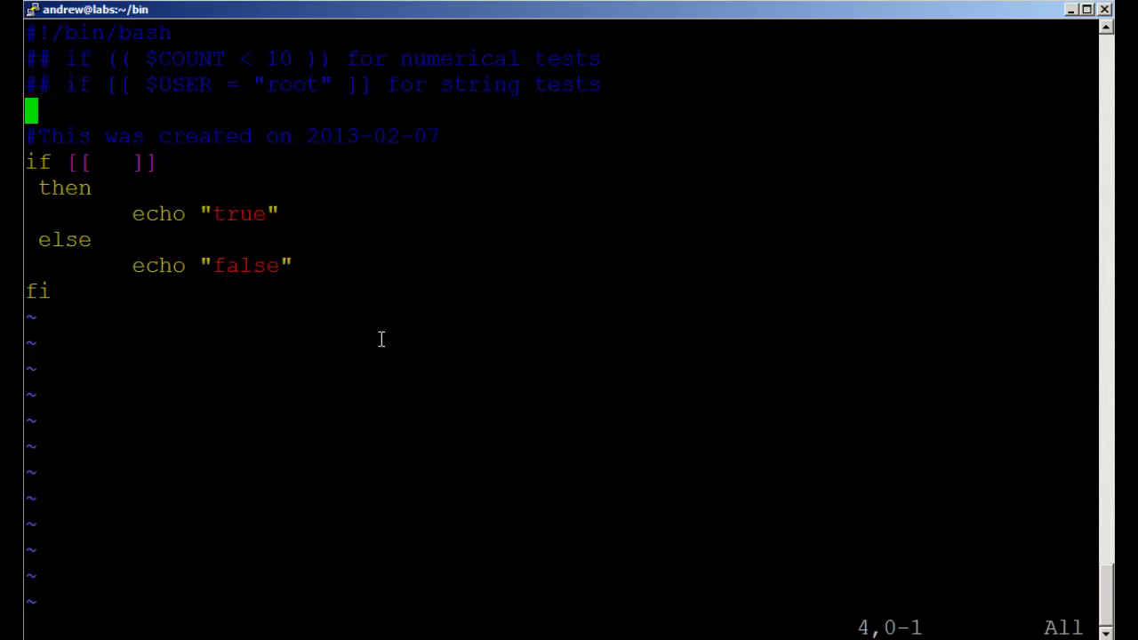
pyautogui.write('#This file was created on 07/02/13')
pyautogui.click(562, 628)
pyautogui.write(':x')
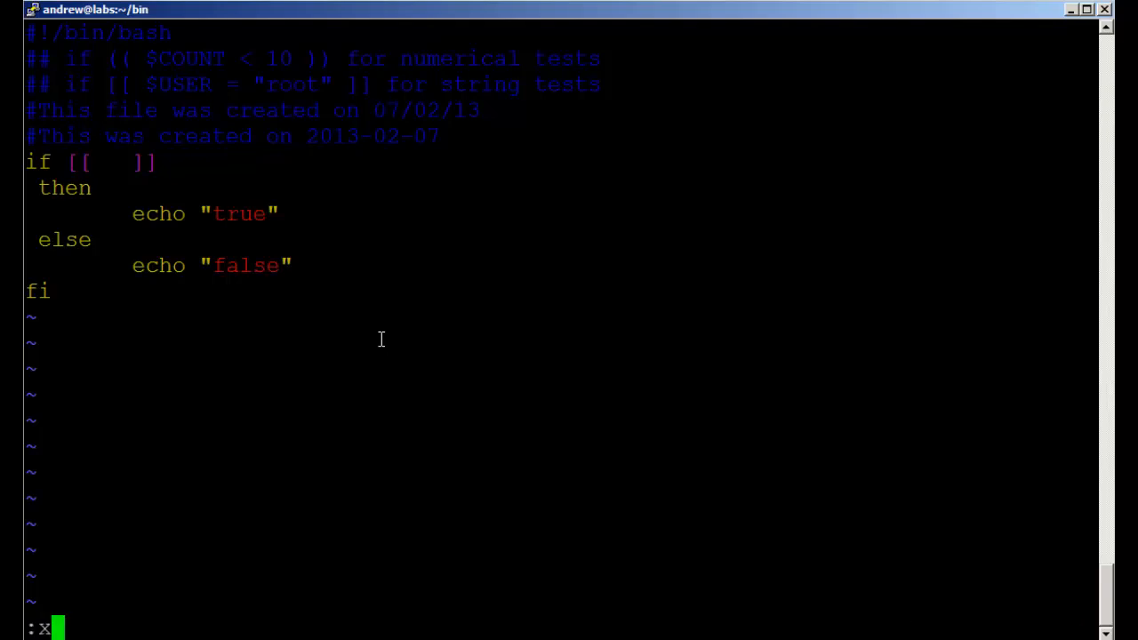
# Save and close the script, return home and edit the empty .vimrc in vi
pyautogui.press('Return')
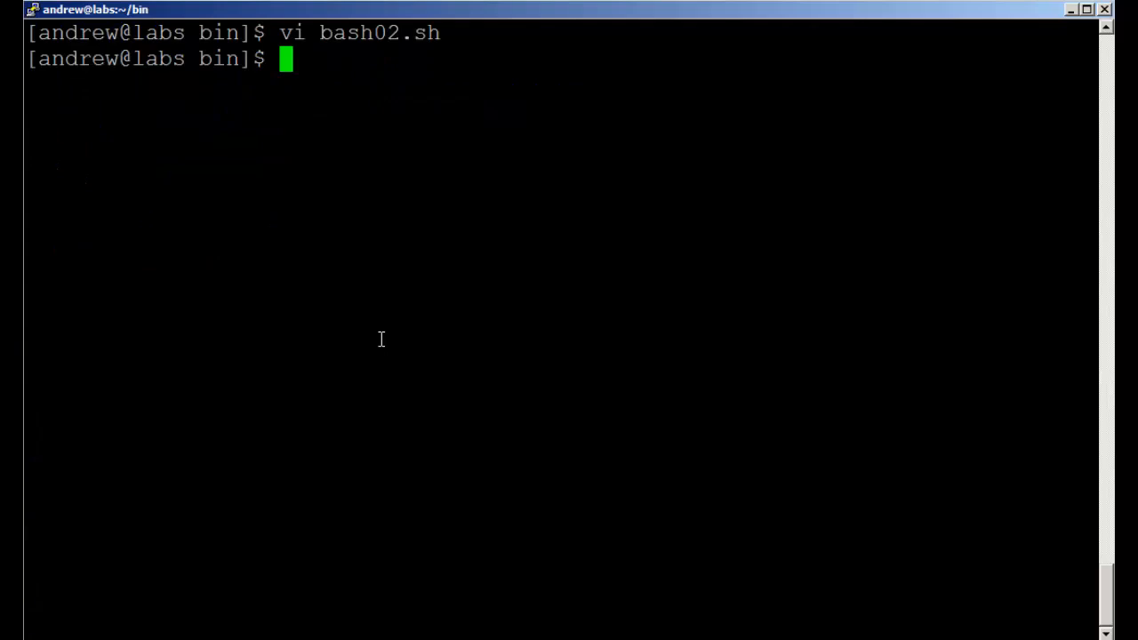
pyautogui.write('cd')
pyautogui.write('vi .vi')
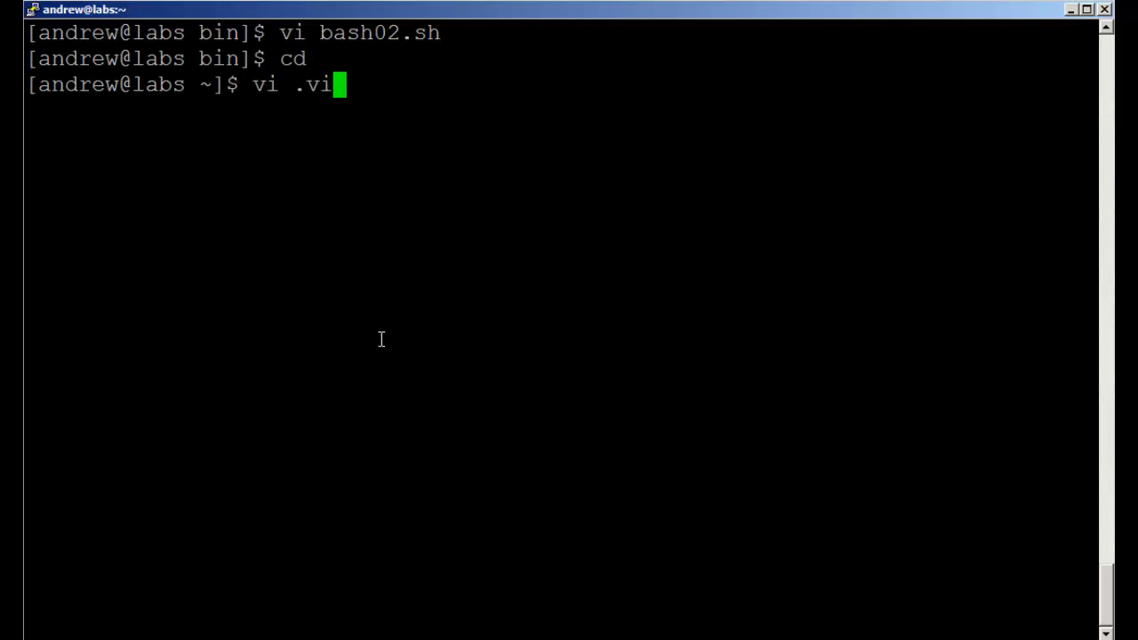
pyautogui.write('mrc')
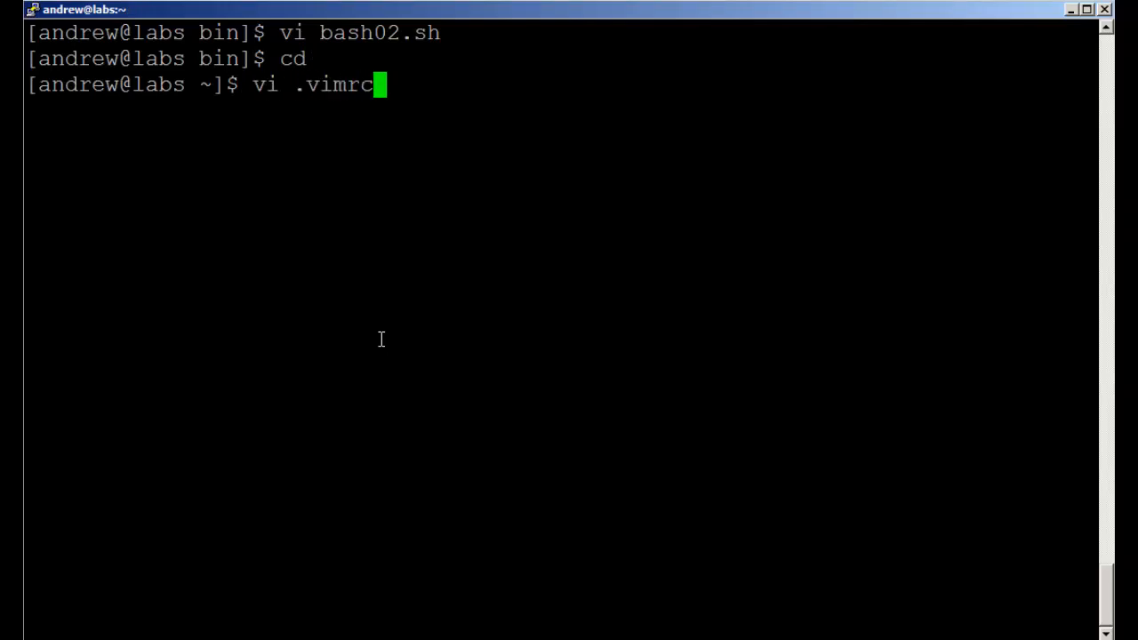
pyautogui.press('Return')
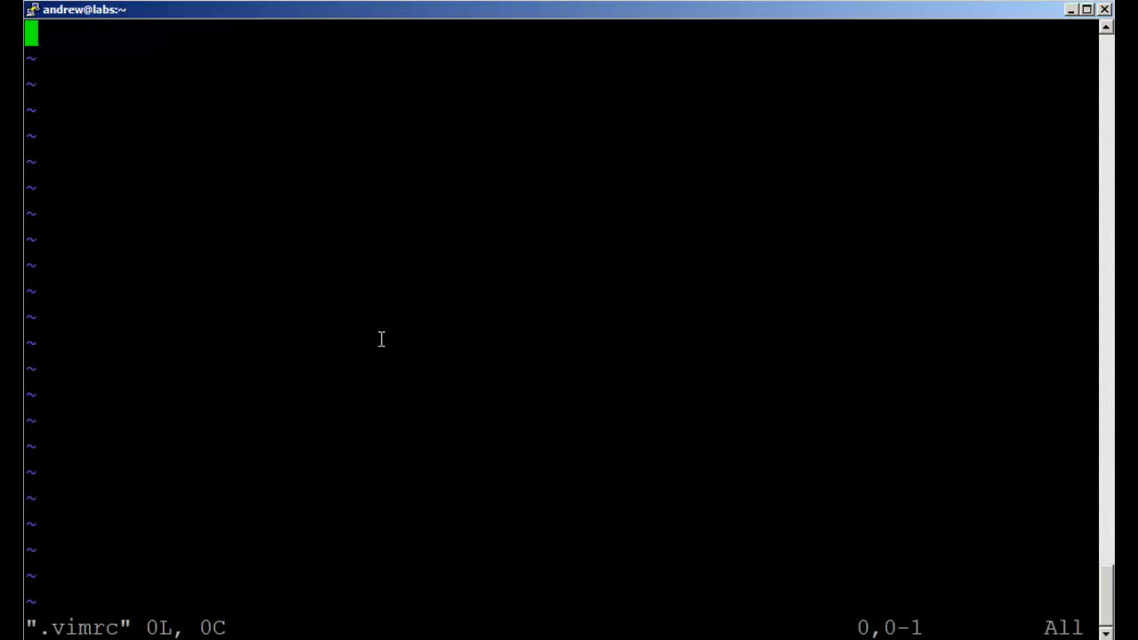
# Write the .vimrc line map <F2> i#!/bin/bash<ESC> and begin a new line
pyautogui.press('i')
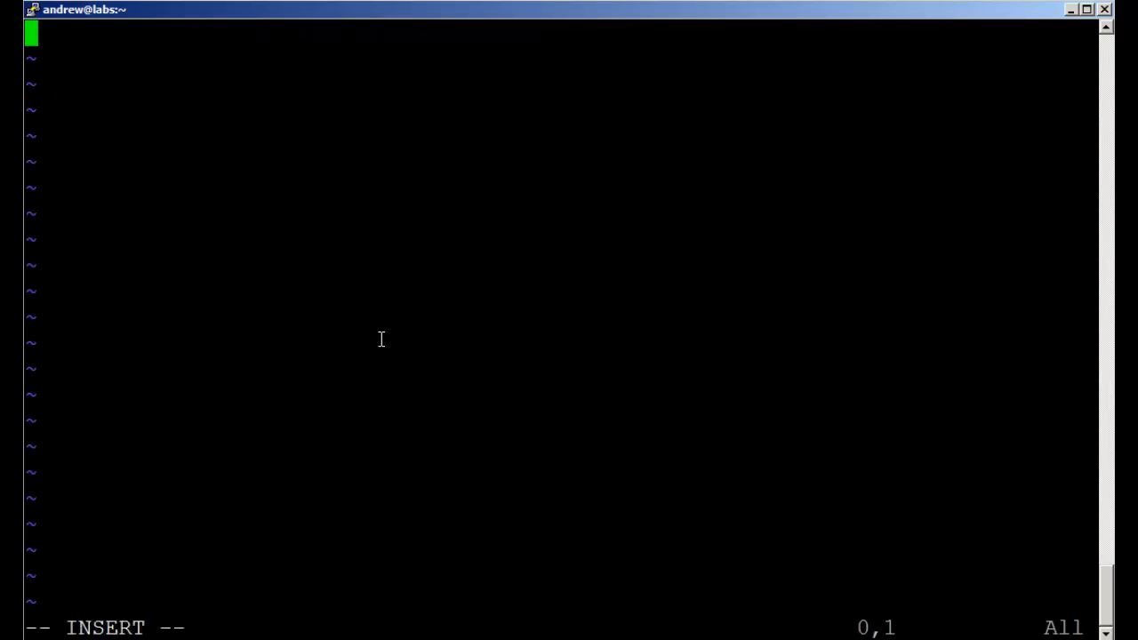
pyautogui.write('ma')
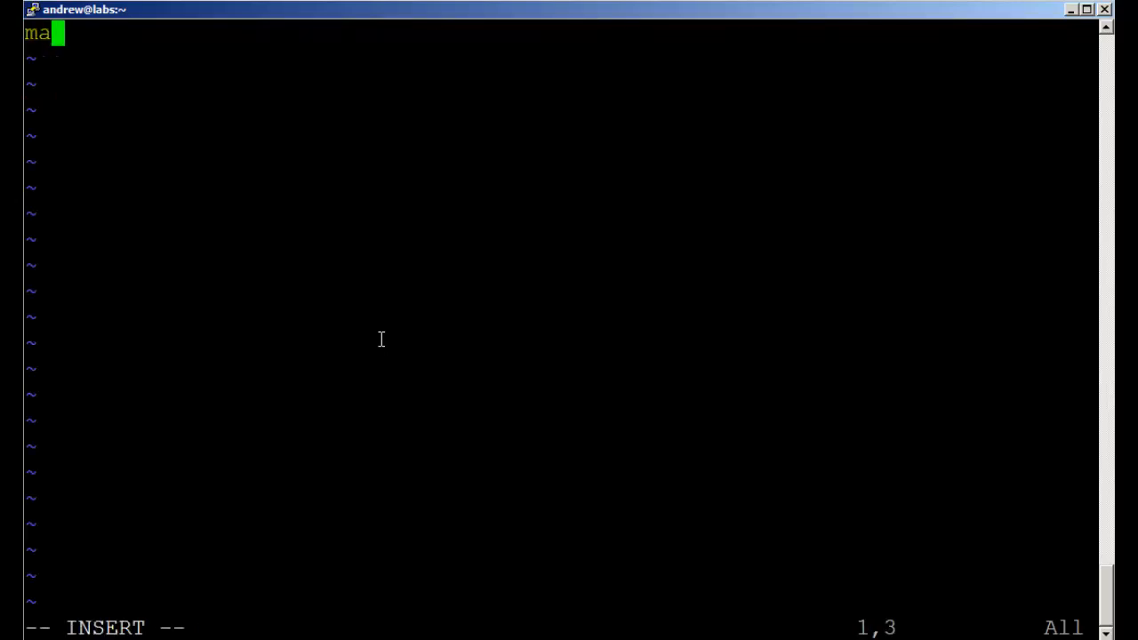
pyautogui.write('p')
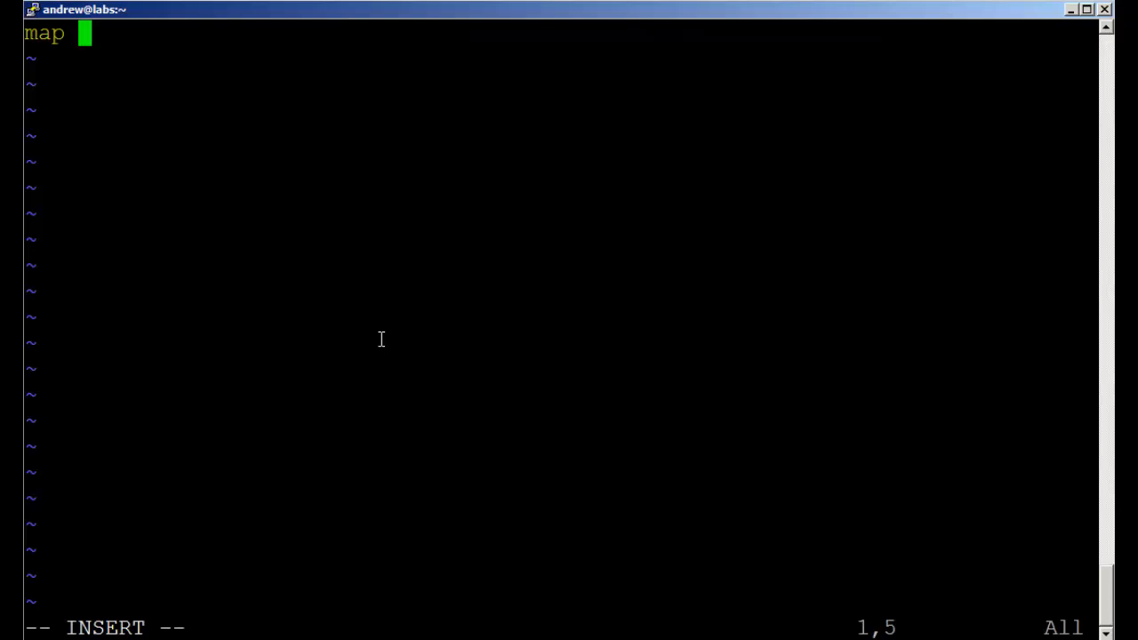
pyautogui.write('<')
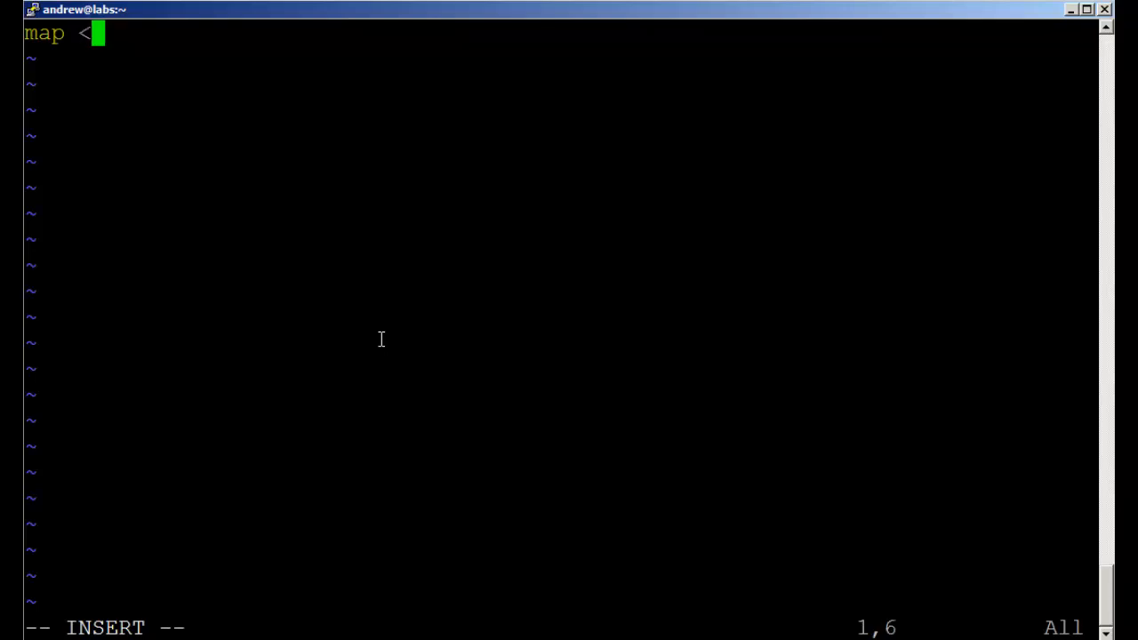
pyautogui.write('F2')
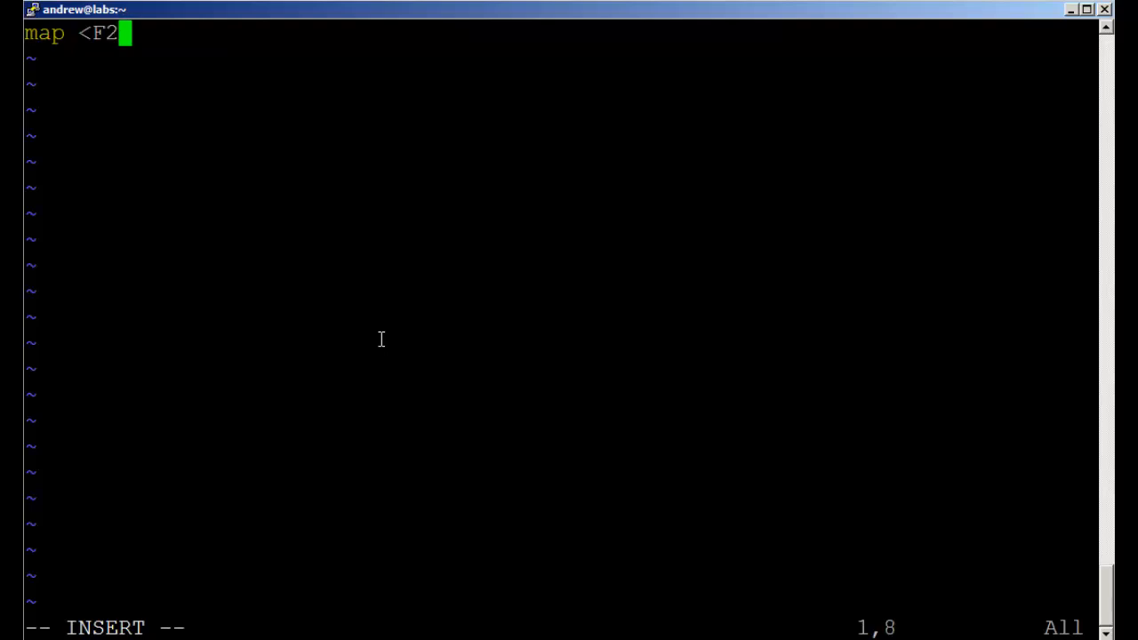
pyautogui.write('>')
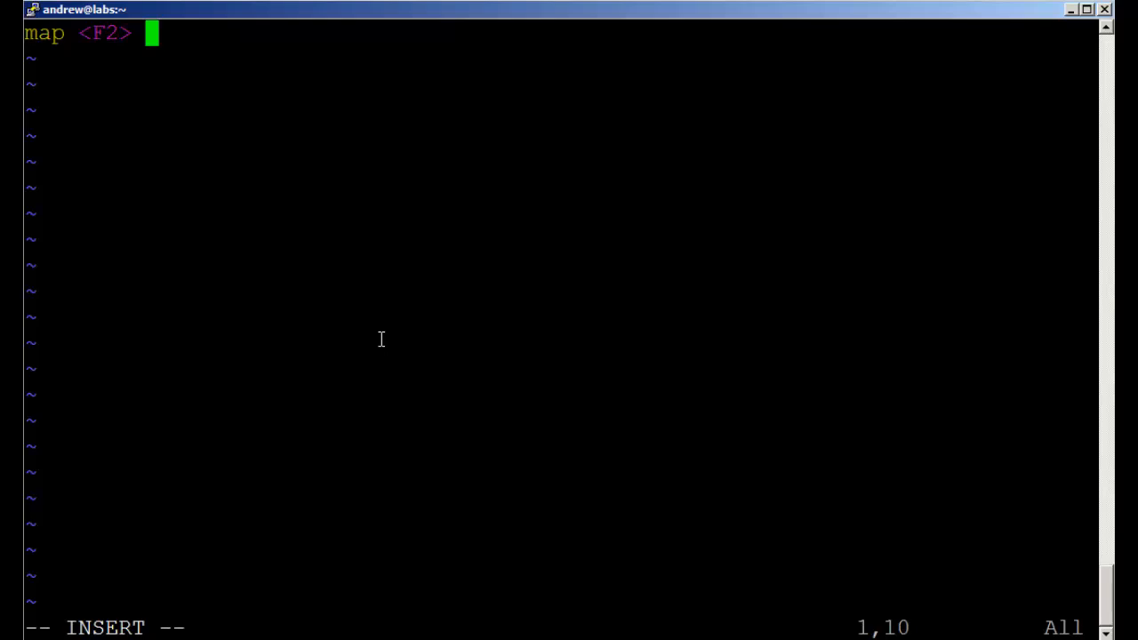
pyautogui.write('i')
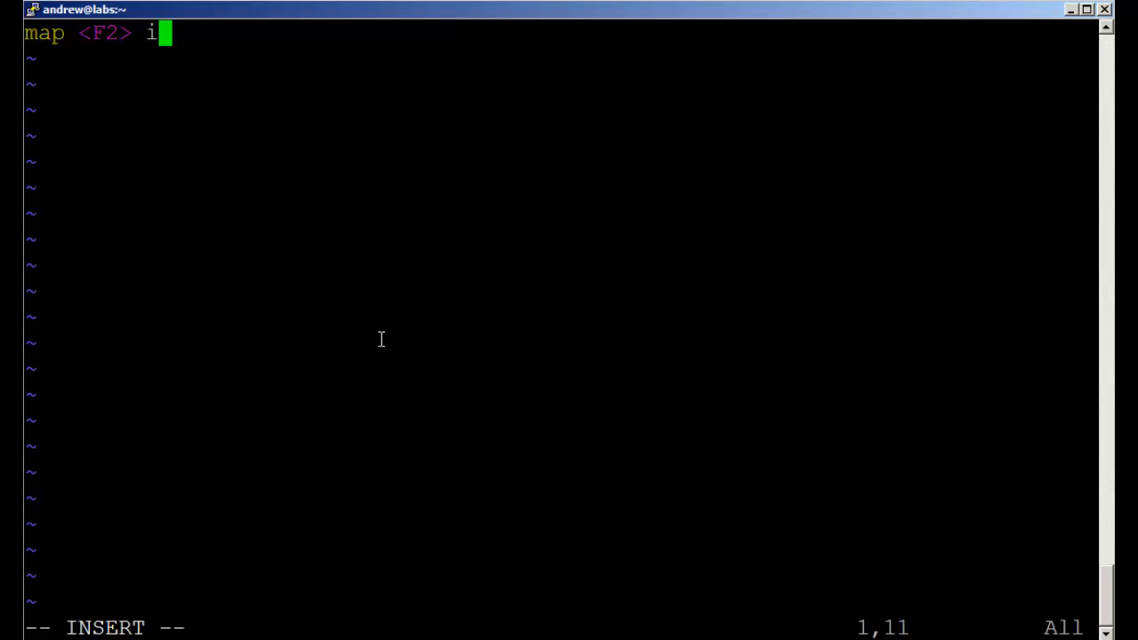
pyautogui.write('#')
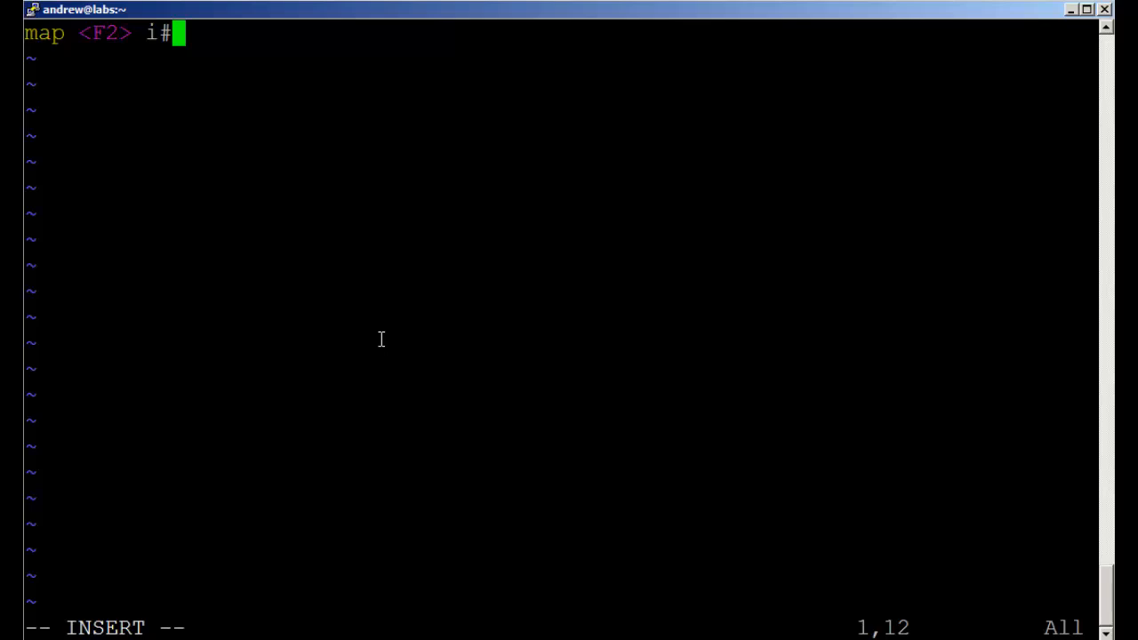
pyautogui.write('!')
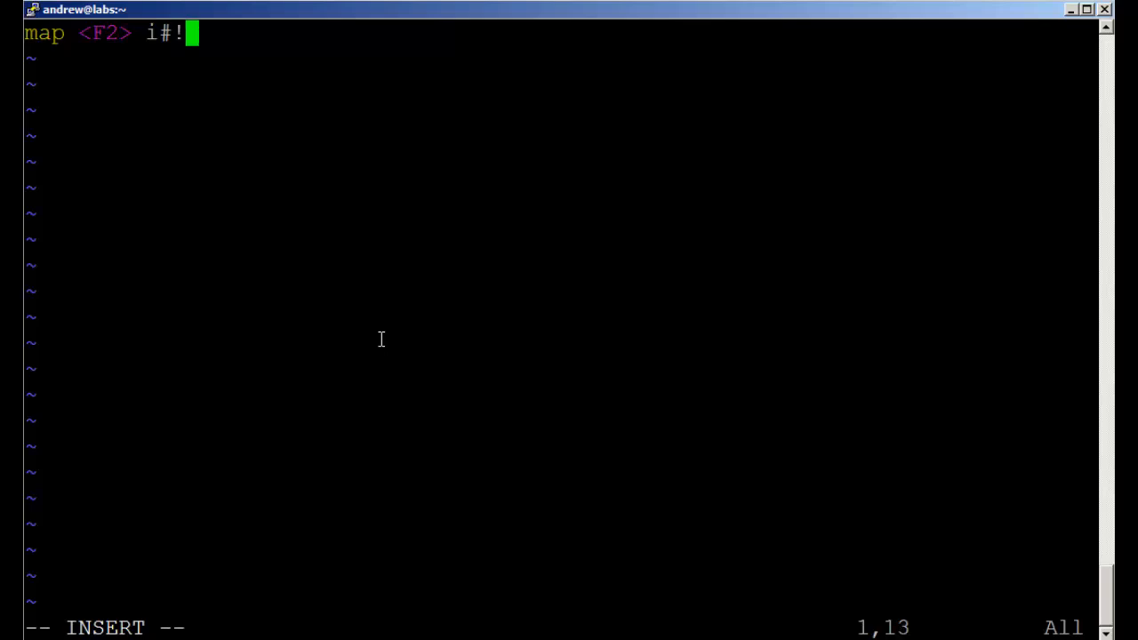
pyautogui.write('/')
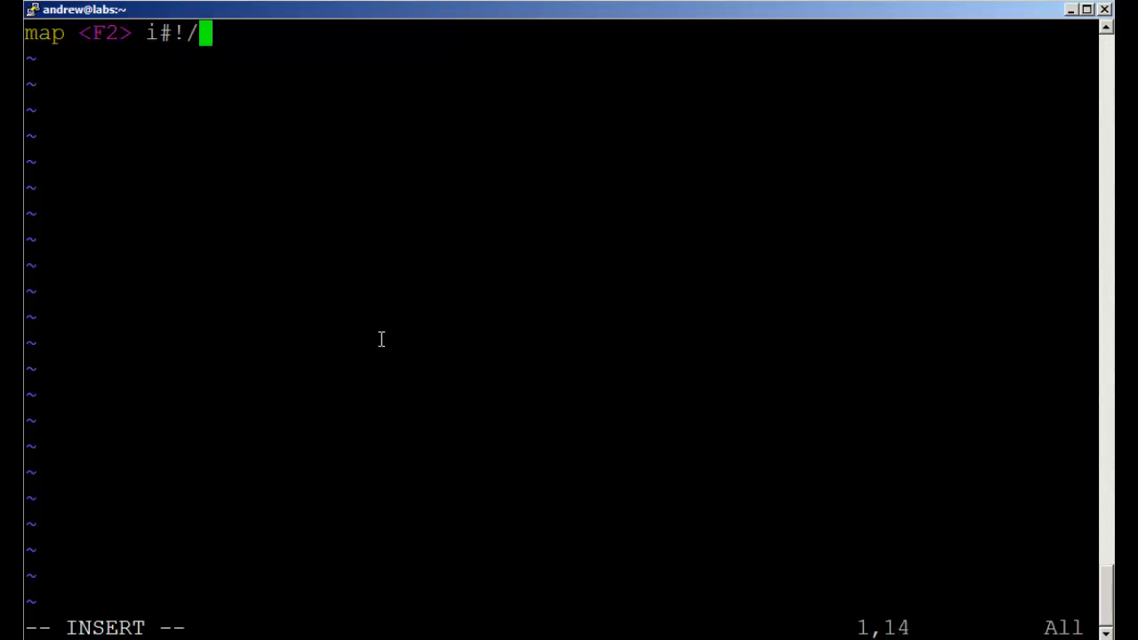
pyautogui.write('bin/')
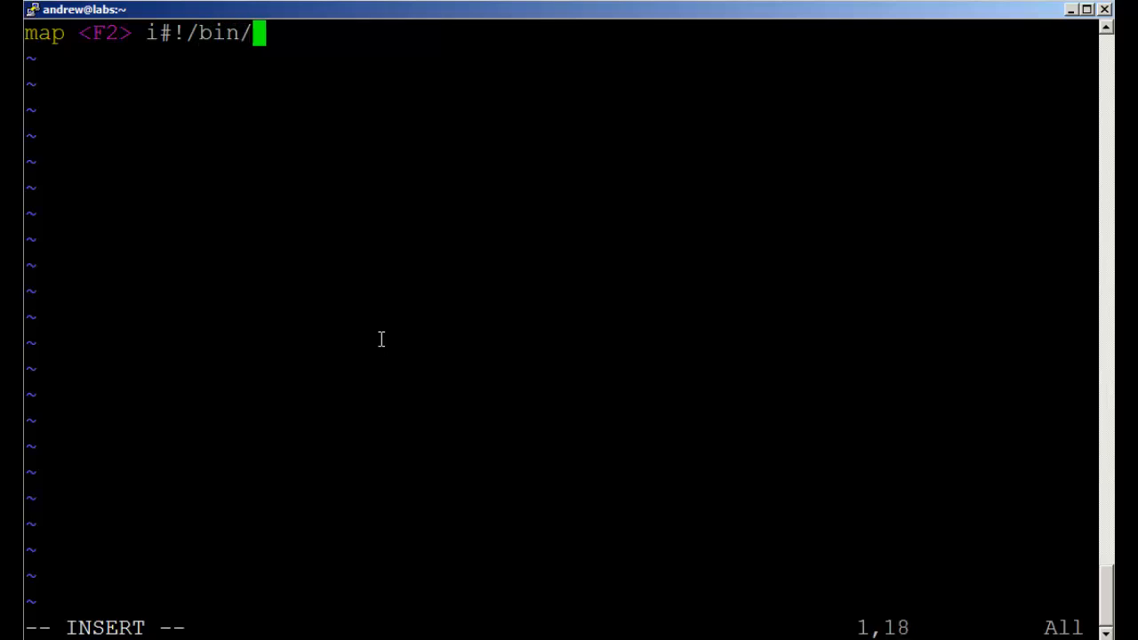
pyautogui.write('bas')
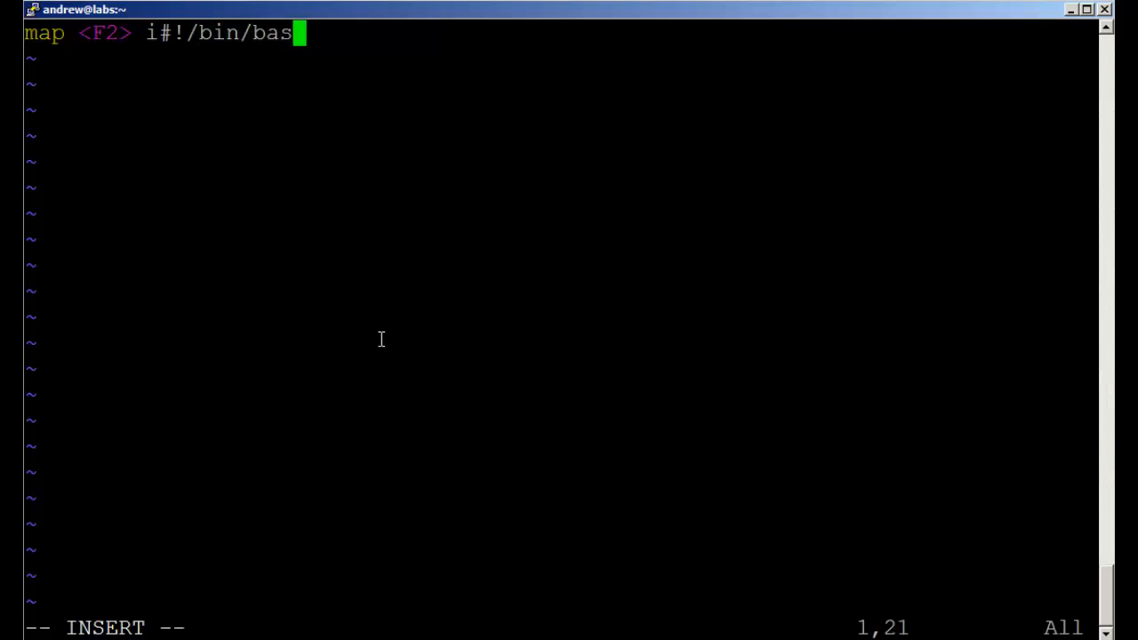
pyautogui.write('h')
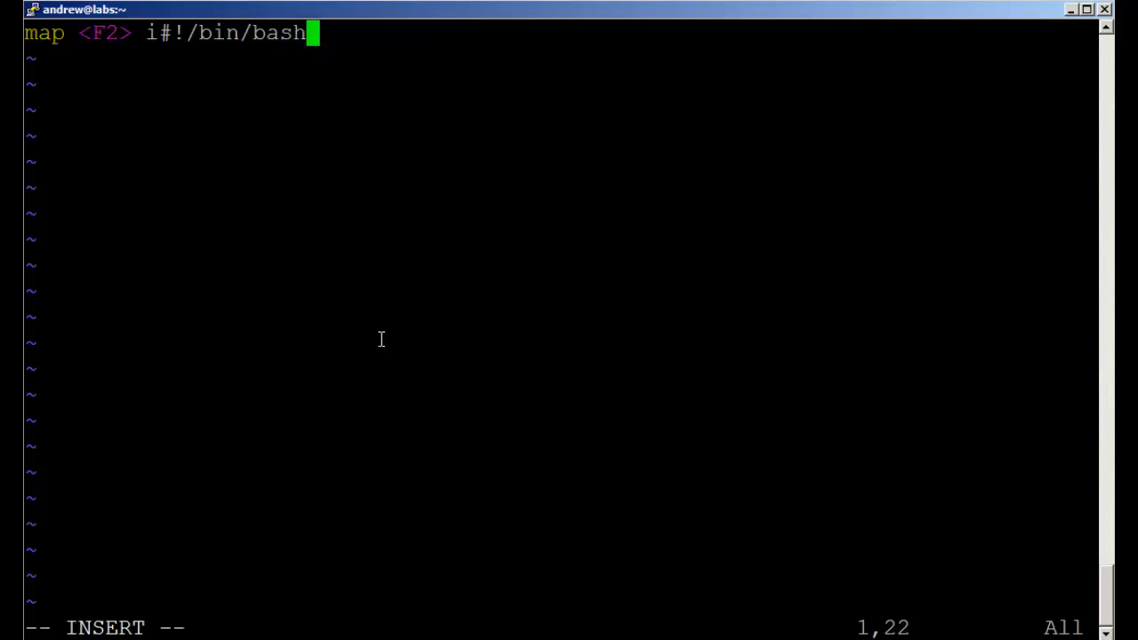
pyautogui.write('<ES')
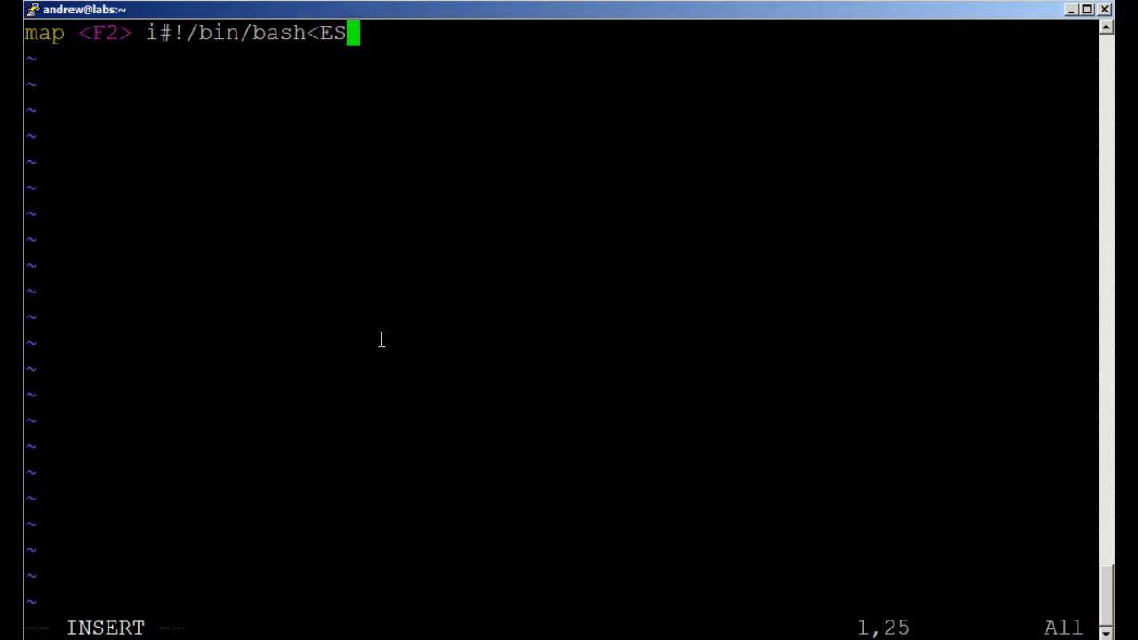
pyautogui.write('C')
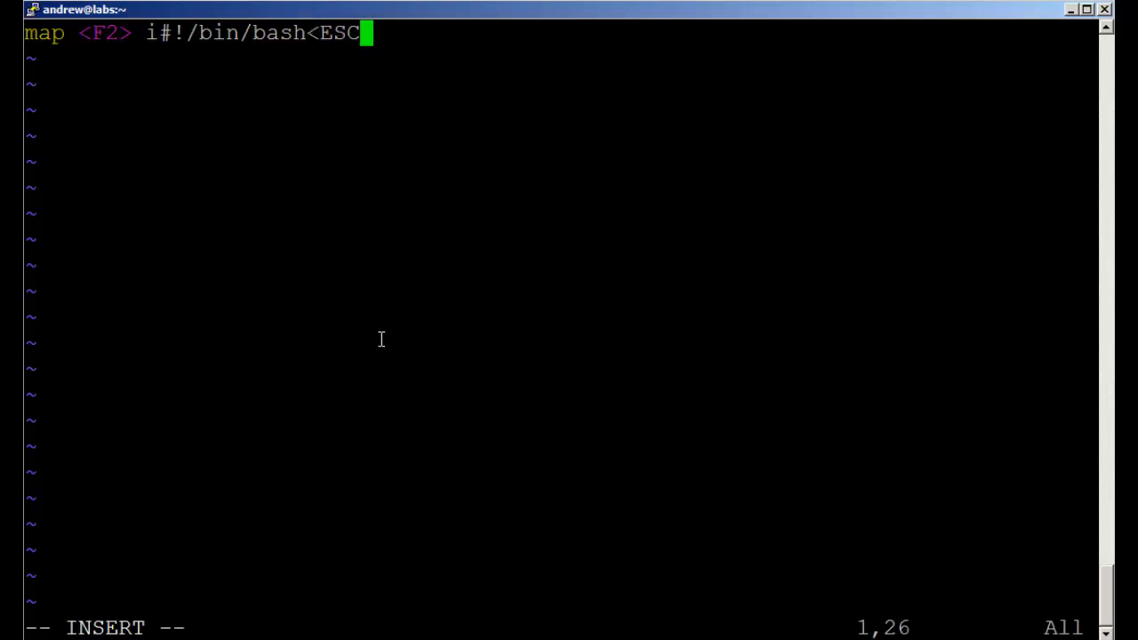
pyautogui.press('Return')
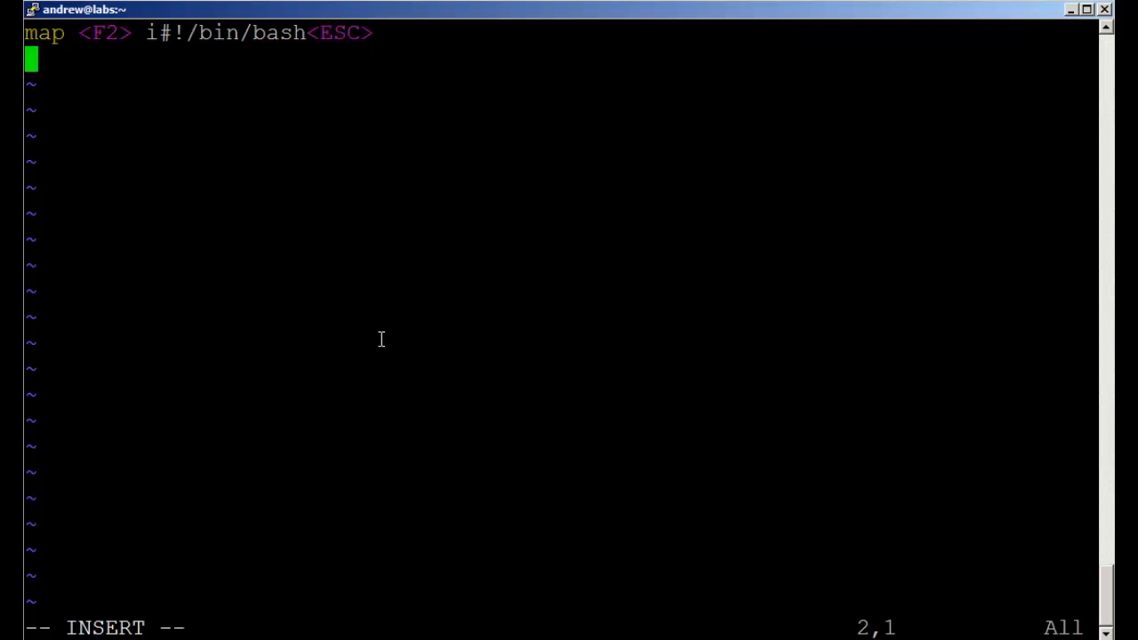
# Start the F3 mapping so it opens a new line with '#This file was created on' and escapes
pyautogui.write('map')
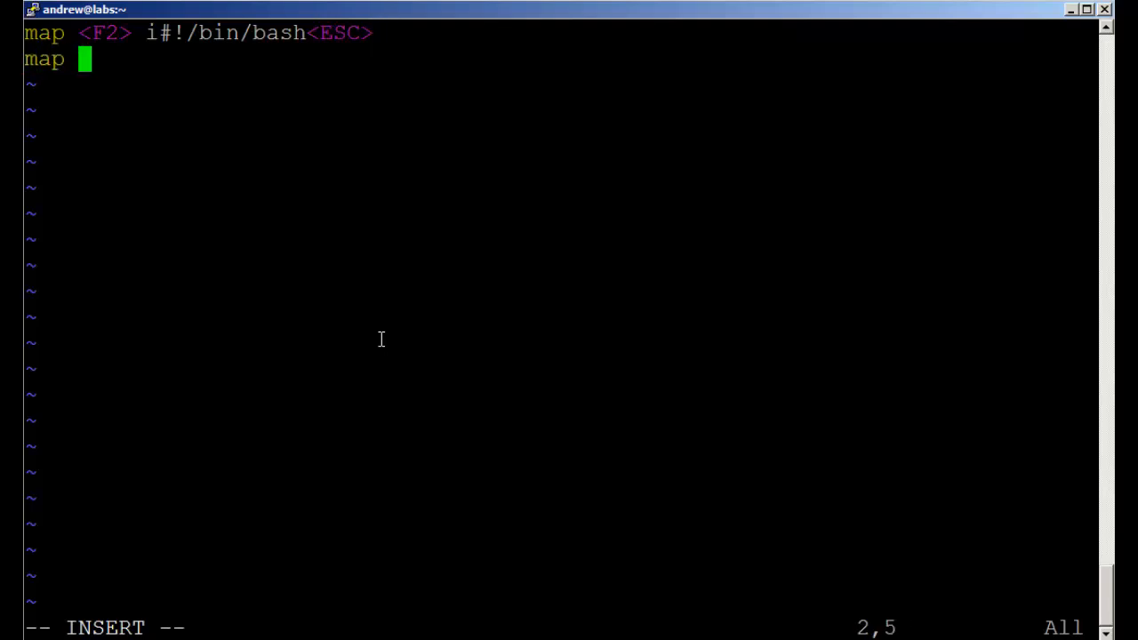
pyautogui.write('<F')
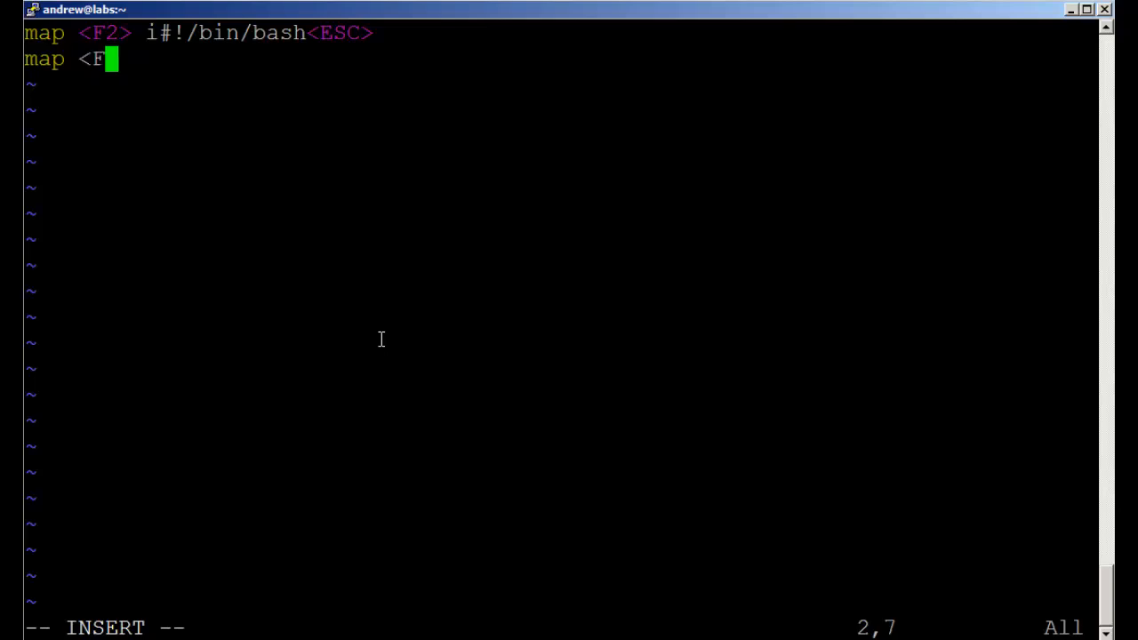
pyautogui.write('3>')
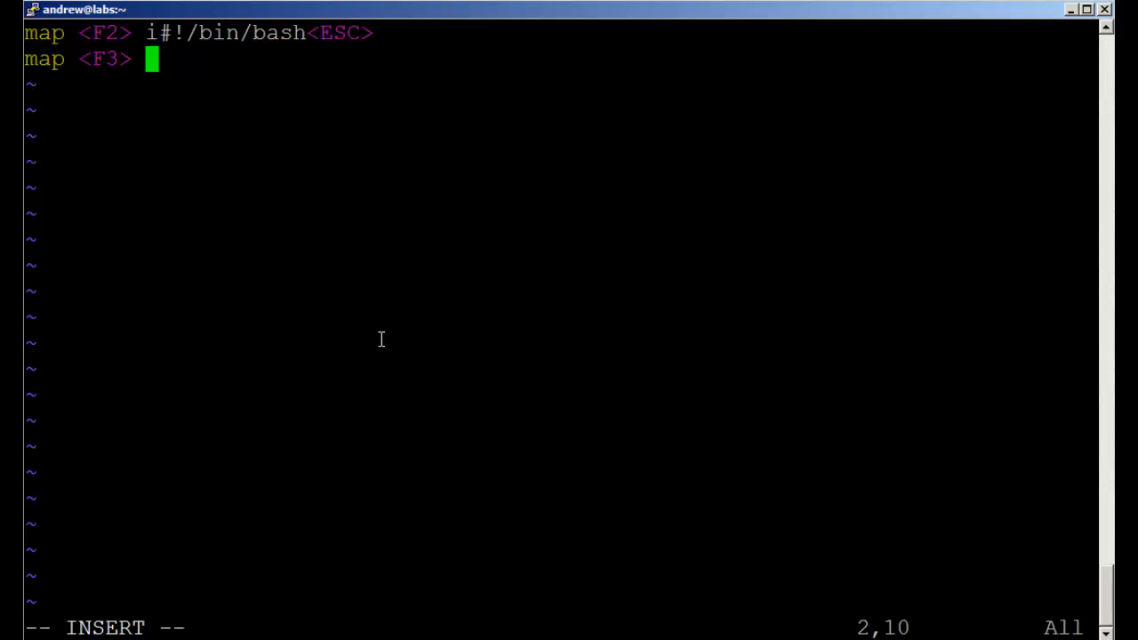
pyautogui.write('o')
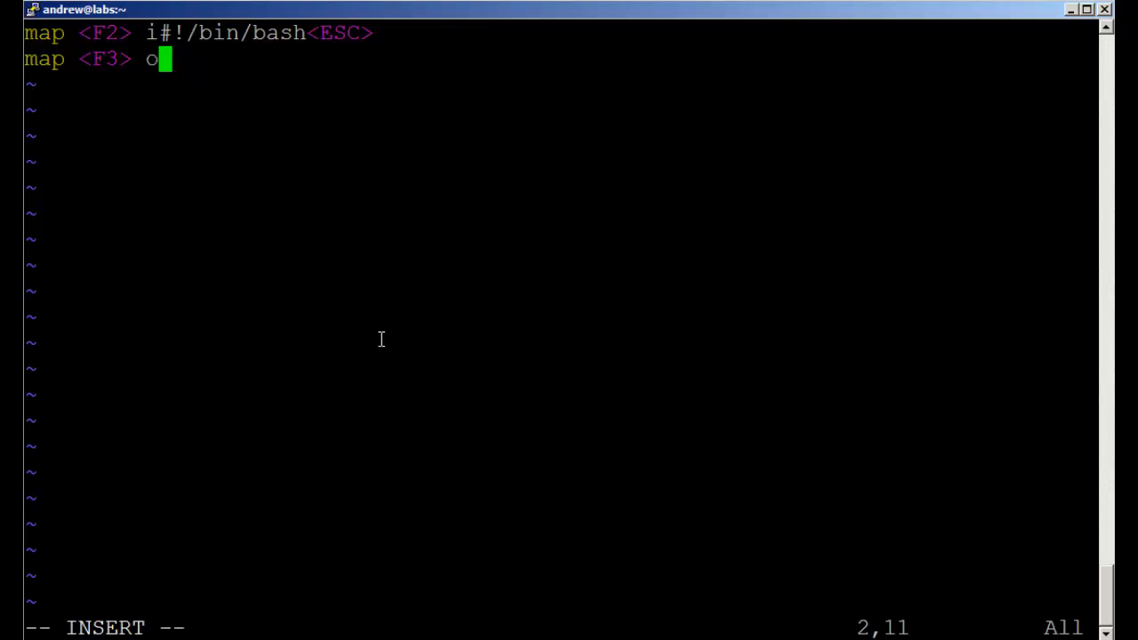
pyautogui.write('#')
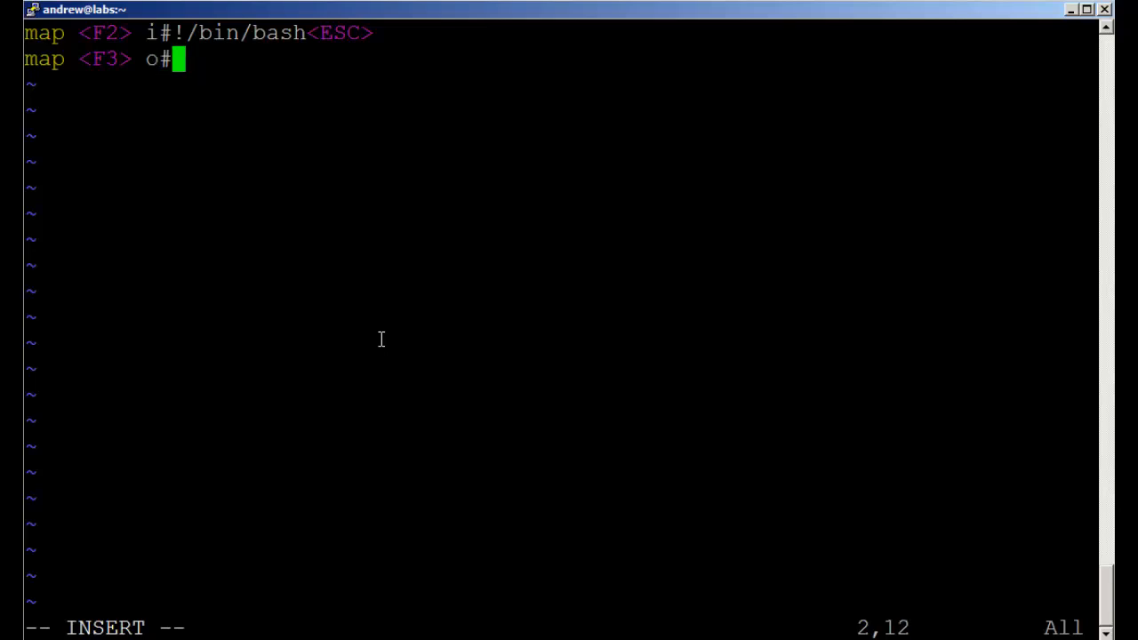
pyautogui.write('This')
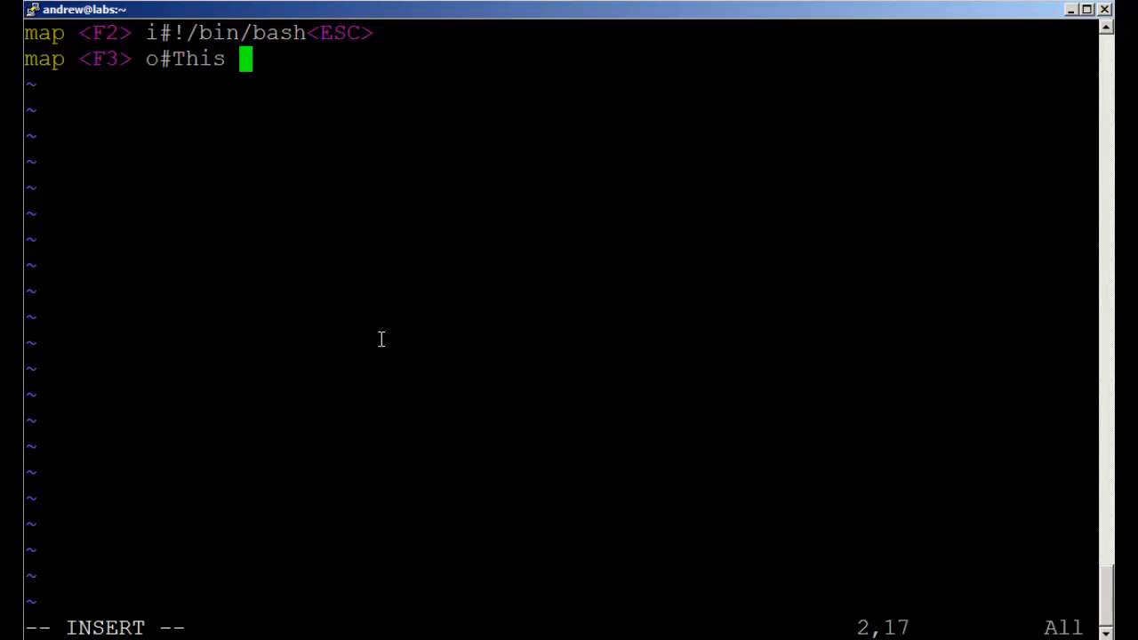
pyautogui.write('file was')
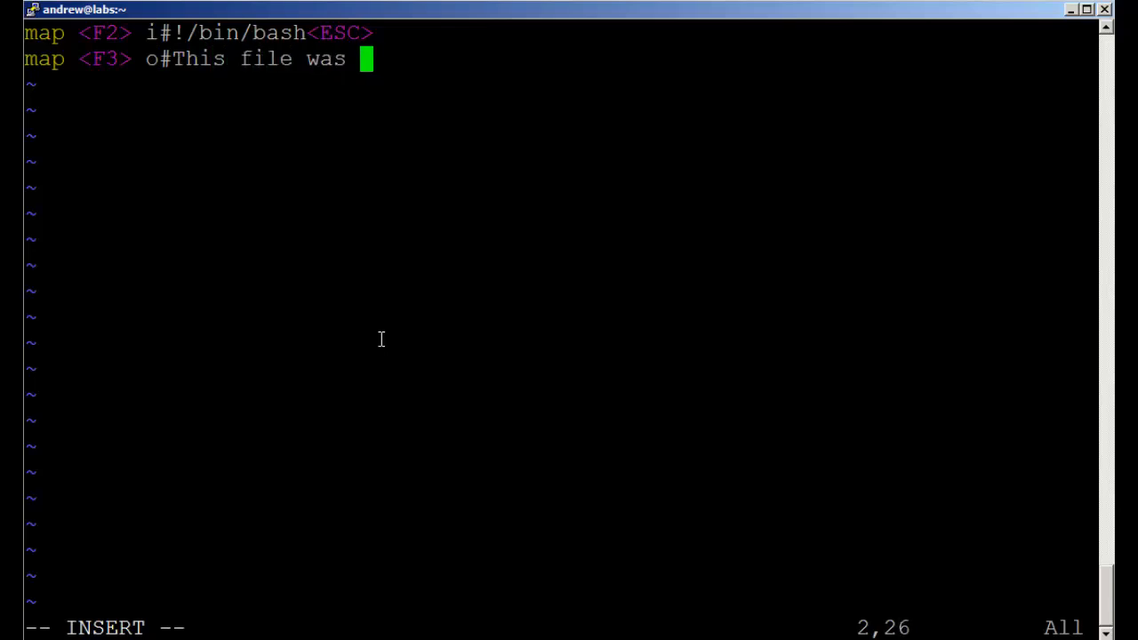
pyautogui.write('crea')
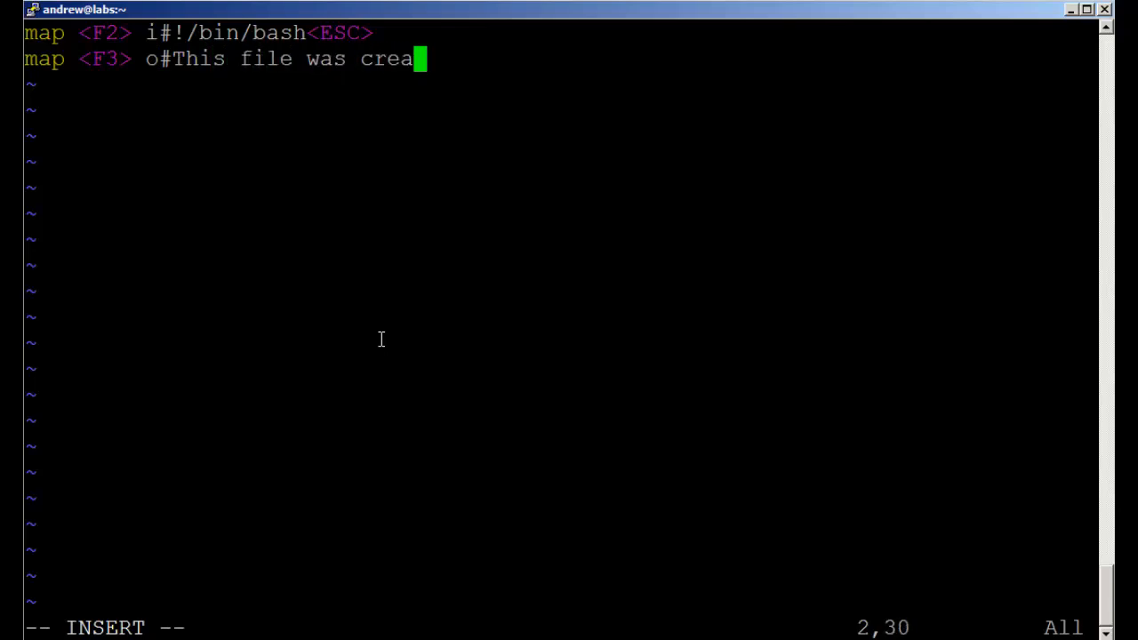
pyautogui.write('ted on')
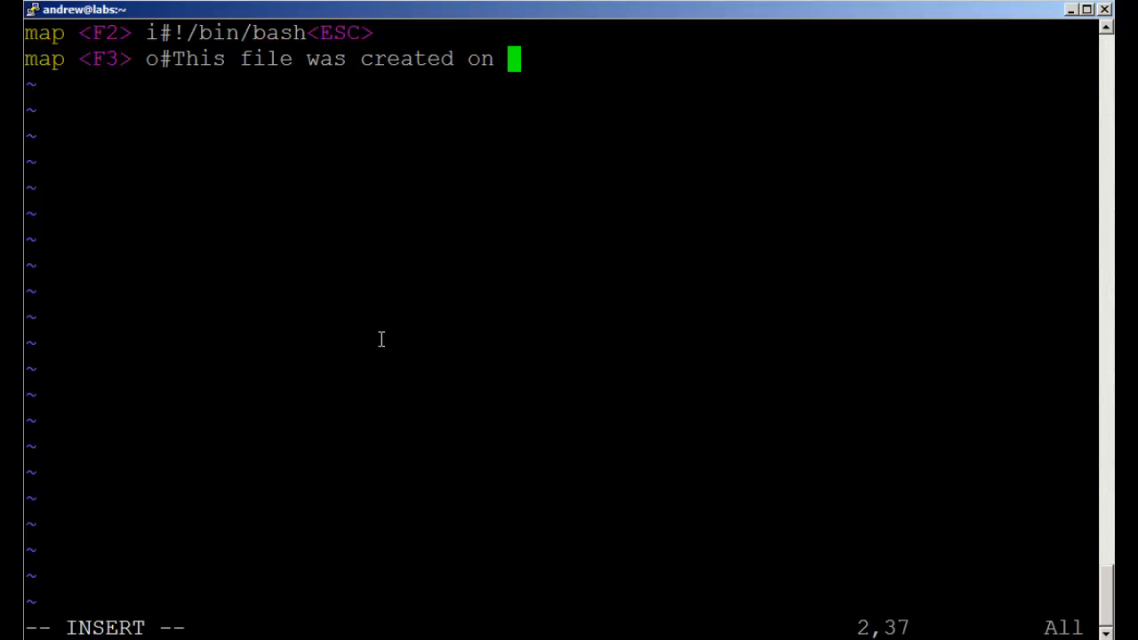
pyautogui.write('<ESC')
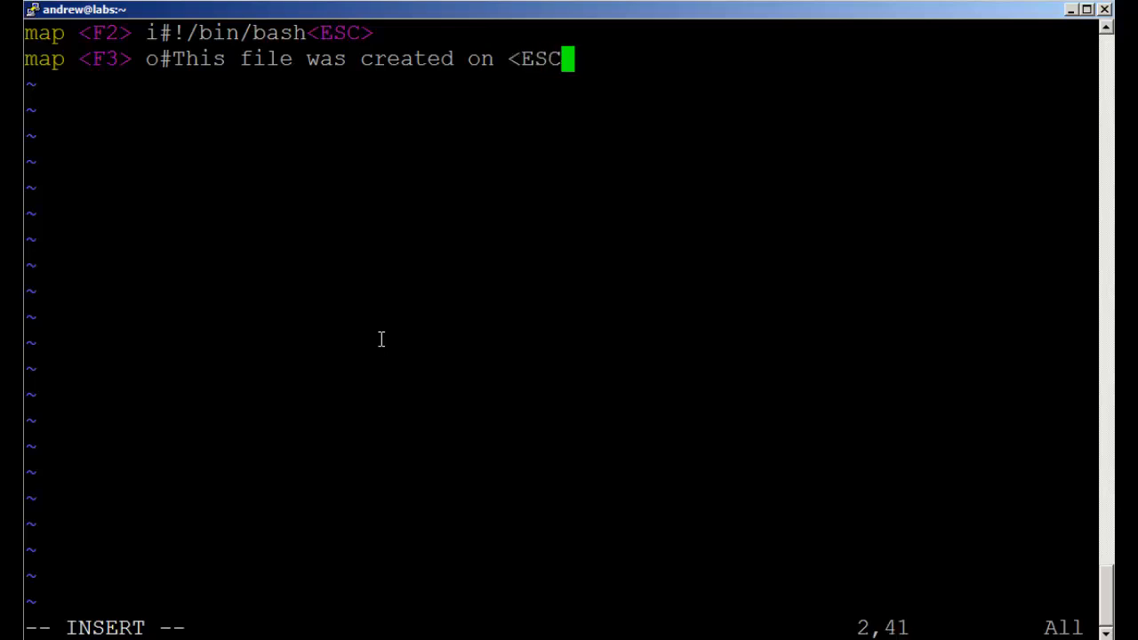
pyautogui.write('>')
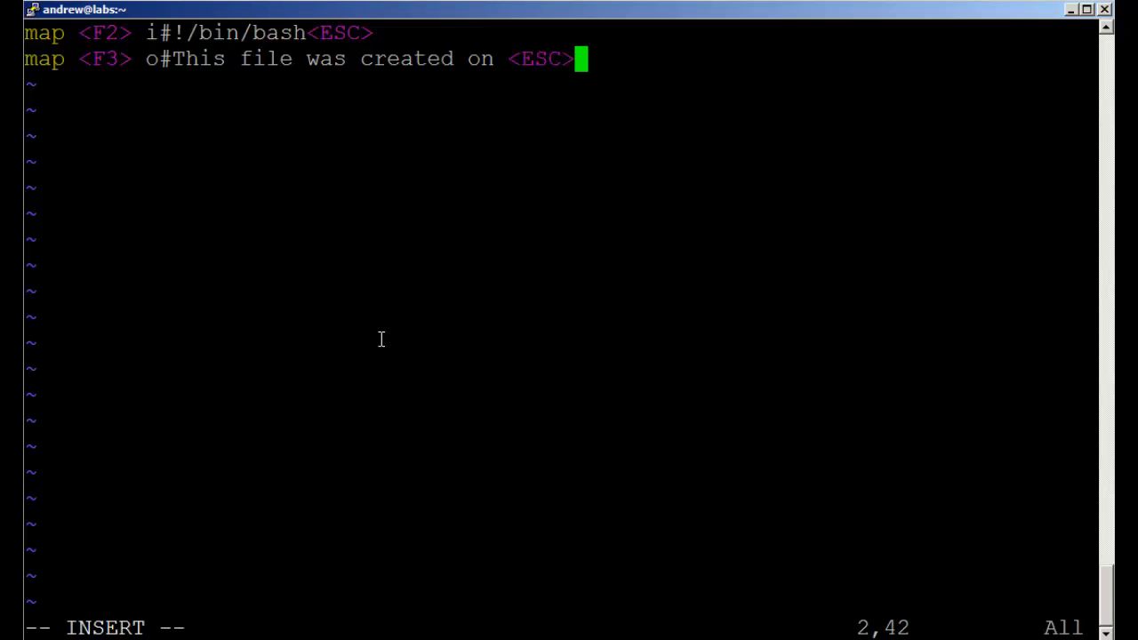
# Complete the F3 mapping with :r!date "+\%x"<ESC>kJ so the date joins the comment line
pyautogui.write(':')
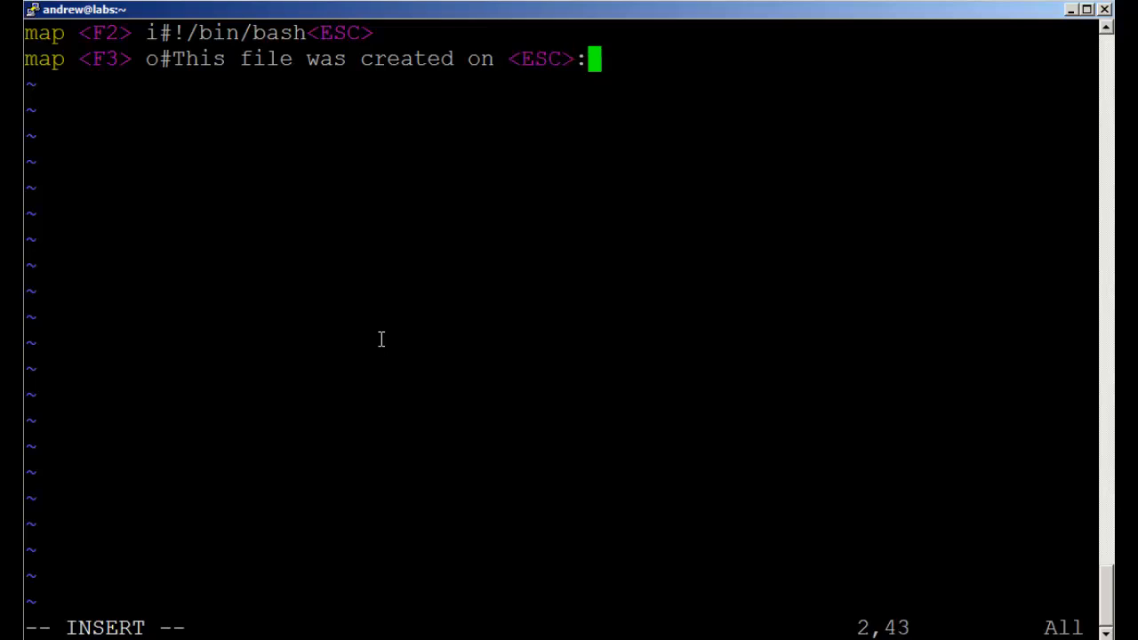
pyautogui.write('r!')
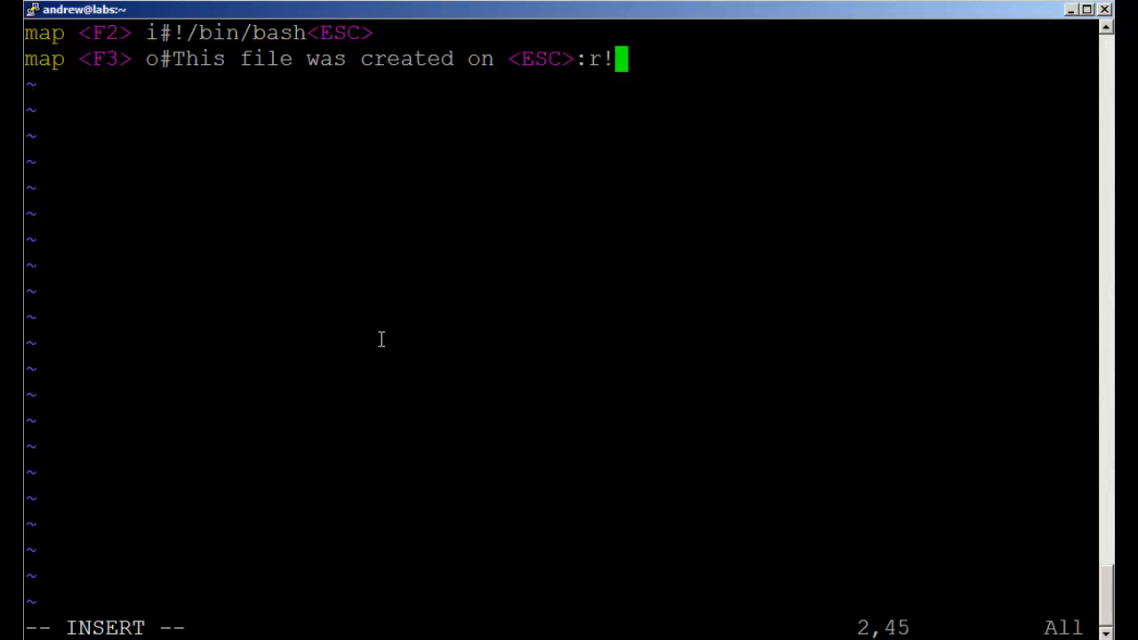
pyautogui.write('date')
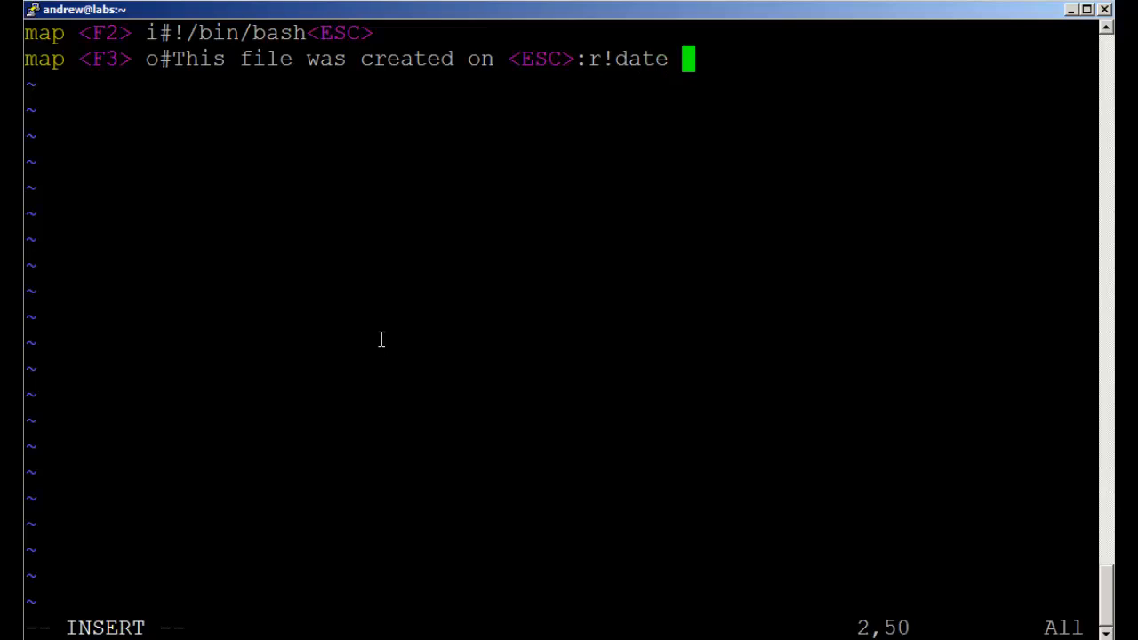
pyautogui.write('"')
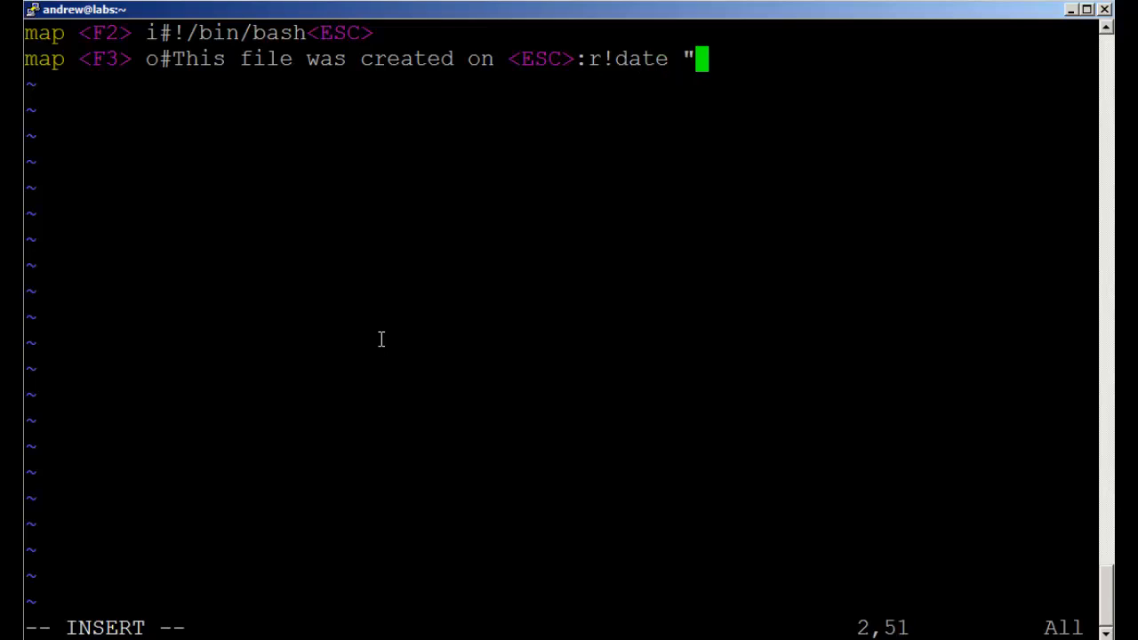
pyautogui.write('+')
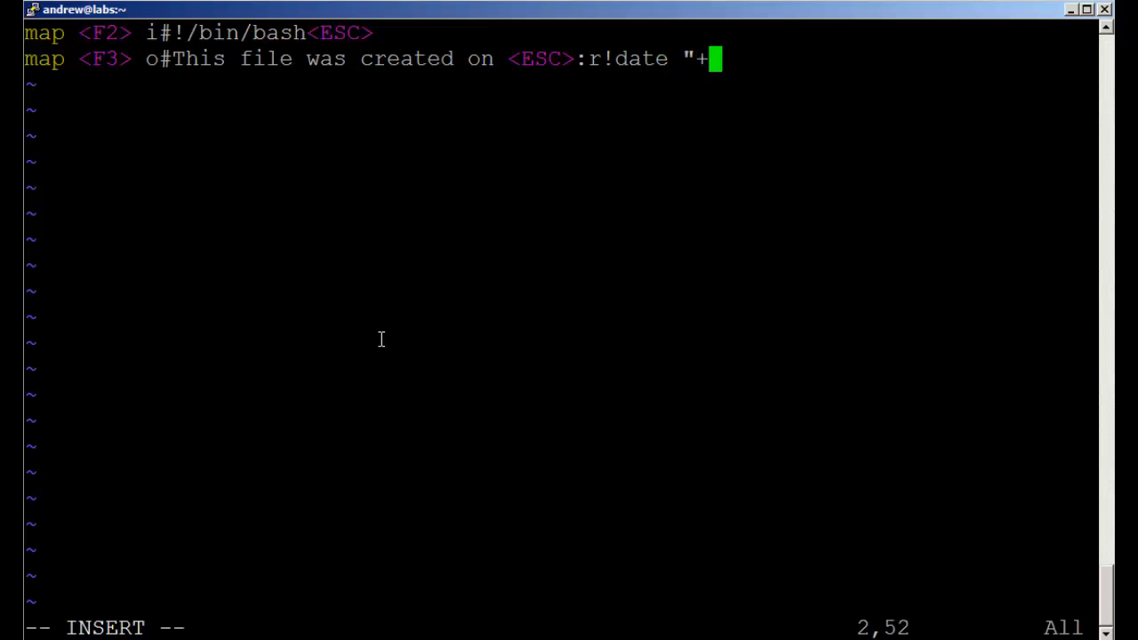
pyautogui.write('\\')
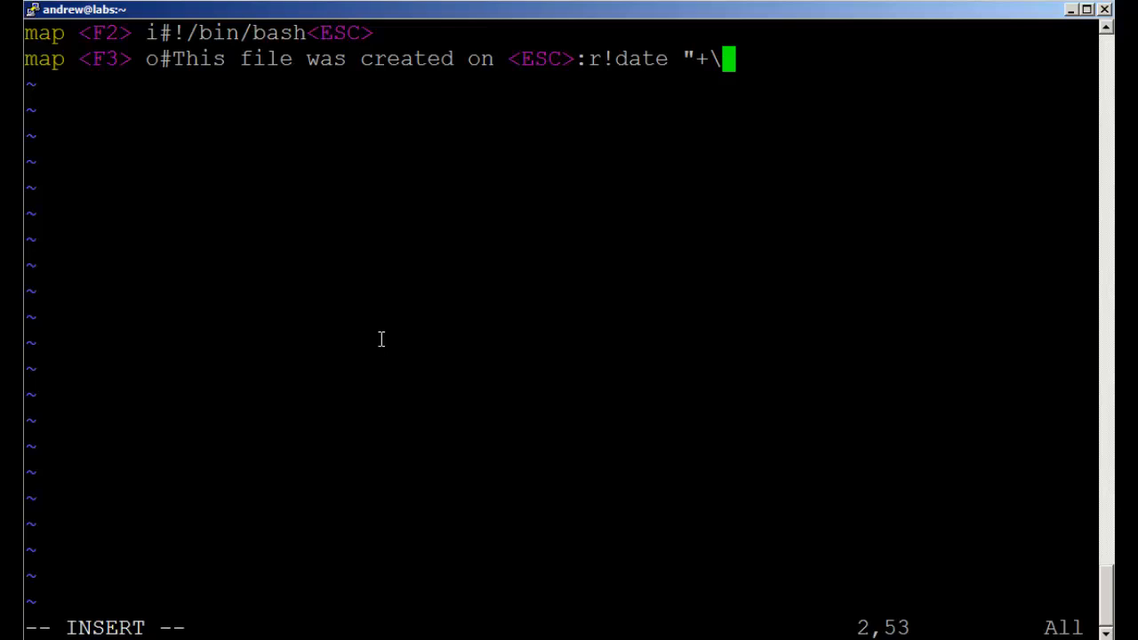
pyautogui.write('%')
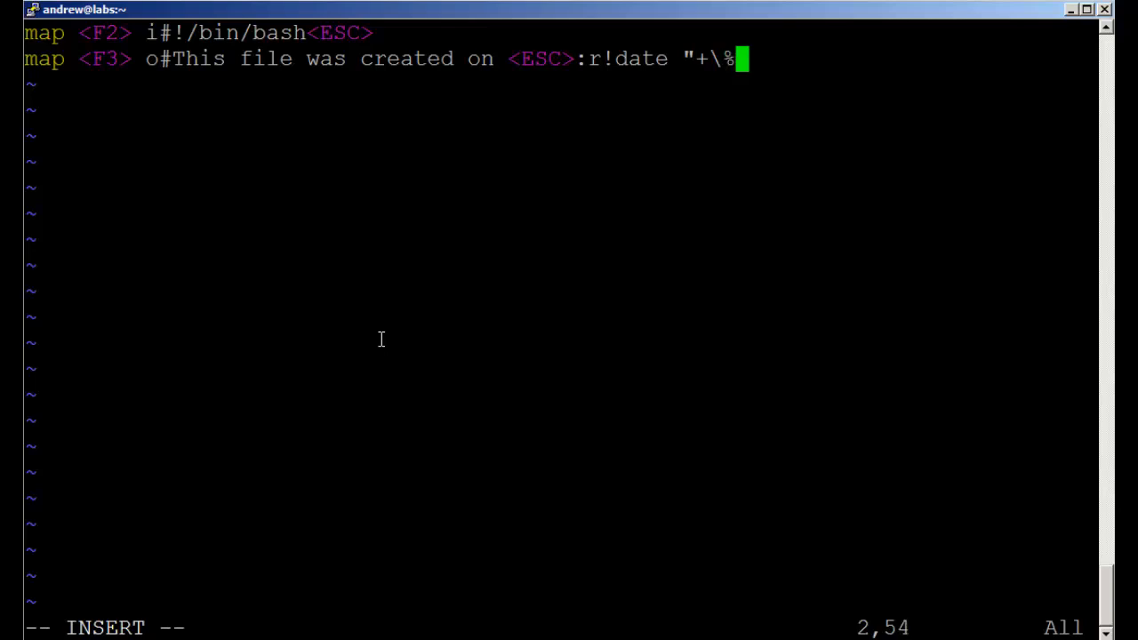
pyautogui.write('x"')
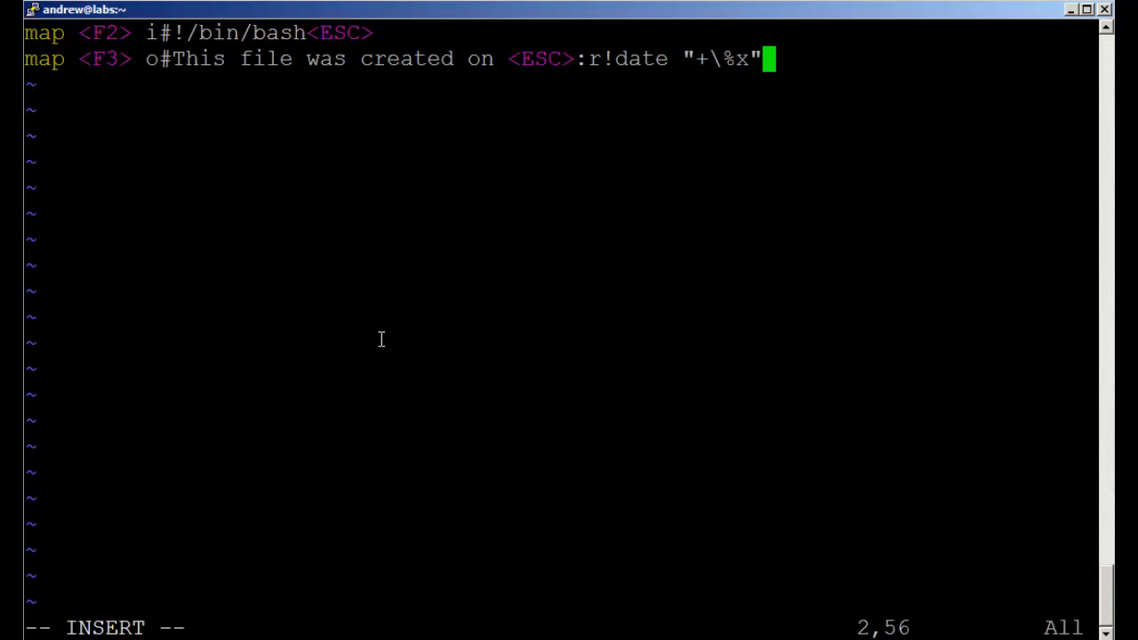
pyautogui.write('<ESC>')
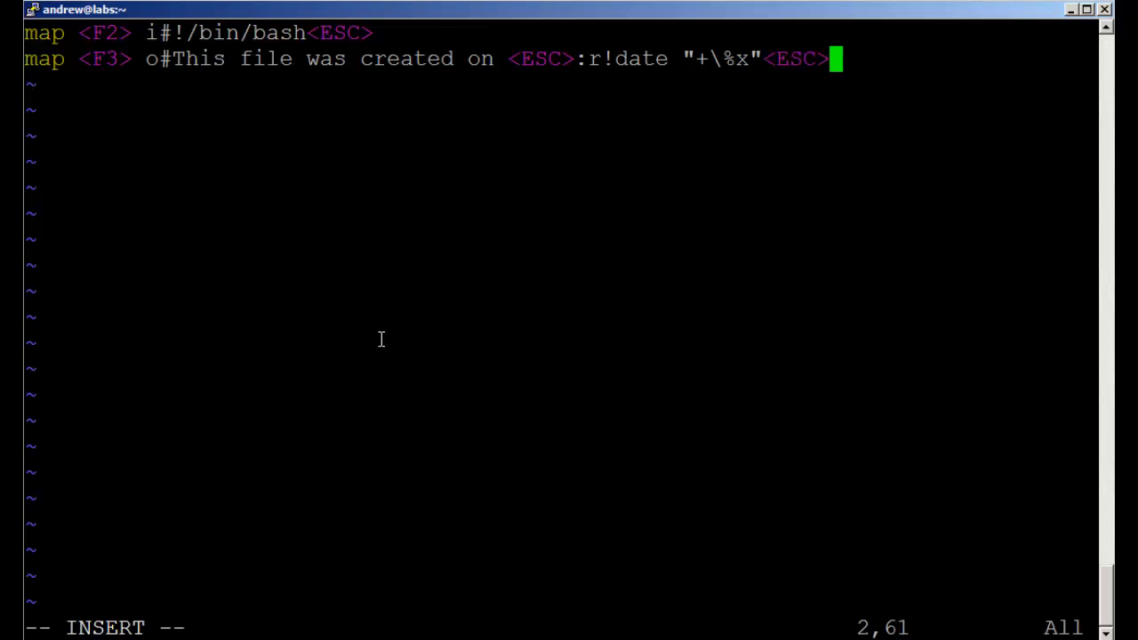
pyautogui.write('k')
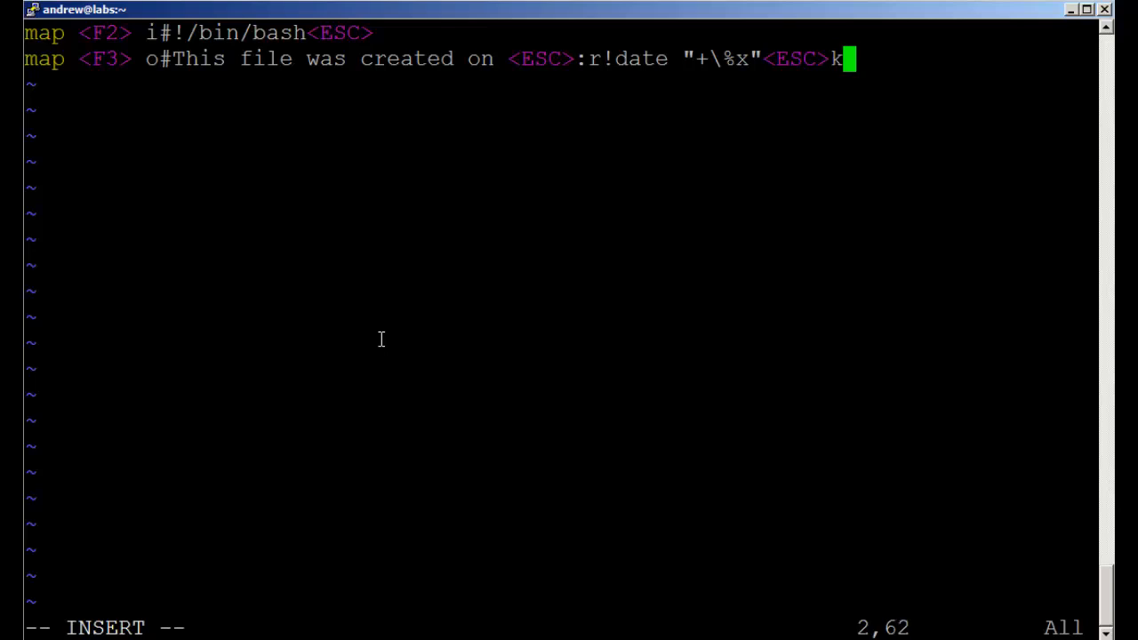
pyautogui.write('J')
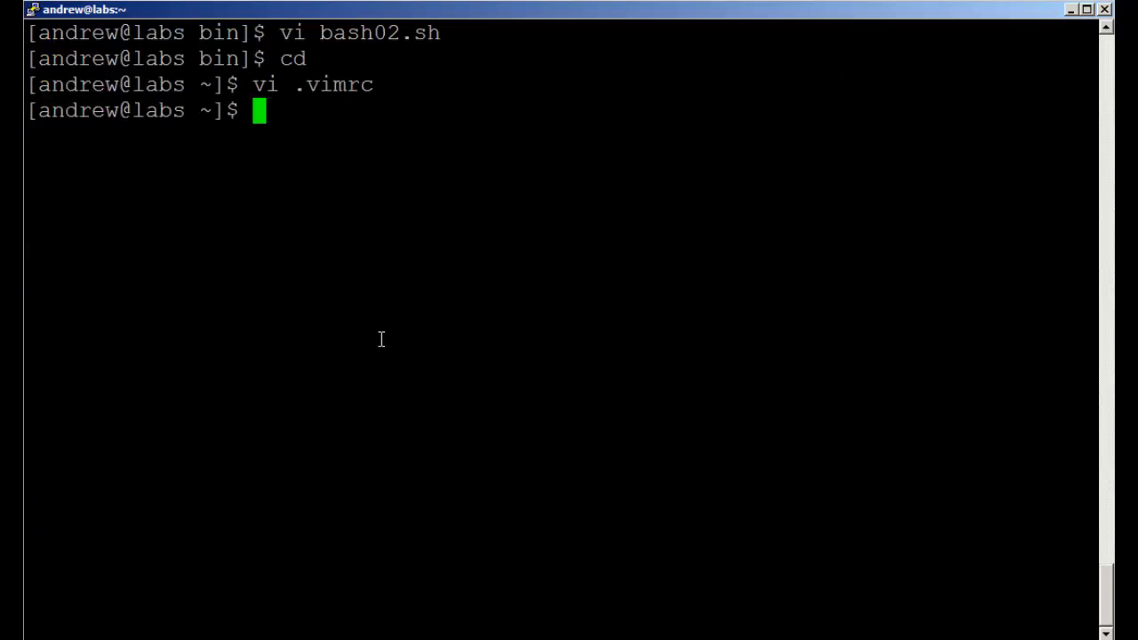
# Create bash03.sh in vi with #!/bin/bash and '#This file was created on 07/02/13' via the F2 and F3 mappings
pyautogui.write('vi bas')
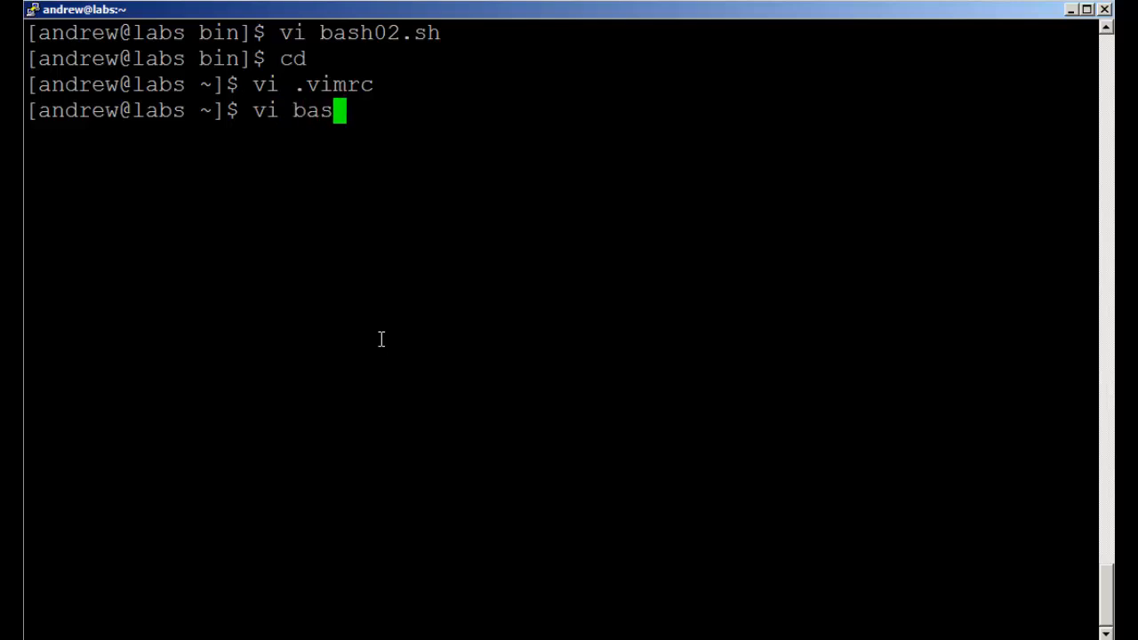
pyautogui.write('h0')
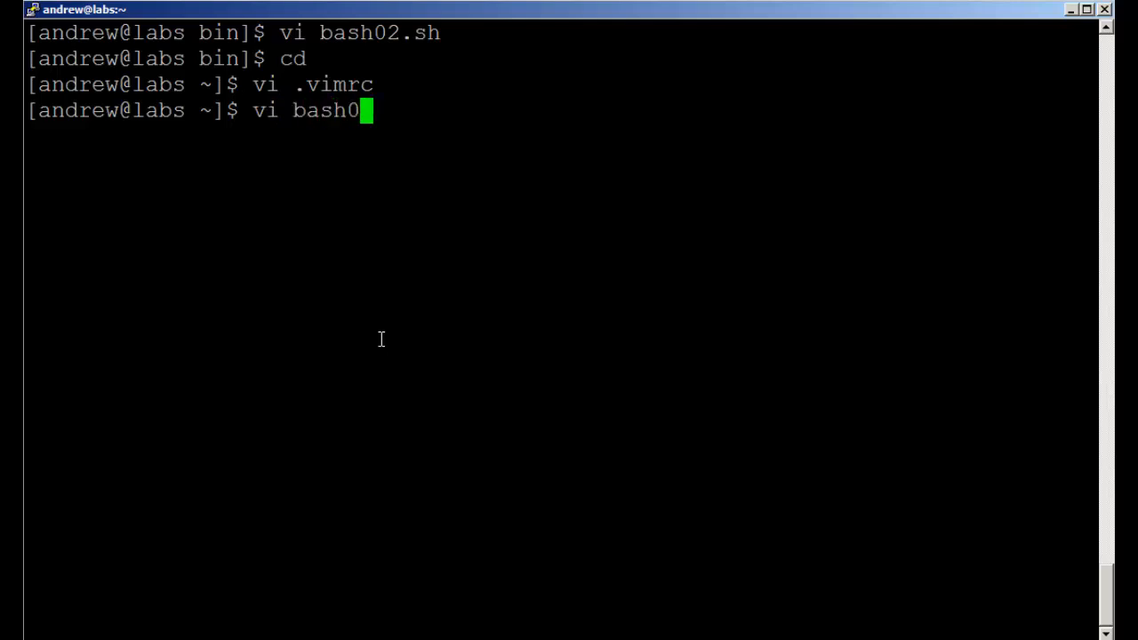
pyautogui.write('3.s')
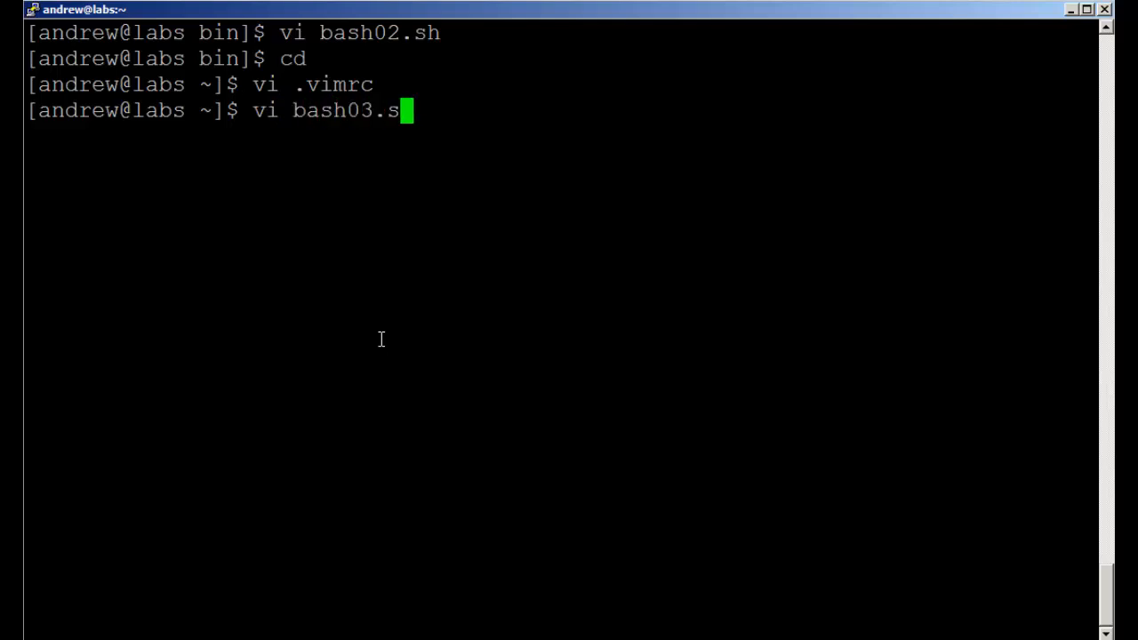
pyautogui.press('Return')
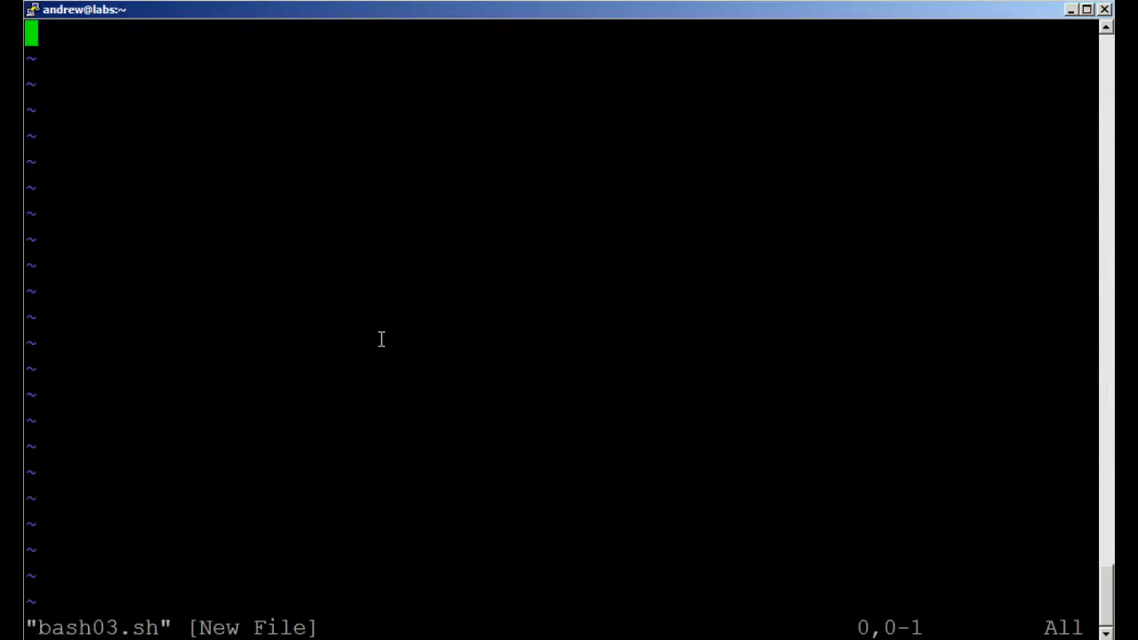
pyautogui.write('#!/bin/bash')
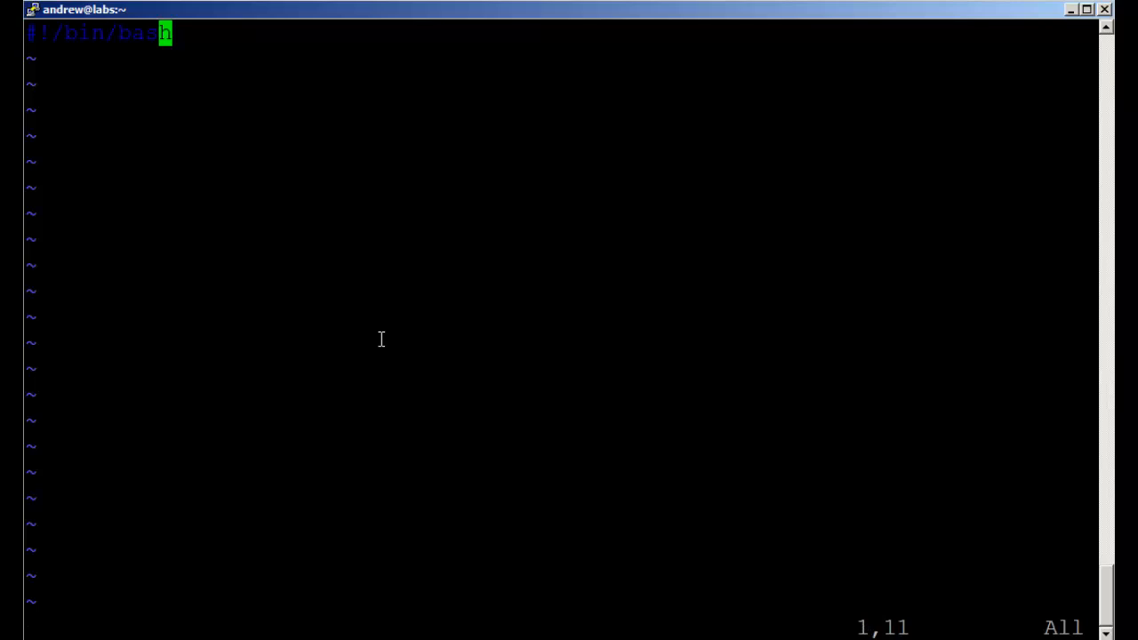
pyautogui.write('#This file was created on 07/02/13')
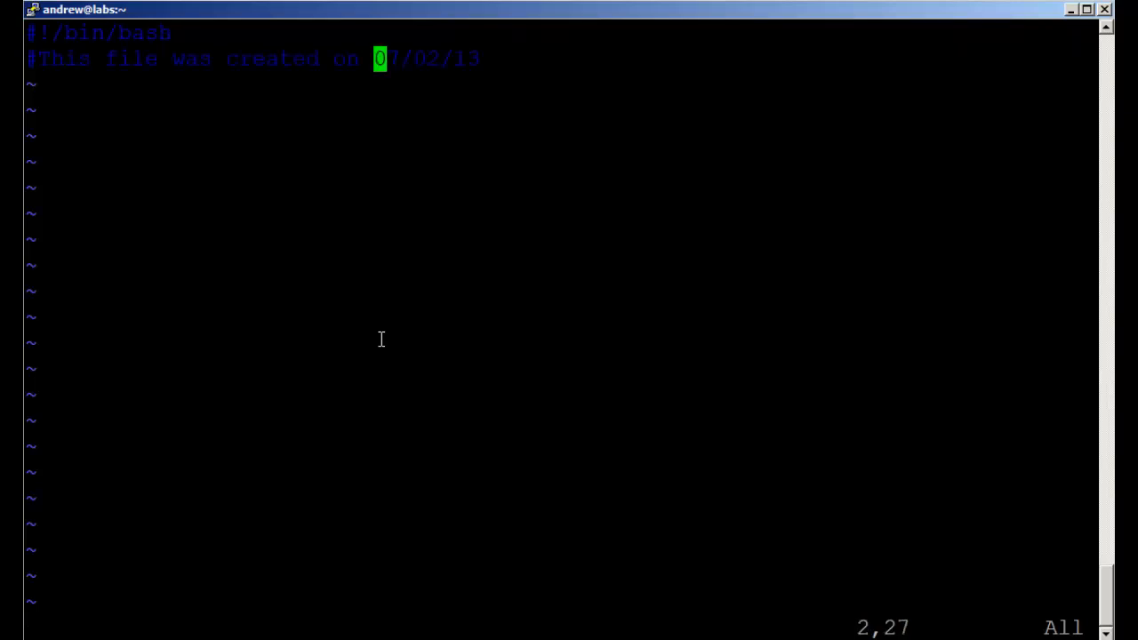